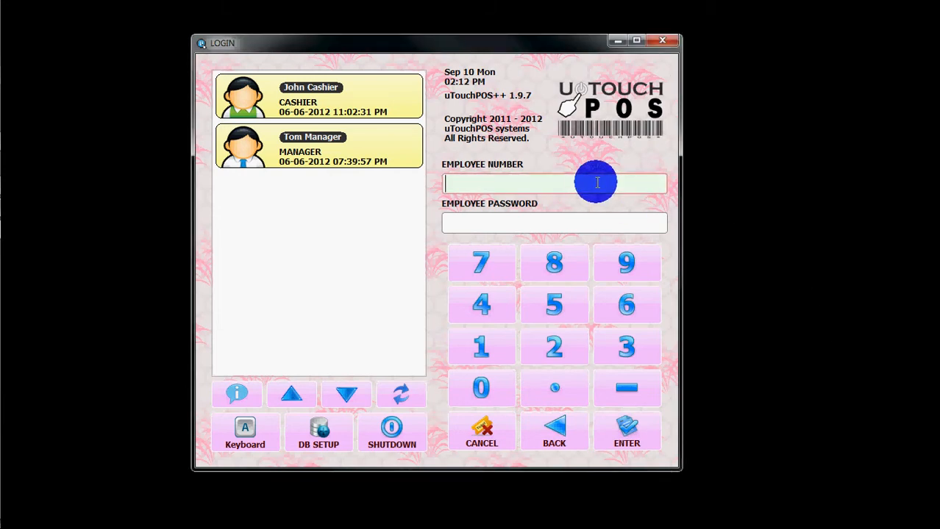
- Log in as manager employee 1, decline the weak-password change, and enter Back Office
{"action": "left_click", "coordinate": [481, 346]}
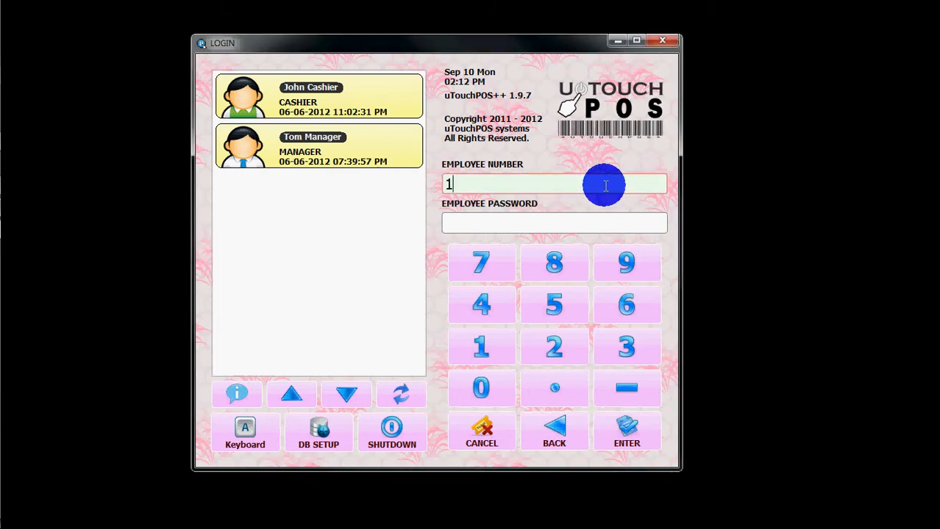
{"action": "left_click", "coordinate": [626, 432]}
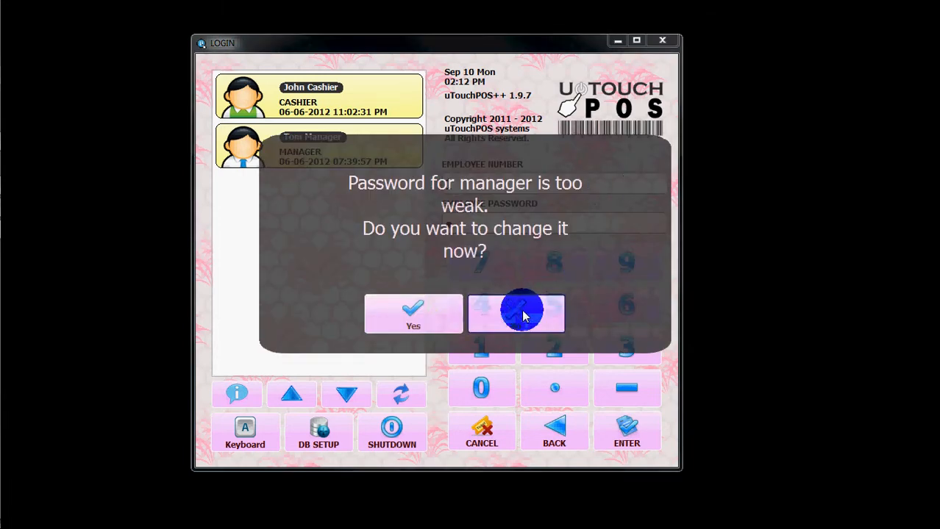
{"action": "left_click", "coordinate": [516, 313]}
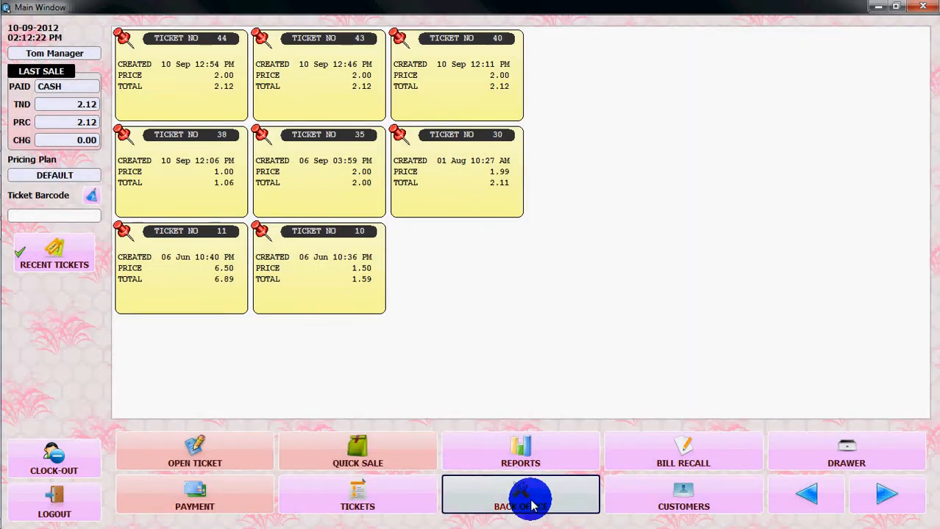
{"action": "mouse_move", "coordinate": [557, 443]}
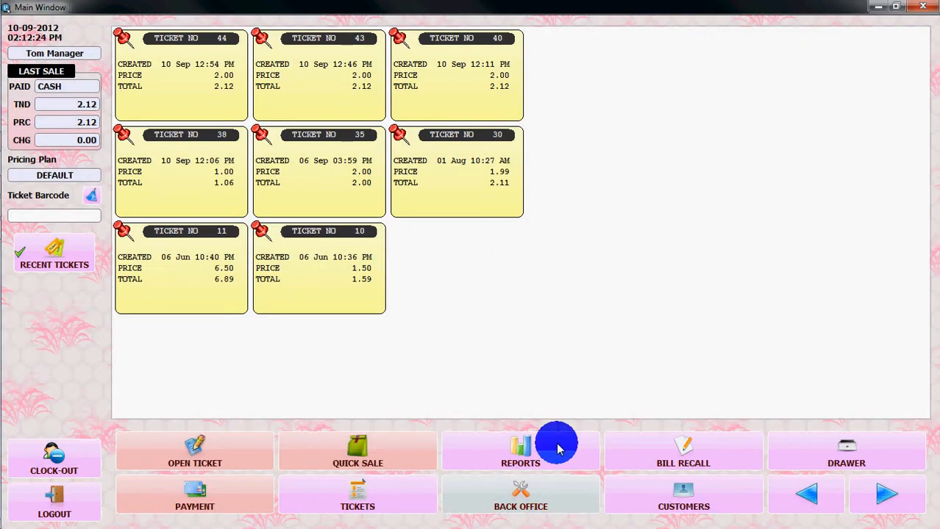
{"action": "left_click", "coordinate": [520, 452]}
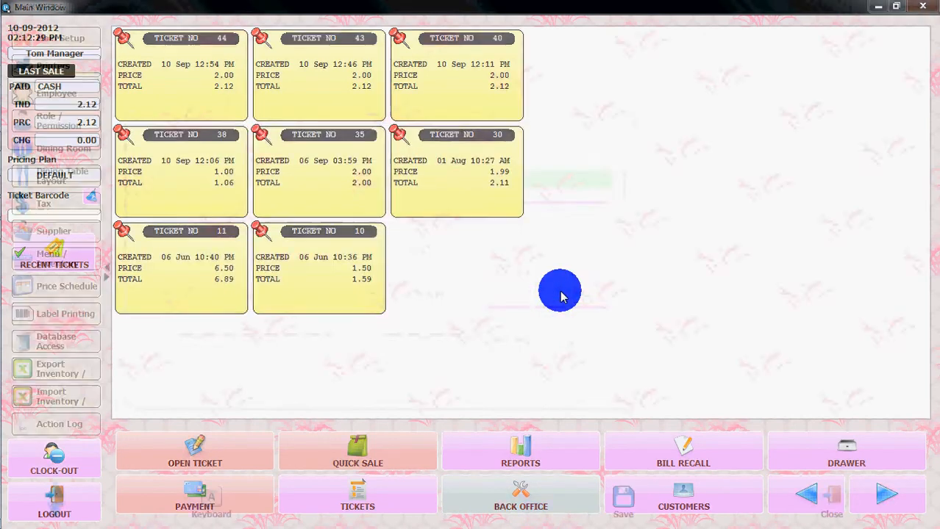
{"action": "left_click", "coordinate": [519, 492]}
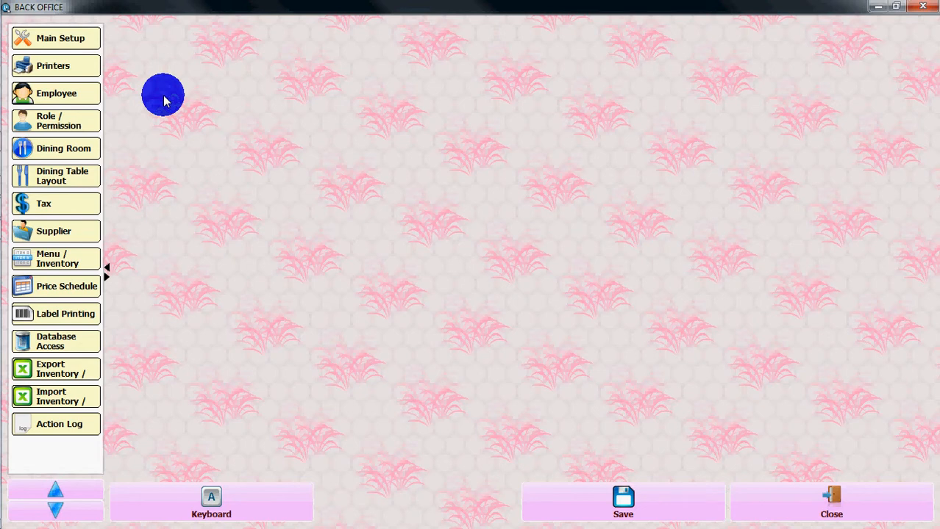
{"action": "mouse_move", "coordinate": [87, 33]}
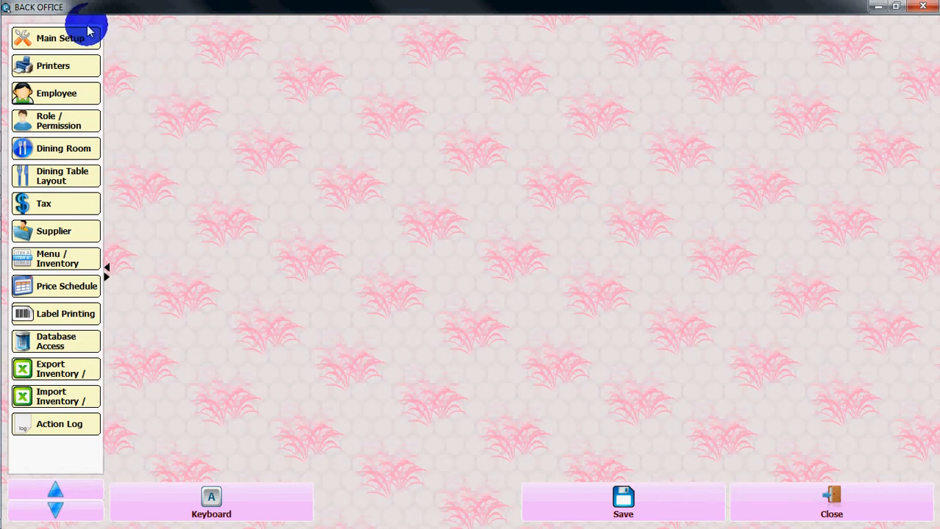
{"action": "mouse_move", "coordinate": [114, 410]}
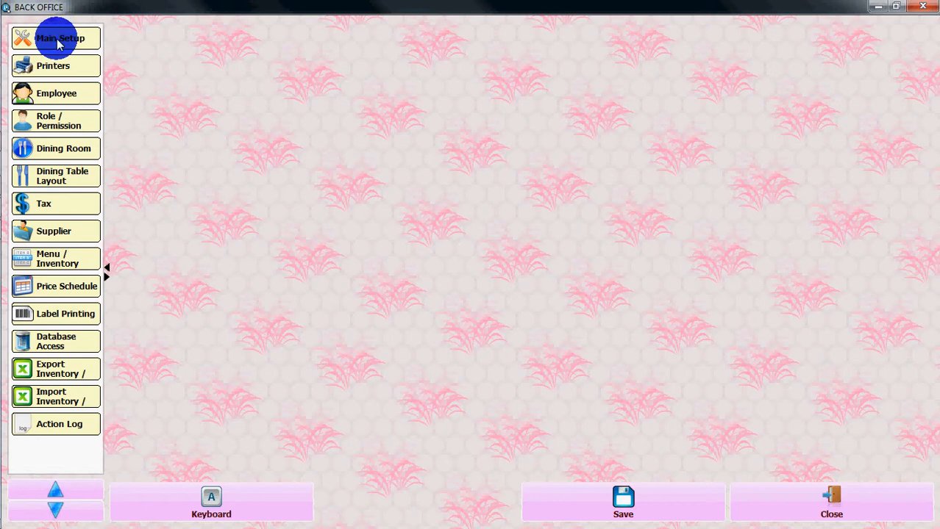
- Scroll the Main Setup General tab through business details, date/time formats and menu grid sizes
{"action": "left_click", "coordinate": [60, 38]}
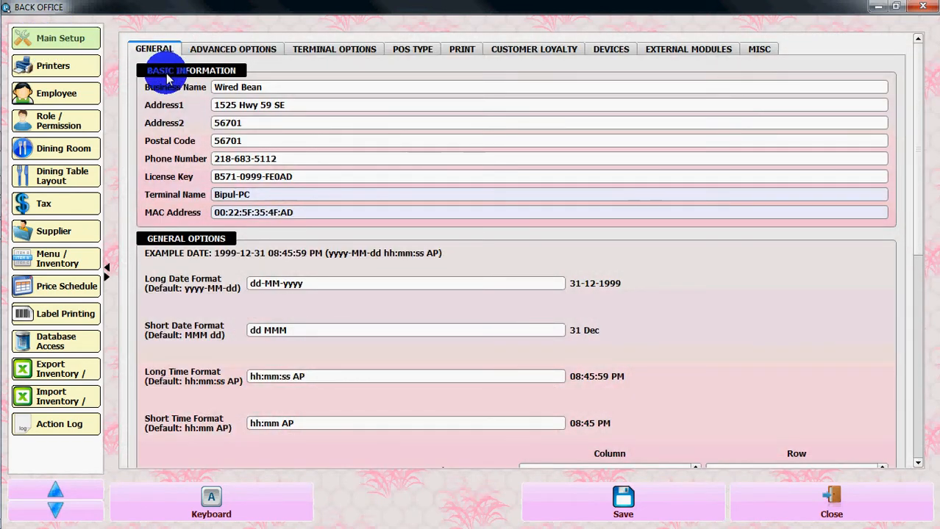
{"action": "mouse_move", "coordinate": [164, 141]}
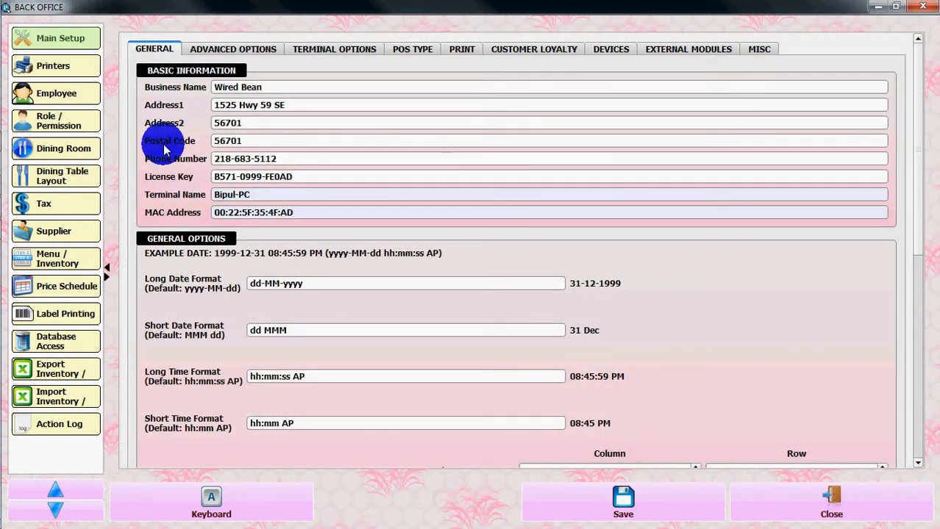
{"action": "mouse_move", "coordinate": [163, 182]}
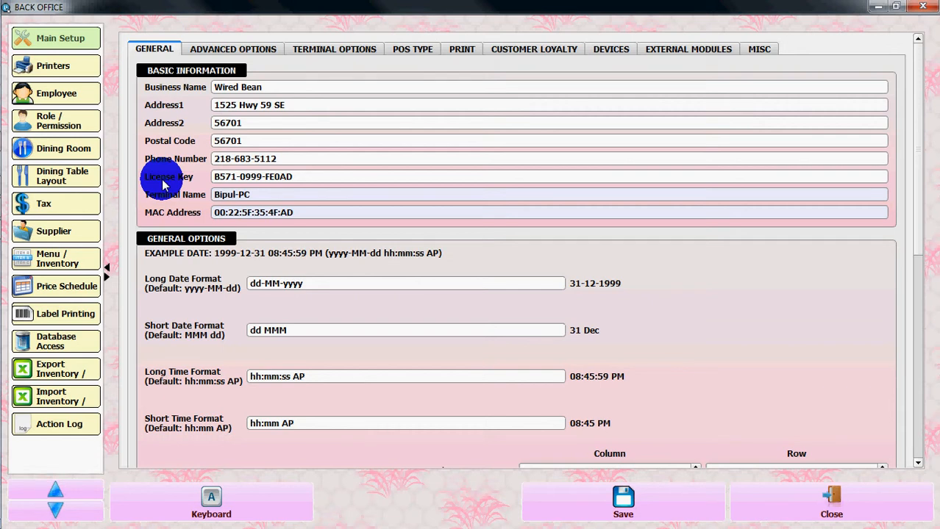
{"action": "mouse_move", "coordinate": [178, 324]}
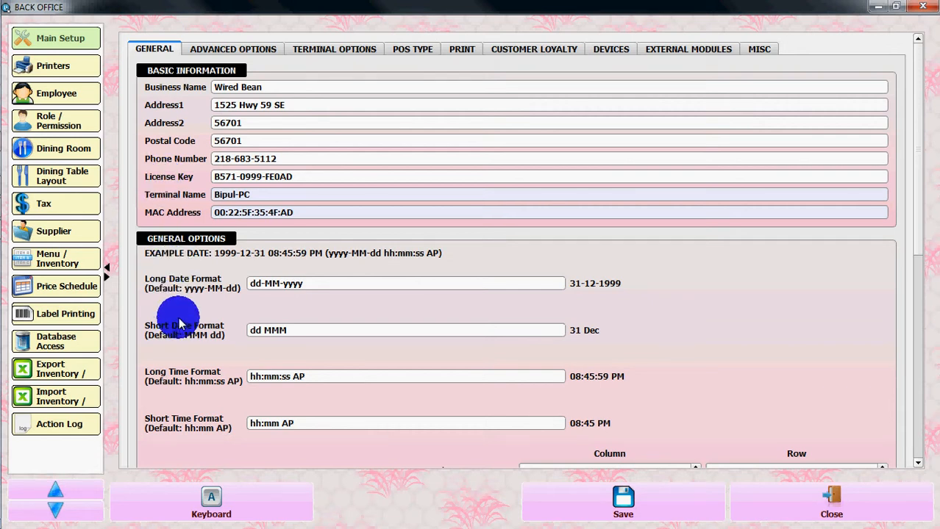
{"action": "mouse_move", "coordinate": [228, 159]}
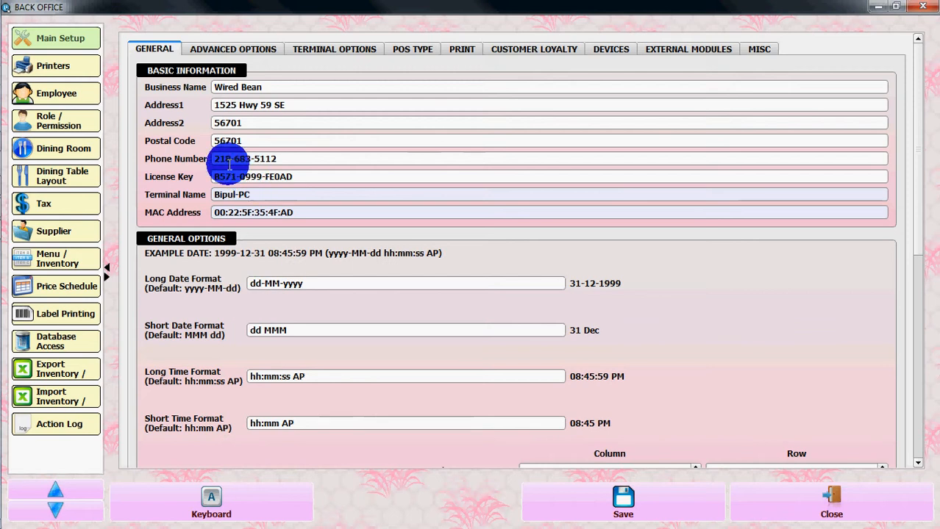
{"action": "scroll", "scroll_direction": "down", "scroll_amount": 3}
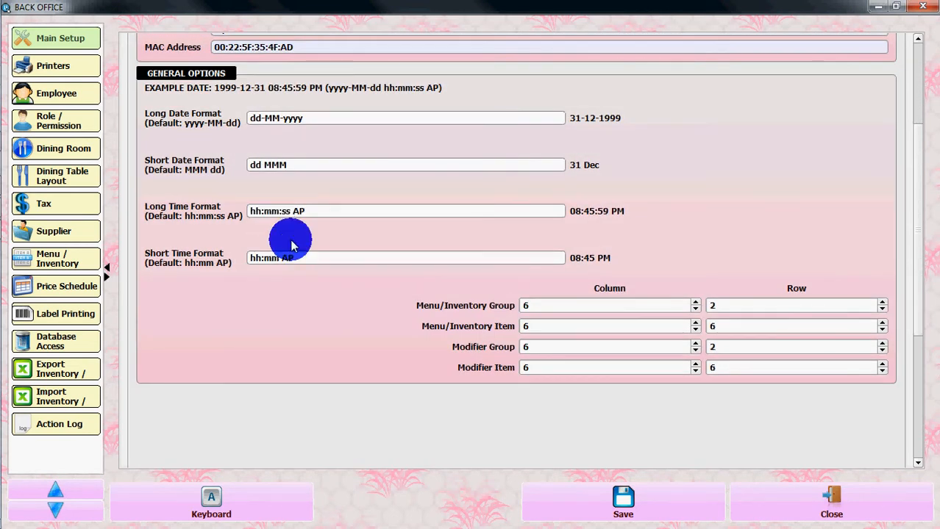
{"action": "mouse_move", "coordinate": [430, 316]}
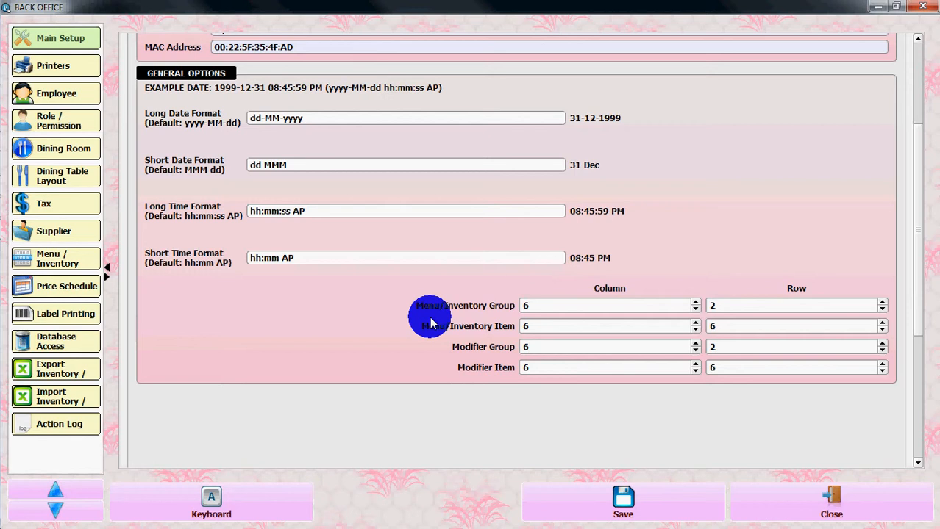
{"action": "scroll", "scroll_direction": "up", "scroll_amount": 3}
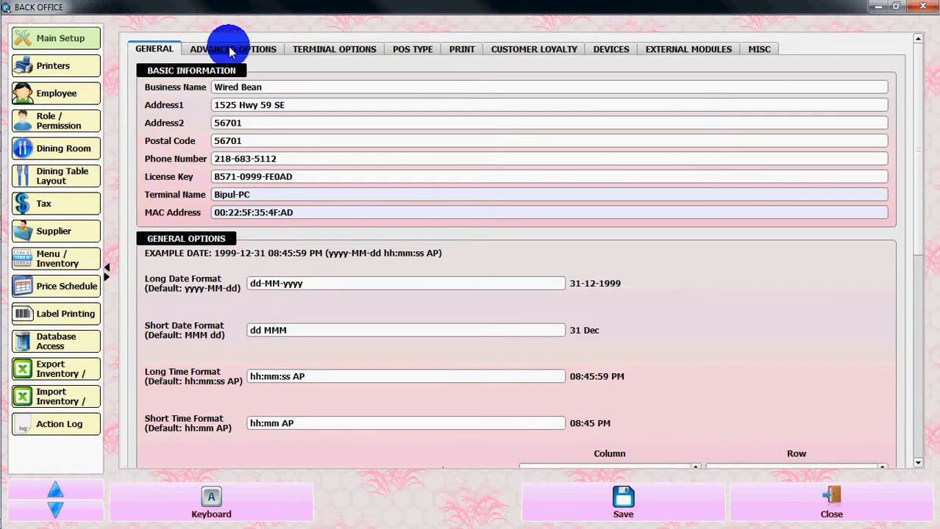
- Review the Advanced Options tab's Security, New Sale, Payment, Void and Main Window sections
{"action": "left_click", "coordinate": [233, 49]}
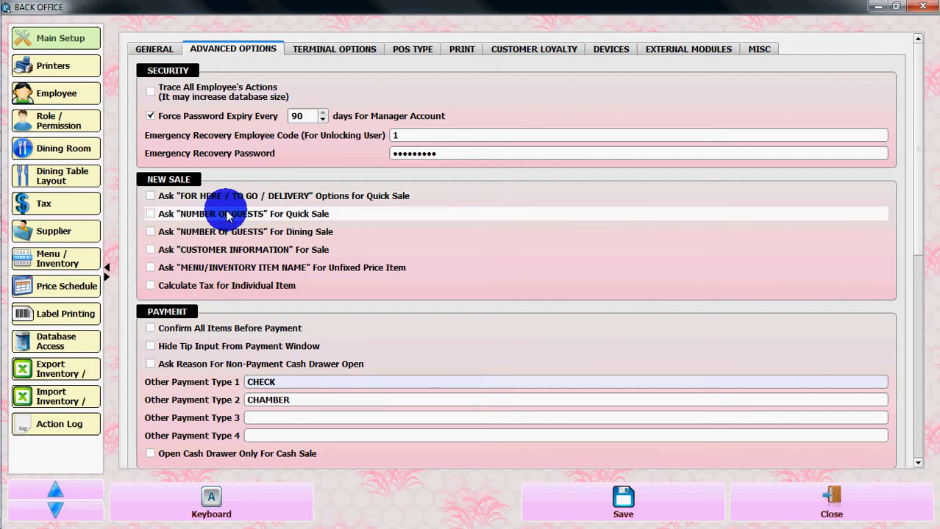
{"action": "mouse_move", "coordinate": [493, 240]}
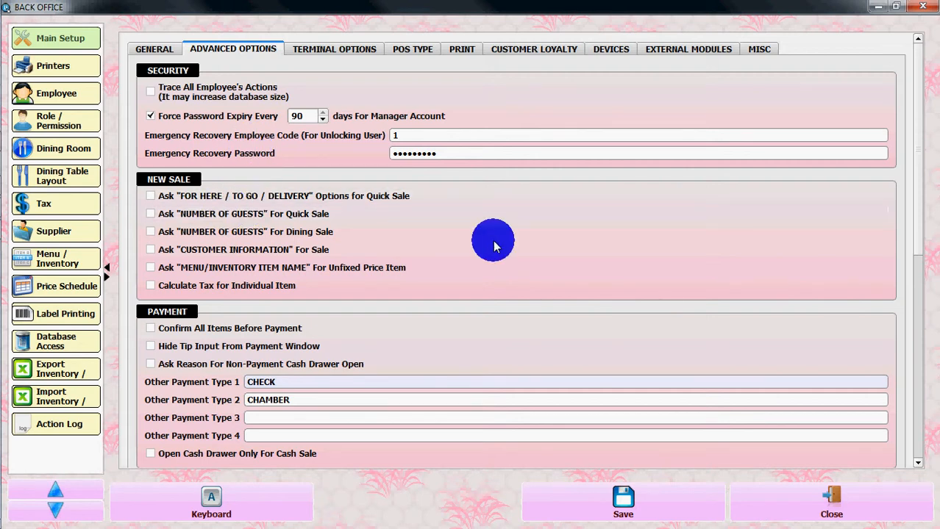
{"action": "mouse_move", "coordinate": [476, 208]}
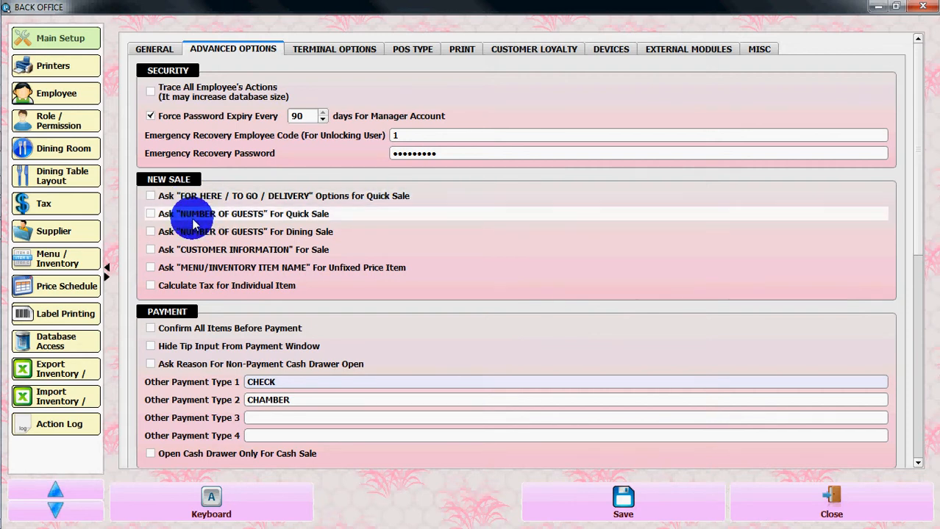
{"action": "mouse_move", "coordinate": [221, 232]}
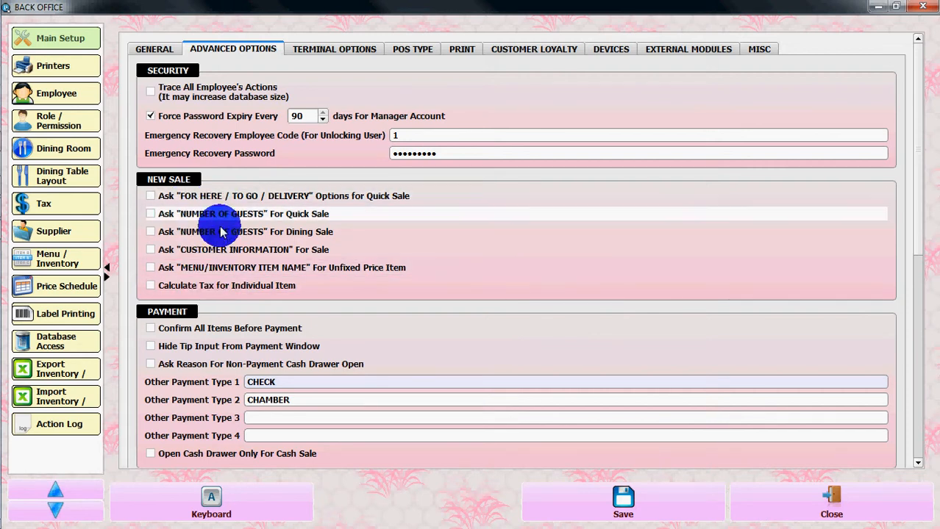
{"action": "scroll", "scroll_direction": "down", "scroll_amount": 3}
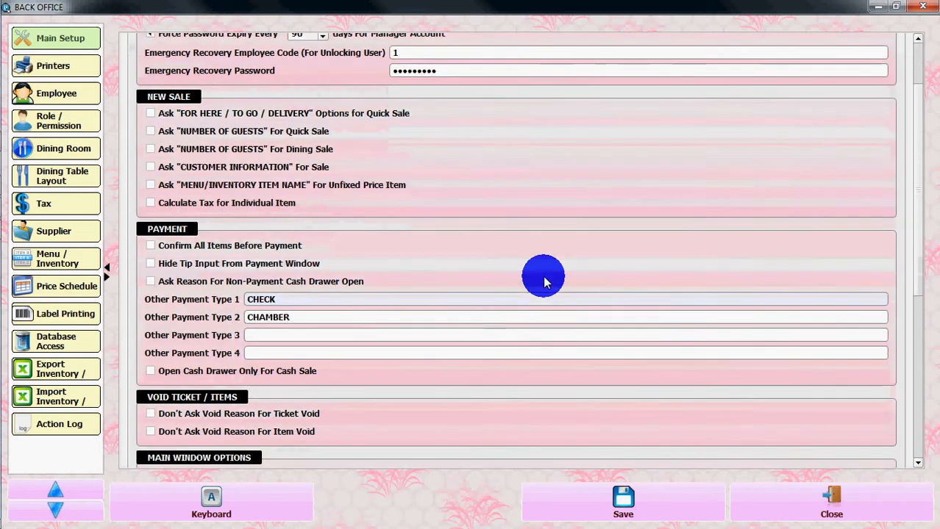
{"action": "scroll", "scroll_direction": "down", "scroll_amount": 3}
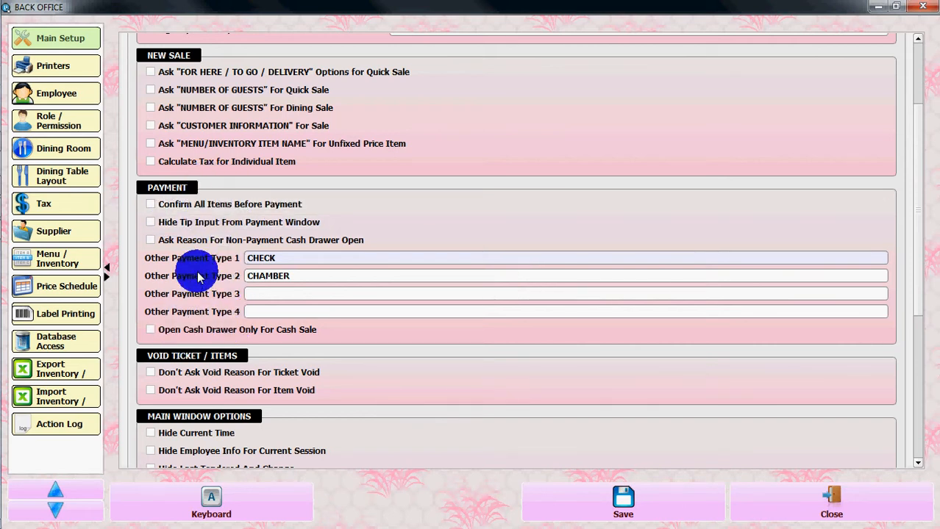
{"action": "scroll", "scroll_direction": "down", "scroll_amount": 3}
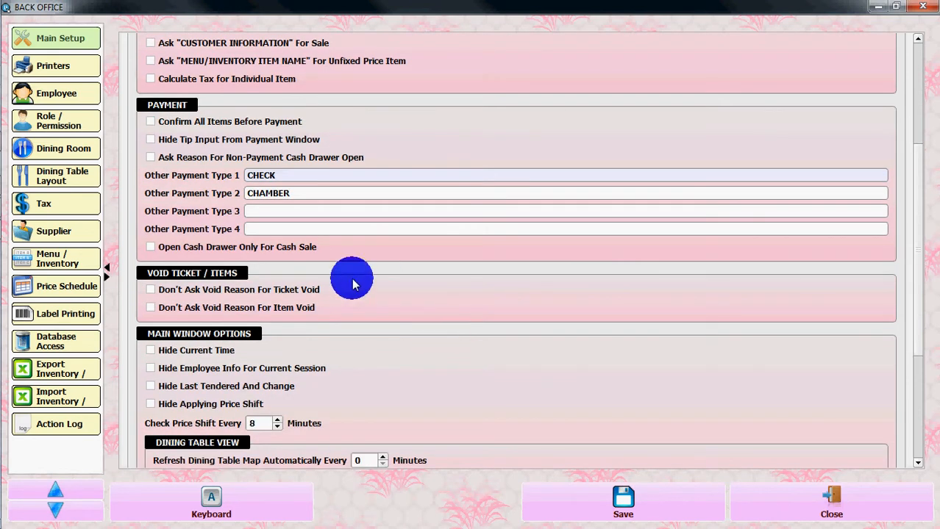
{"action": "scroll", "scroll_direction": "down", "scroll_amount": 3}
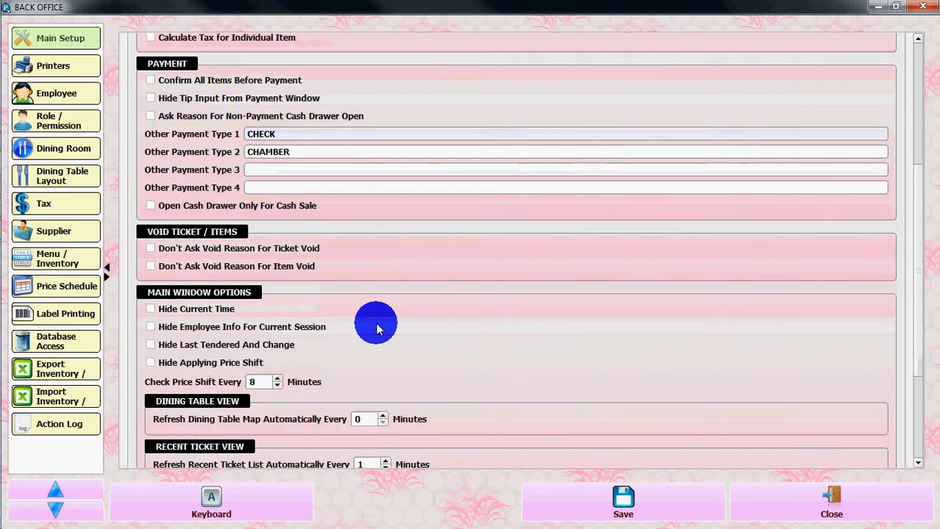
{"action": "scroll", "scroll_direction": "down", "scroll_amount": 3}
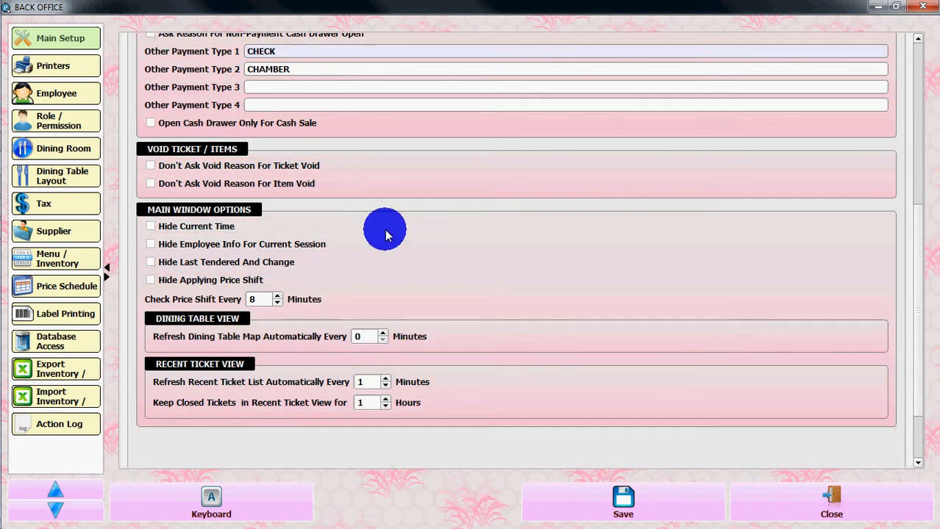
{"action": "mouse_move", "coordinate": [329, 310]}
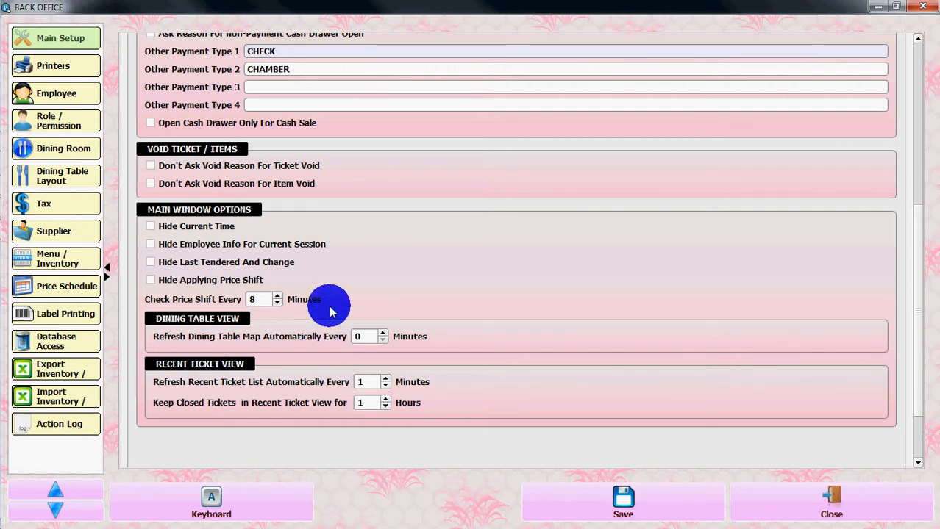
{"action": "scroll", "scroll_direction": "up", "scroll_amount": 3}
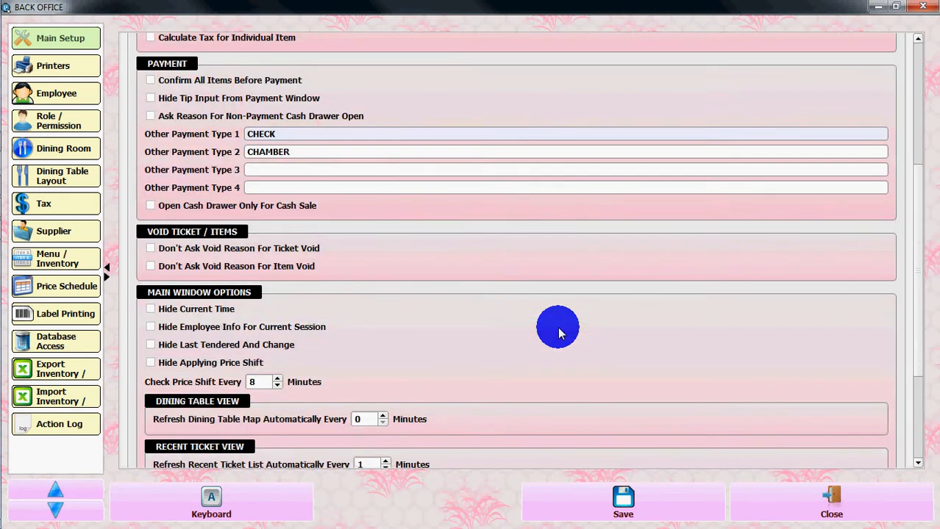
{"action": "scroll", "scroll_direction": "up", "scroll_amount": 3}
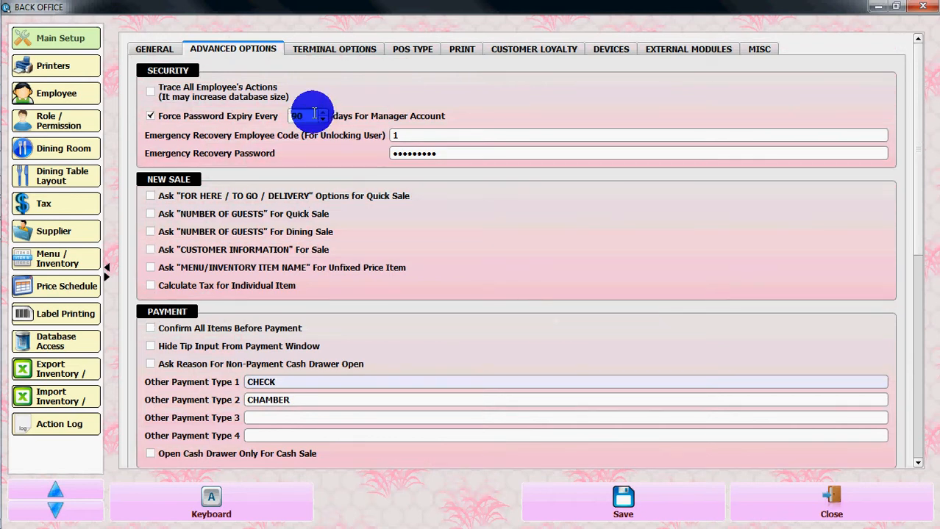
- Show Terminal Options with idle logout, Z-report backup directory, theme, host and database
{"action": "left_click", "coordinate": [334, 48]}
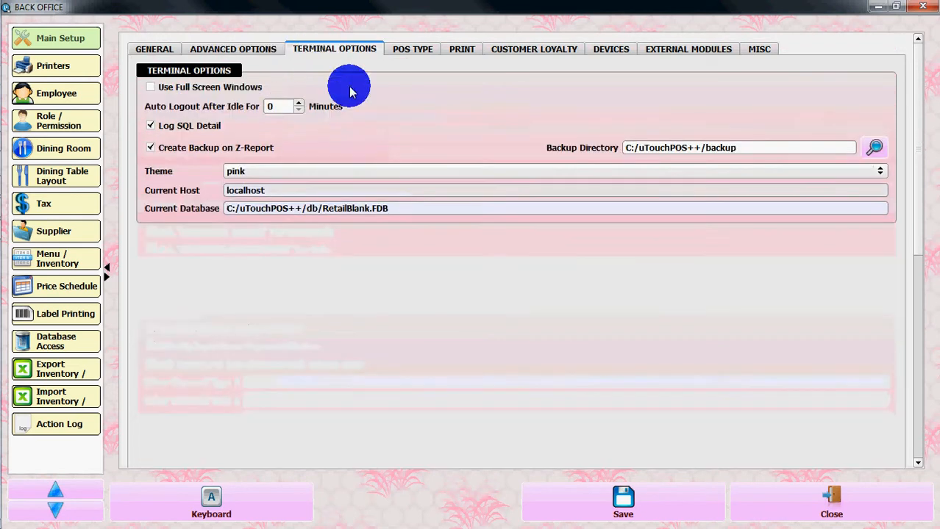
{"action": "mouse_move", "coordinate": [375, 145]}
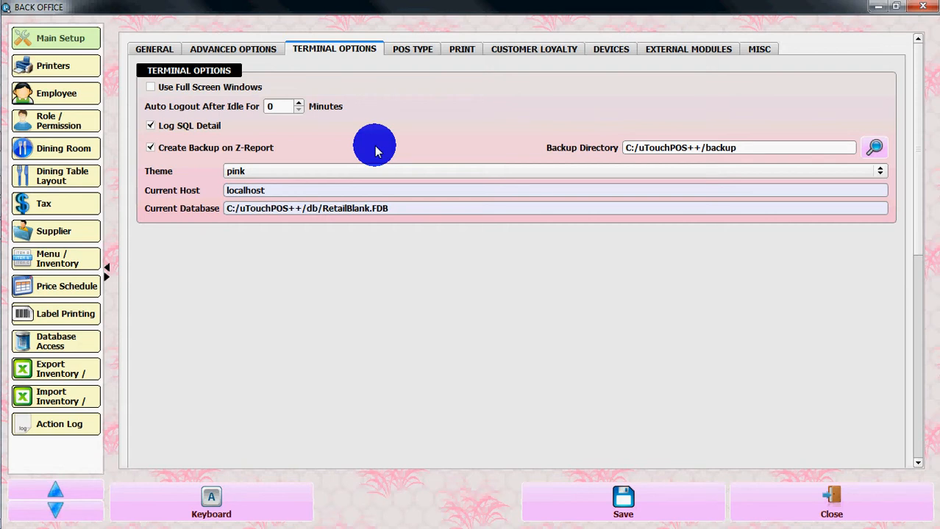
- Scroll the POS Type tab through order screen, ticket tracking, restaurant and retail settings
{"action": "left_click", "coordinate": [411, 49]}
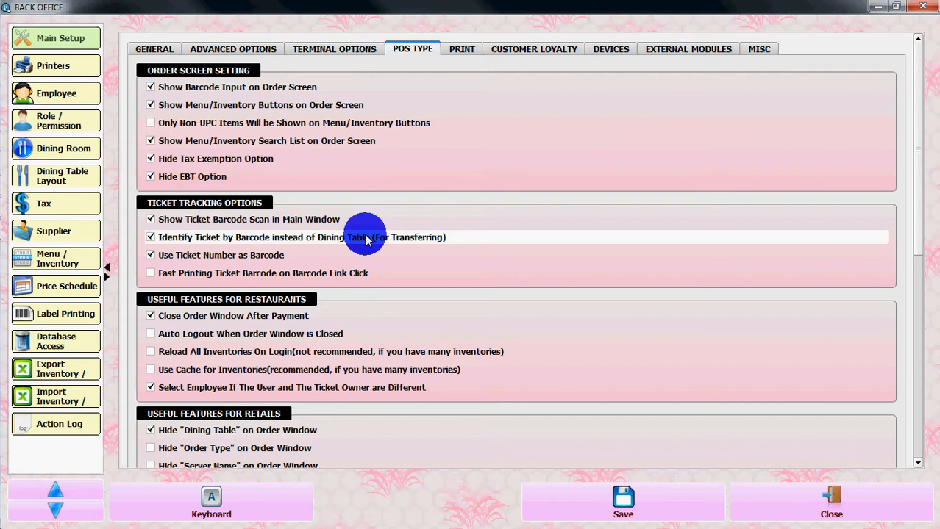
{"action": "scroll", "scroll_direction": "down", "scroll_amount": 3}
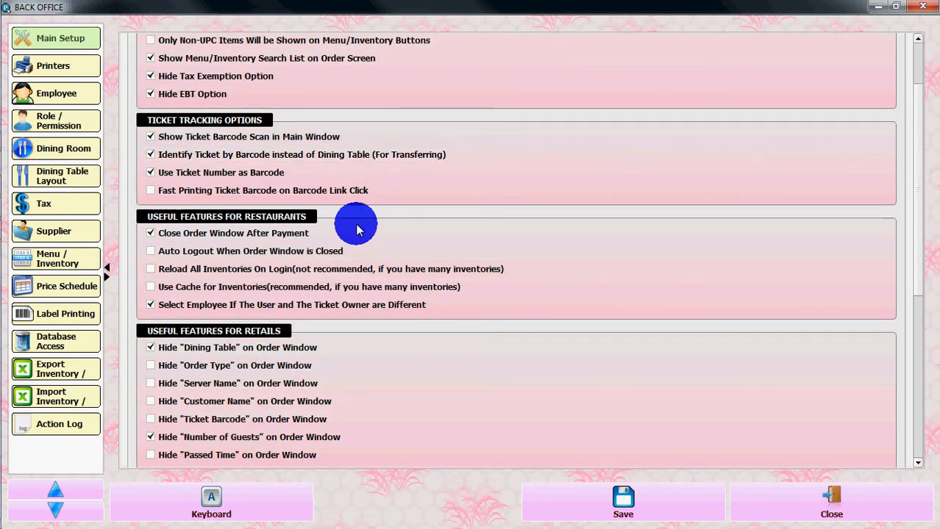
{"action": "scroll", "scroll_direction": "down", "scroll_amount": 3}
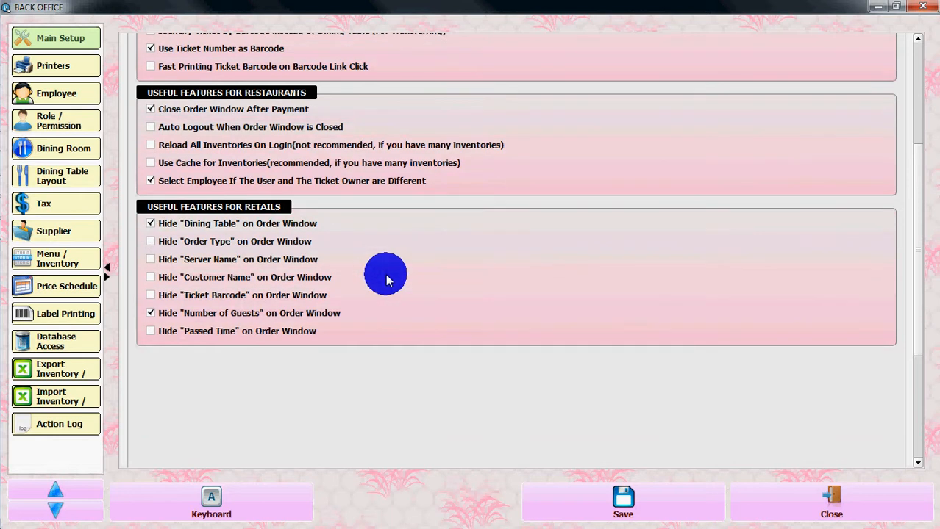
{"action": "scroll", "scroll_direction": "up", "scroll_amount": 3}
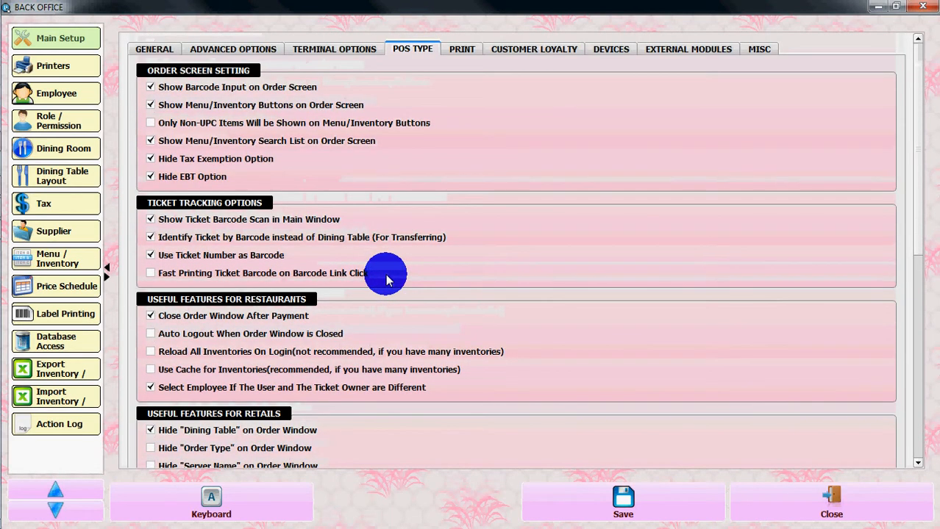
{"action": "mouse_move", "coordinate": [460, 59]}
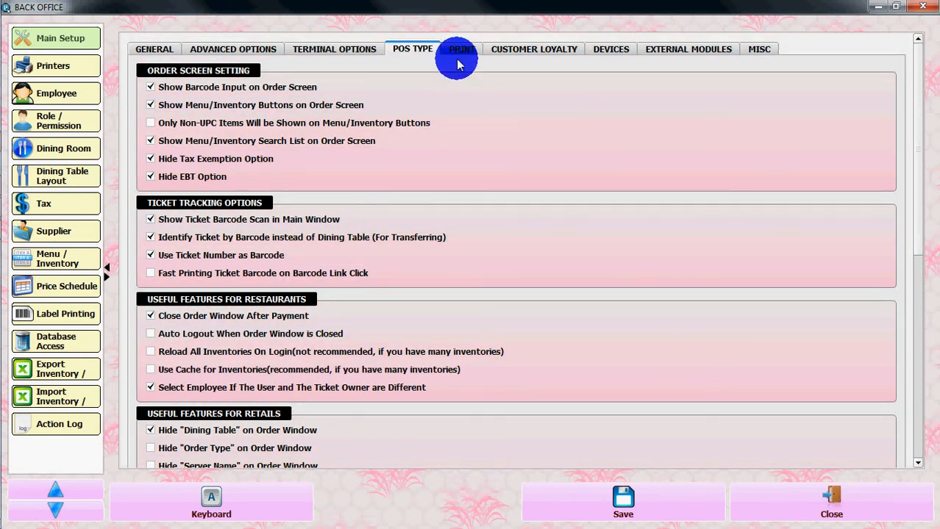
- Scroll the Print tab through kitchen printing, bill/receipt options, custom footers and Pole Display
{"action": "left_click", "coordinate": [461, 48]}
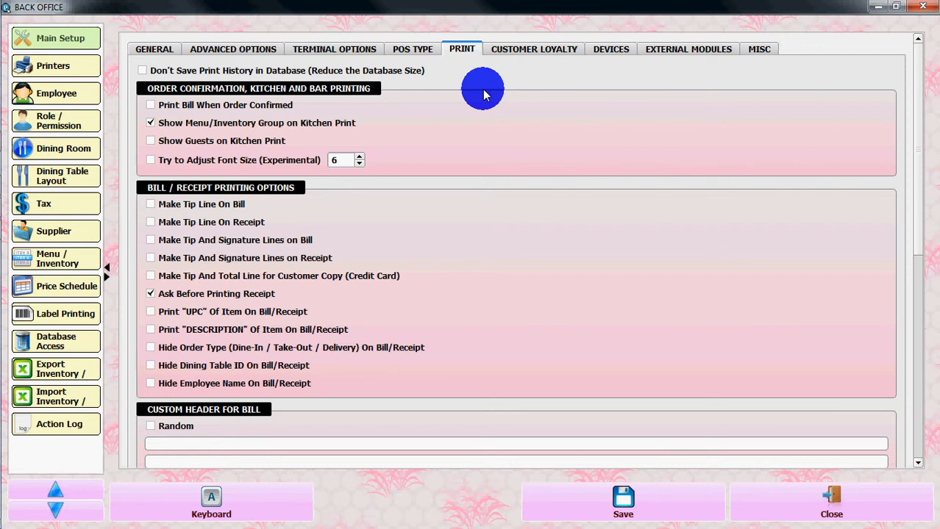
{"action": "mouse_move", "coordinate": [436, 209]}
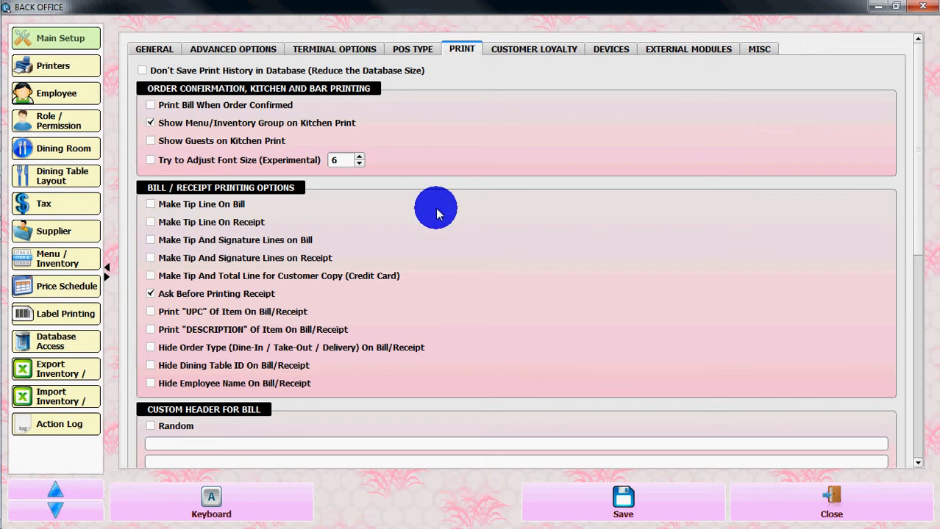
{"action": "mouse_move", "coordinate": [433, 202]}
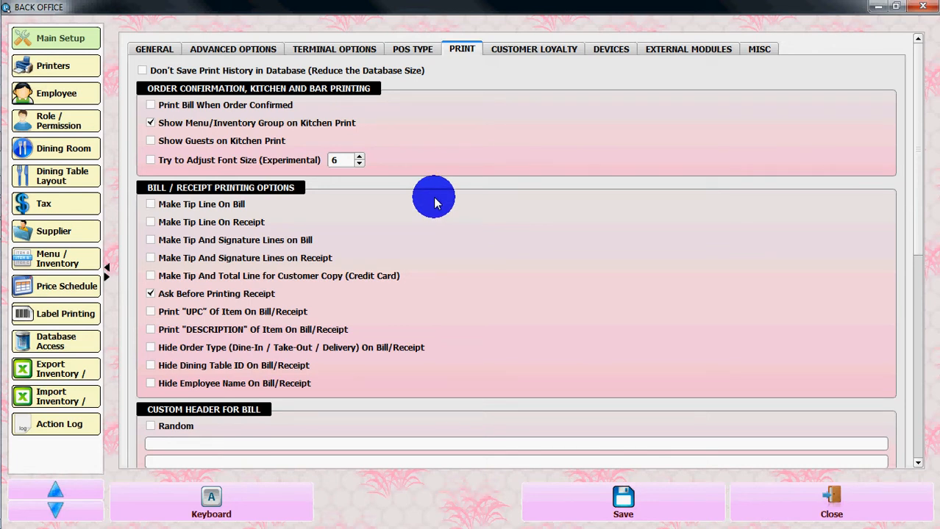
{"action": "mouse_move", "coordinate": [165, 96]}
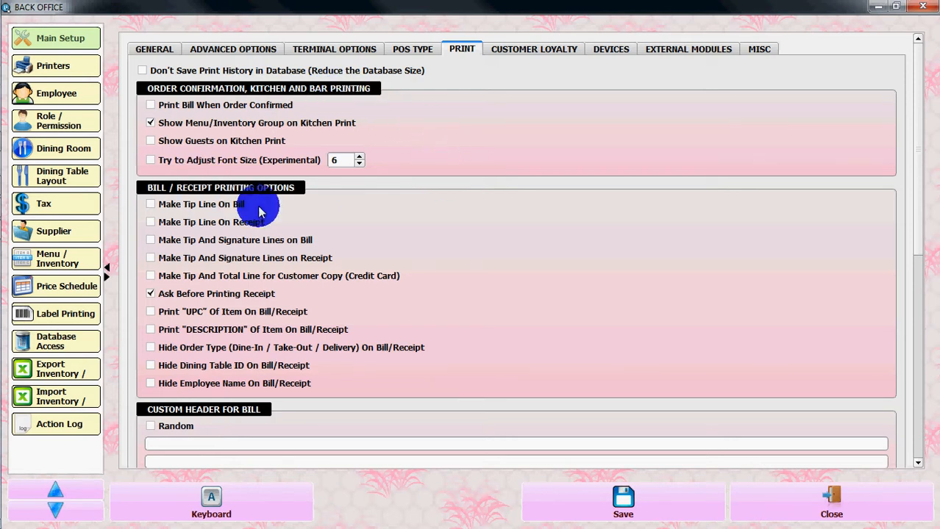
{"action": "scroll", "scroll_direction": "down", "scroll_amount": 3}
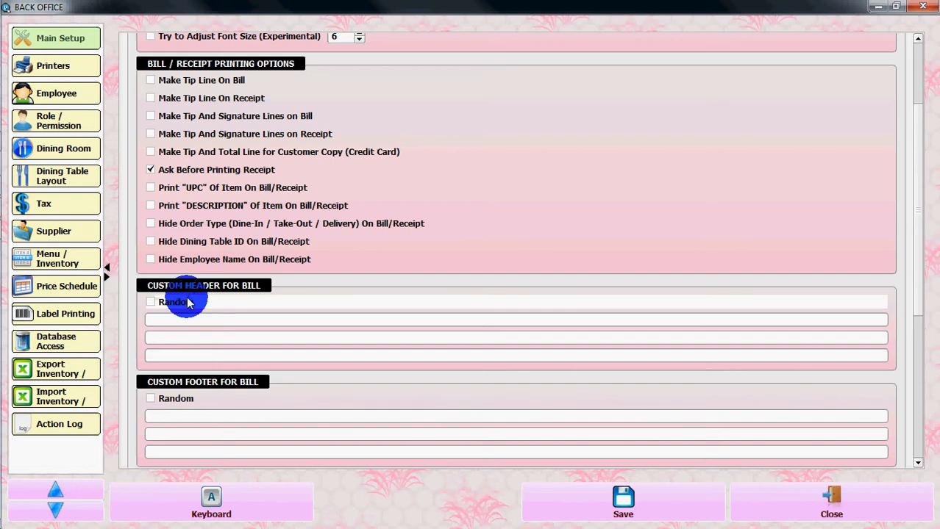
{"action": "scroll", "scroll_direction": "down", "scroll_amount": 3}
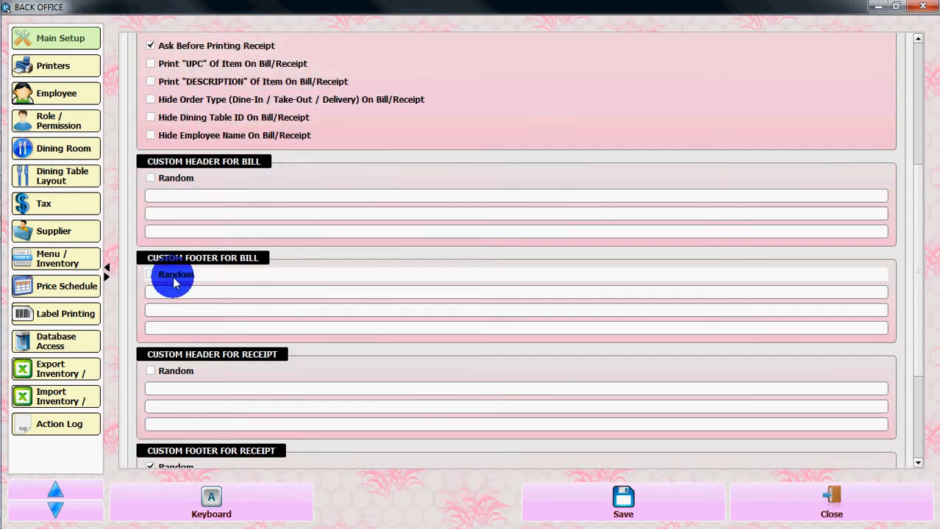
{"action": "scroll", "scroll_direction": "down", "scroll_amount": 3}
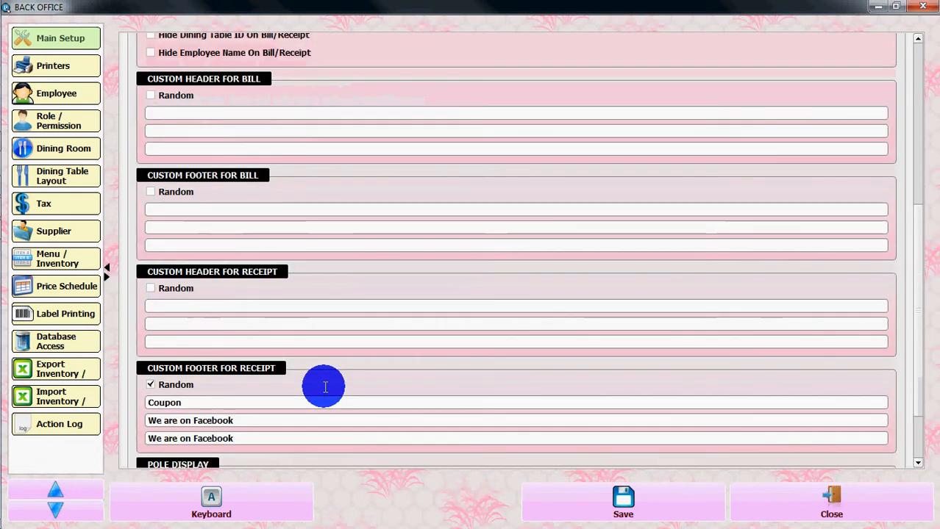
{"action": "scroll", "scroll_direction": "down", "scroll_amount": 3}
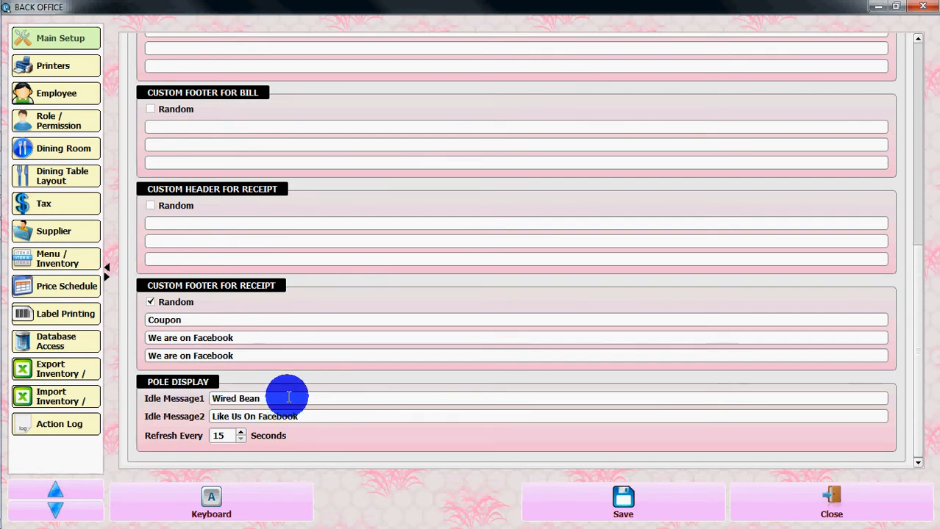
{"action": "scroll", "scroll_direction": "up", "scroll_amount": 3}
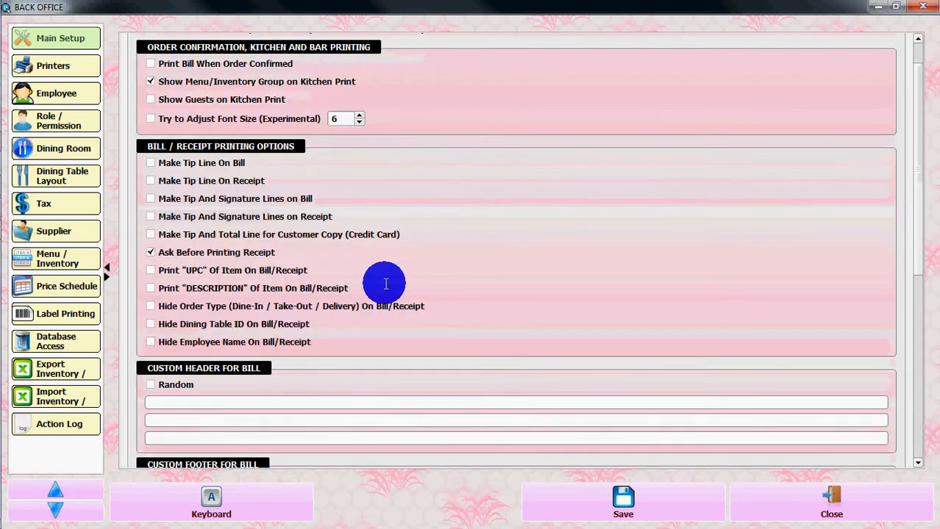
- Show the Customer Loyalty tab with loyalty credit calculation and payment options
{"action": "left_click", "coordinate": [534, 48]}
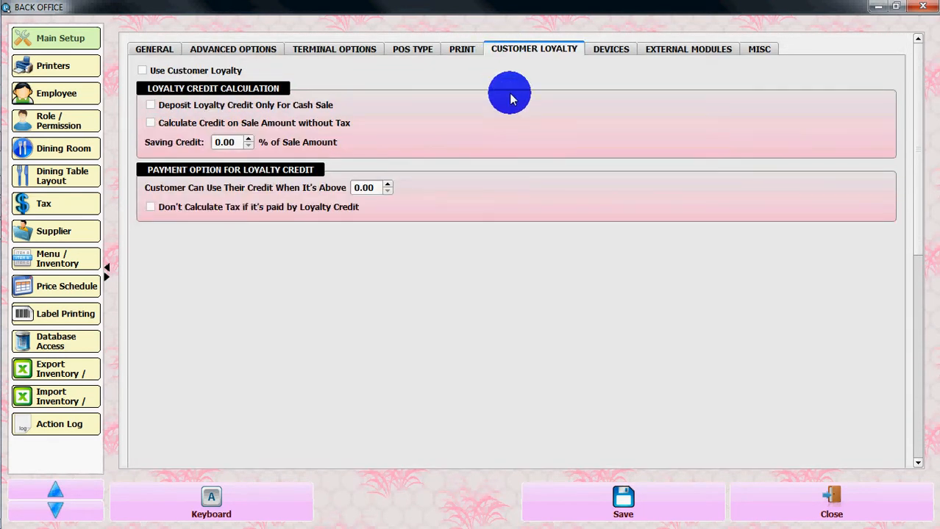
{"action": "mouse_move", "coordinate": [215, 110]}
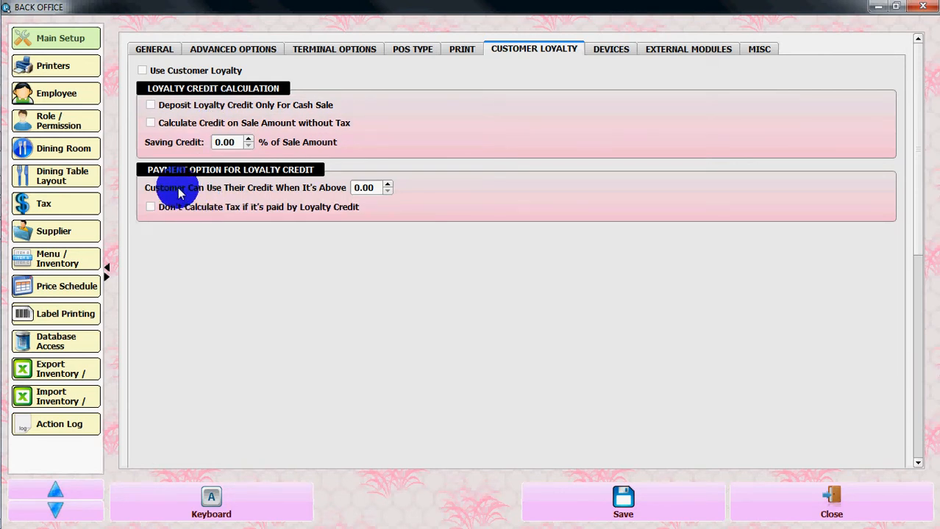
{"action": "mouse_move", "coordinate": [485, 136]}
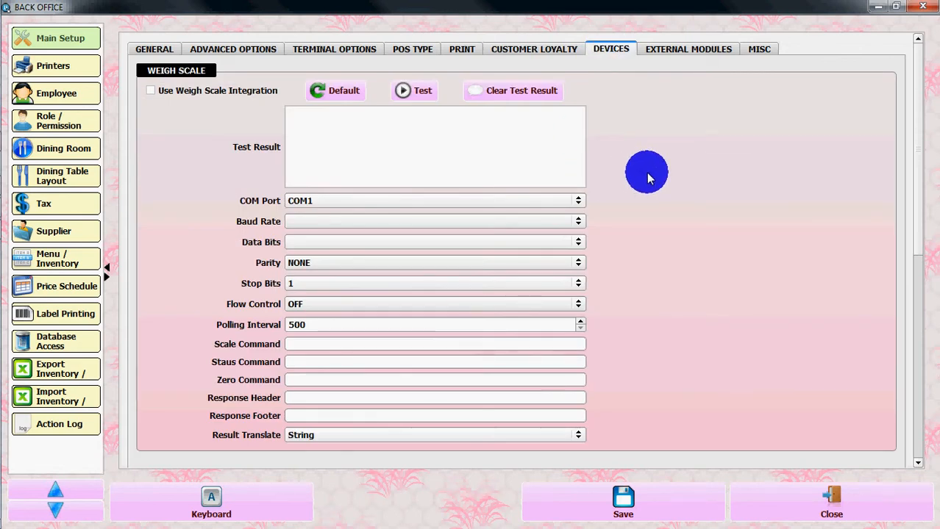
{"action": "mouse_move", "coordinate": [654, 179]}
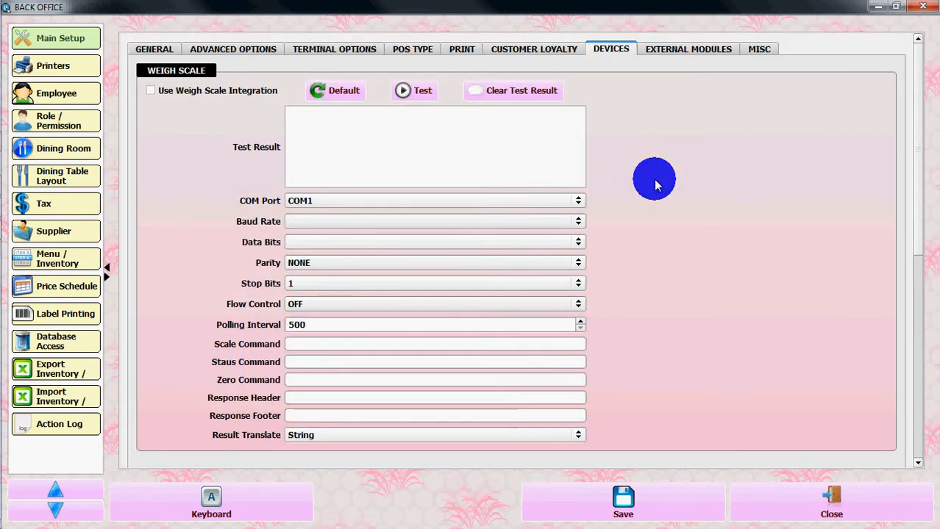
{"action": "mouse_move", "coordinate": [654, 176]}
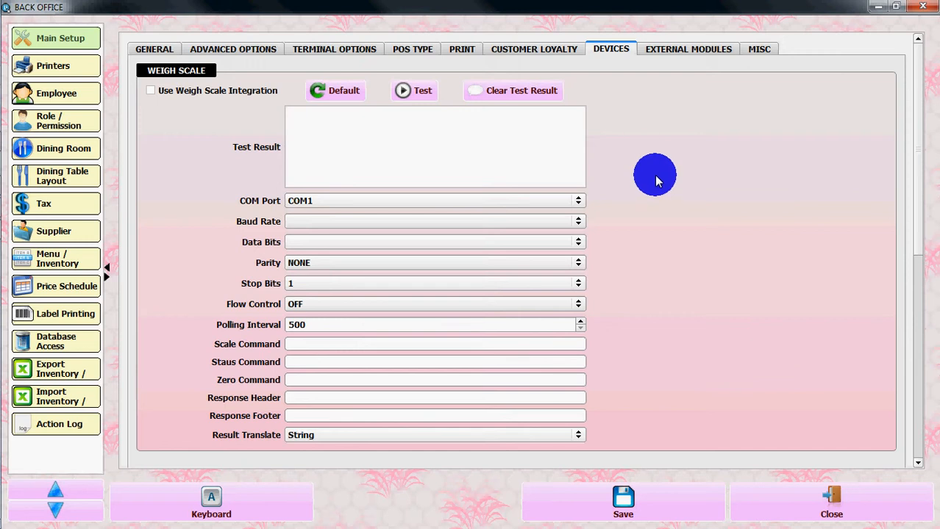
{"action": "mouse_move", "coordinate": [577, 145]}
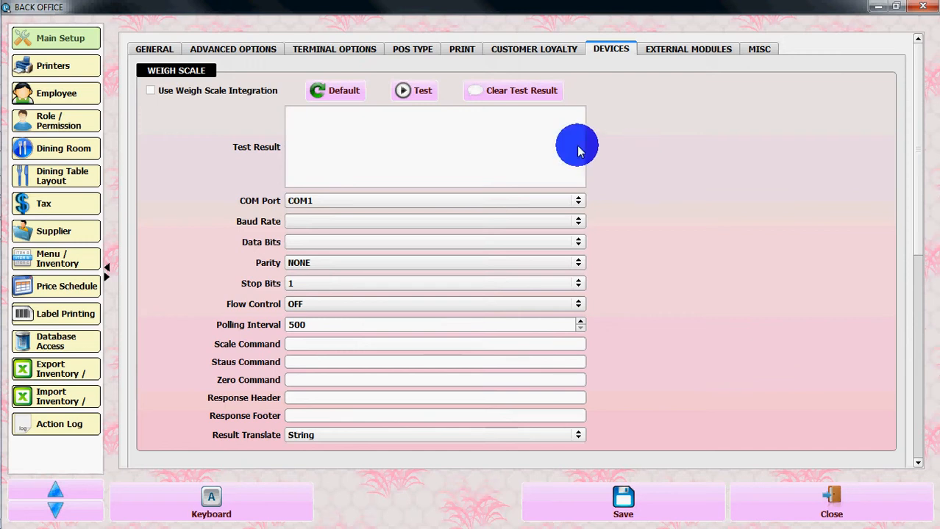
{"action": "mouse_move", "coordinate": [634, 125]}
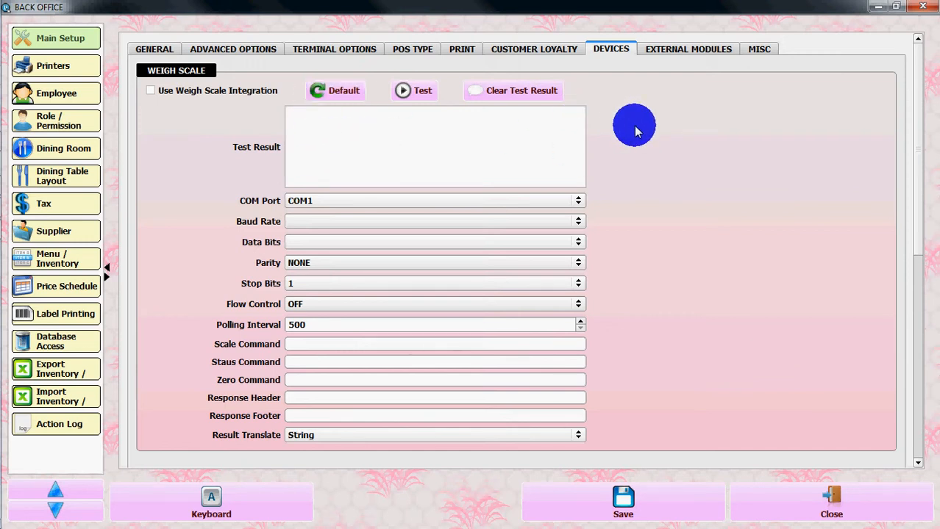
{"action": "mouse_move", "coordinate": [693, 184]}
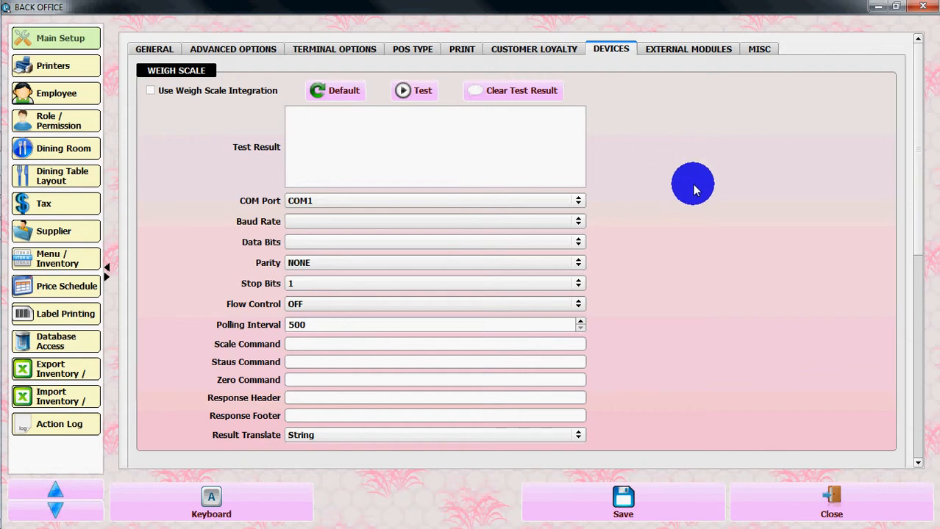
{"action": "mouse_move", "coordinate": [258, 224]}
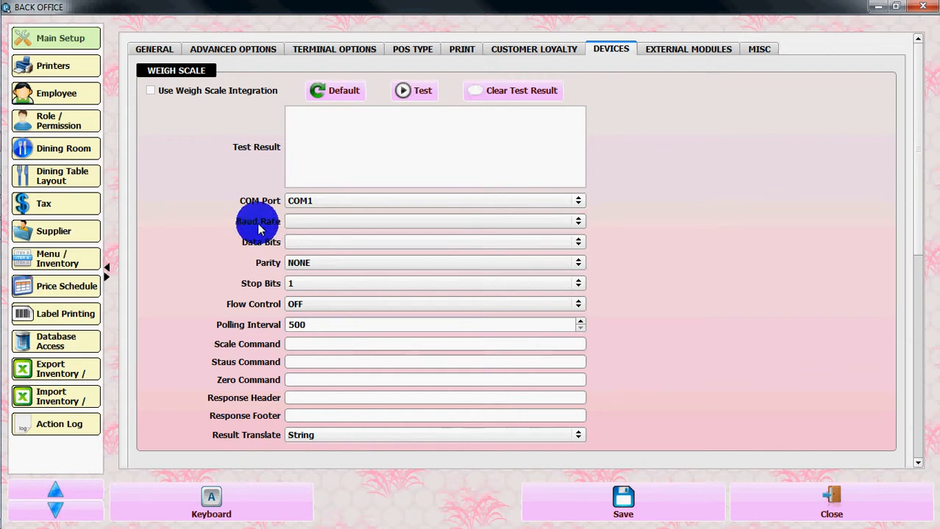
{"action": "mouse_move", "coordinate": [265, 361]}
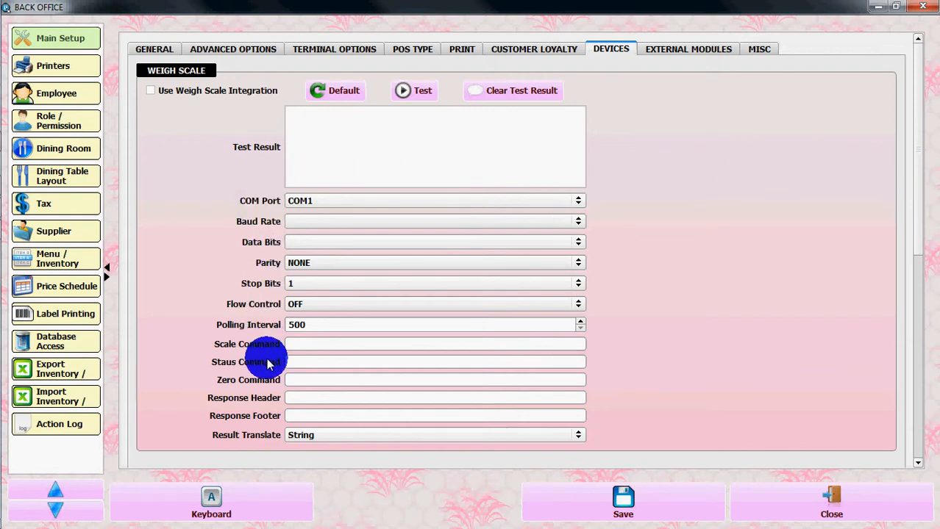
{"action": "mouse_move", "coordinate": [685, 318]}
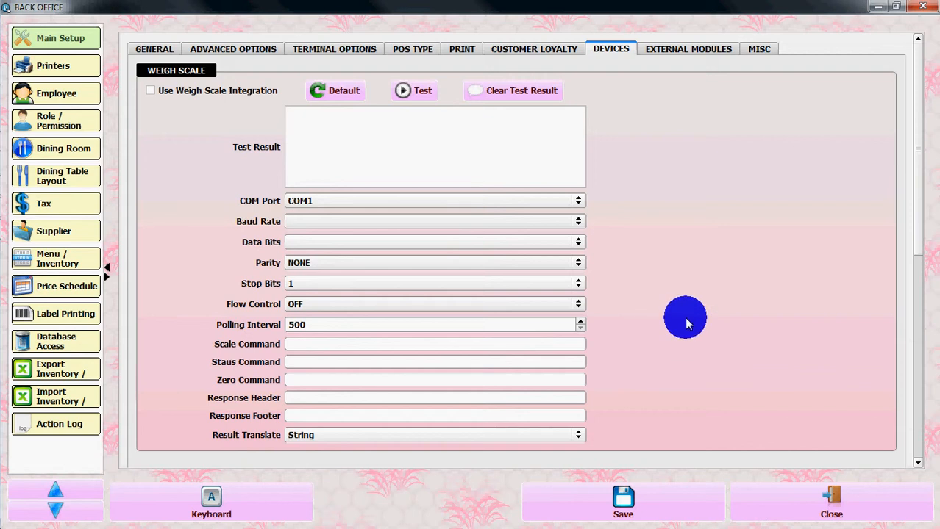
{"action": "mouse_move", "coordinate": [669, 90]}
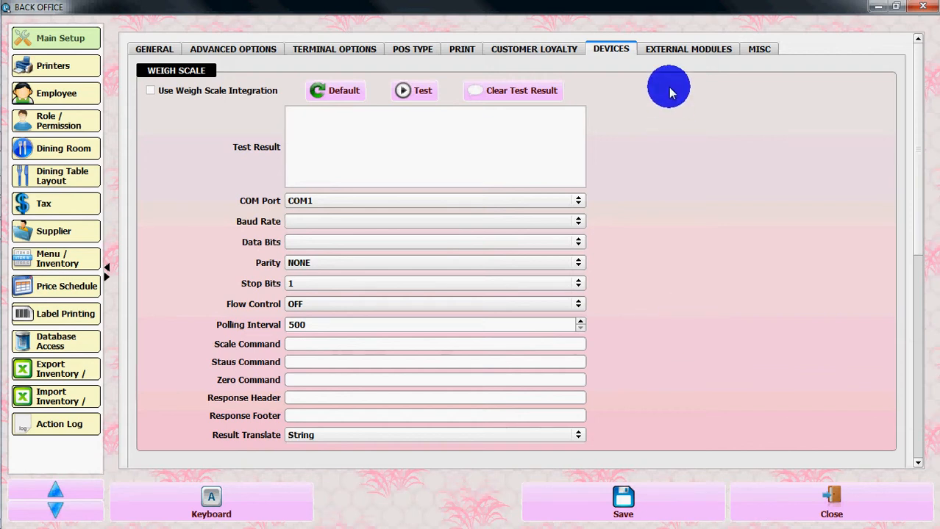
- Toggle Mercury credit card and gift card servers to test and back to production
{"action": "left_click", "coordinate": [688, 49]}
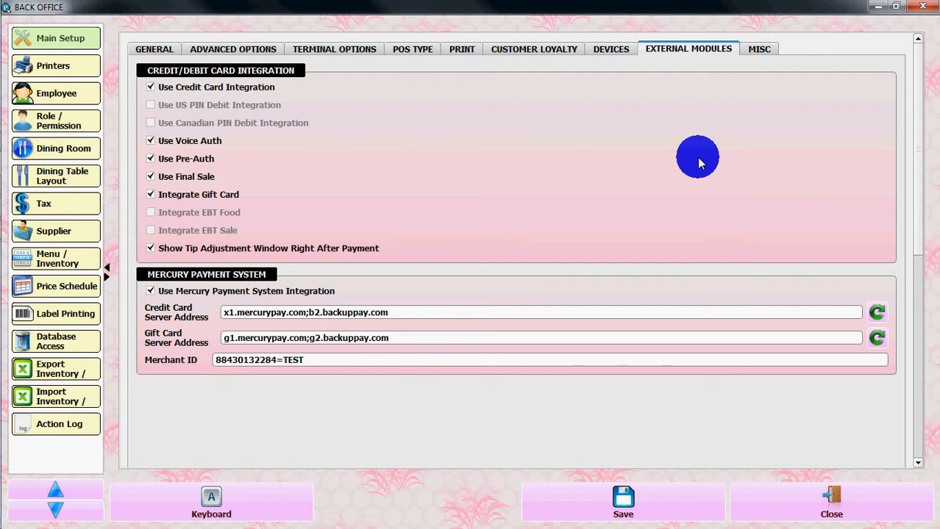
{"action": "mouse_move", "coordinate": [522, 154]}
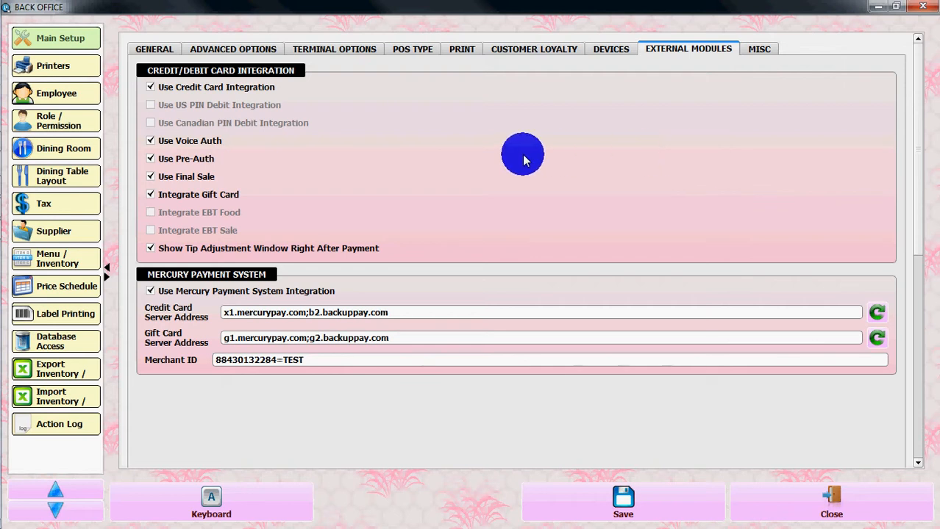
{"action": "mouse_move", "coordinate": [473, 153]}
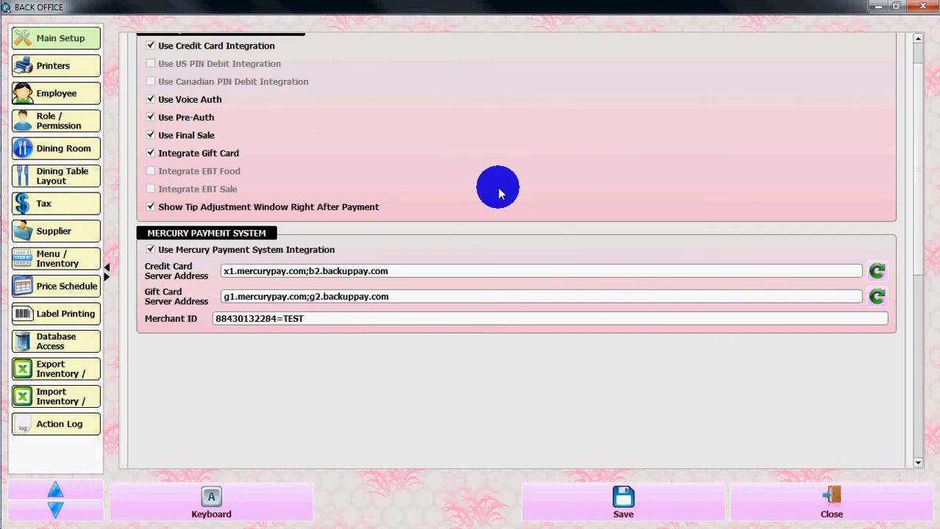
{"action": "mouse_move", "coordinate": [478, 246]}
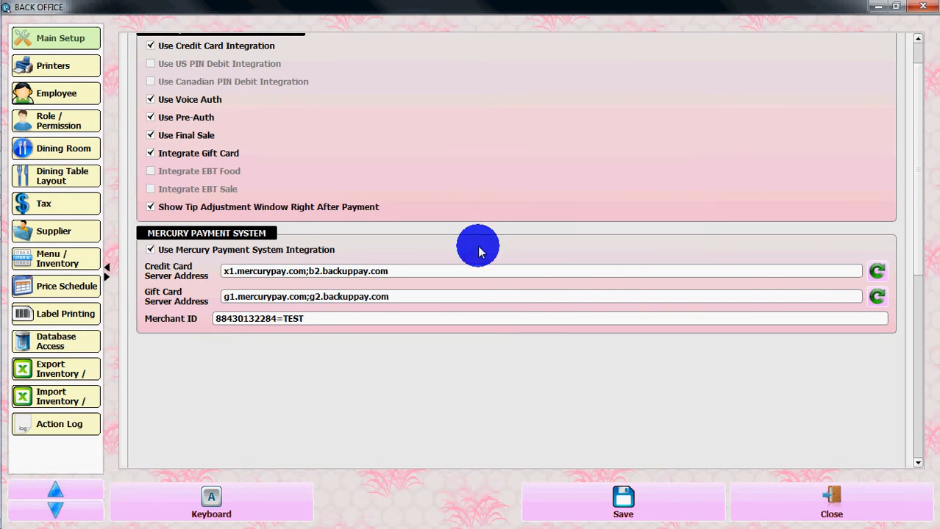
{"action": "mouse_move", "coordinate": [551, 290]}
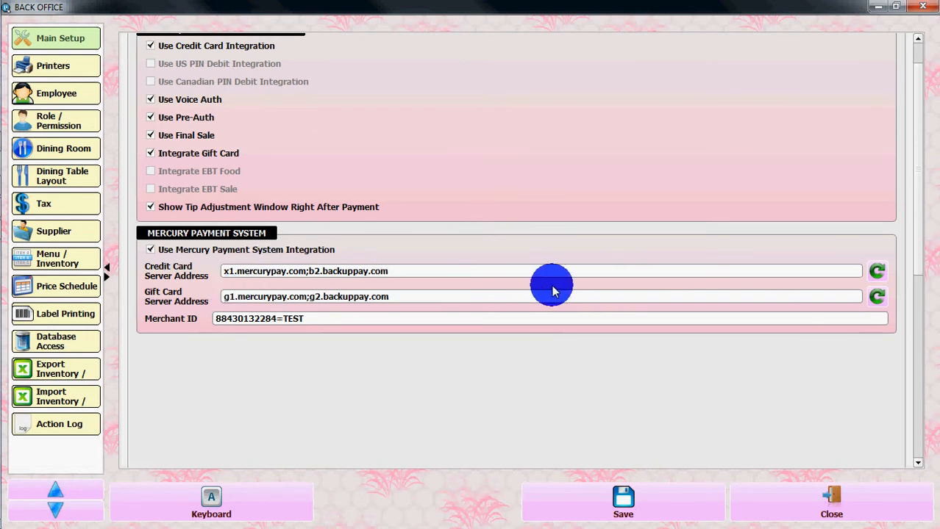
{"action": "left_click", "coordinate": [877, 270]}
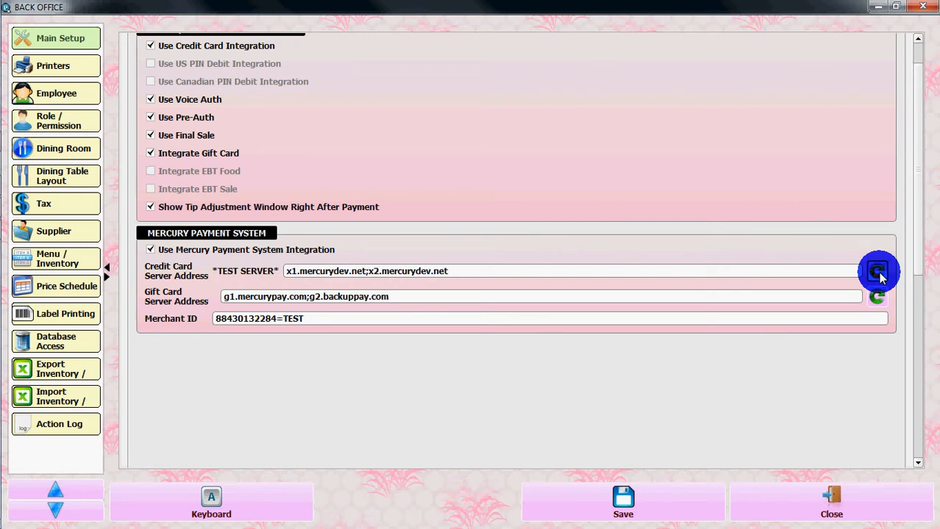
{"action": "left_click", "coordinate": [878, 272]}
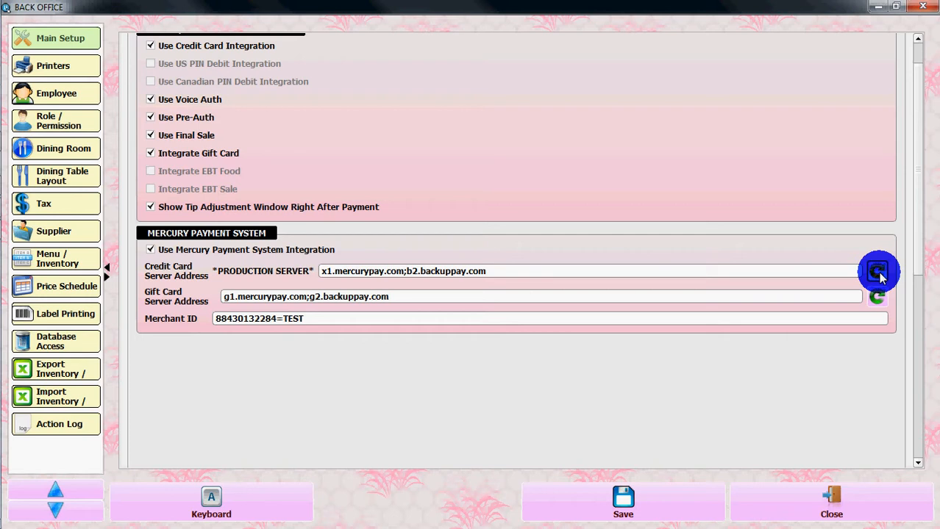
{"action": "mouse_move", "coordinate": [855, 271]}
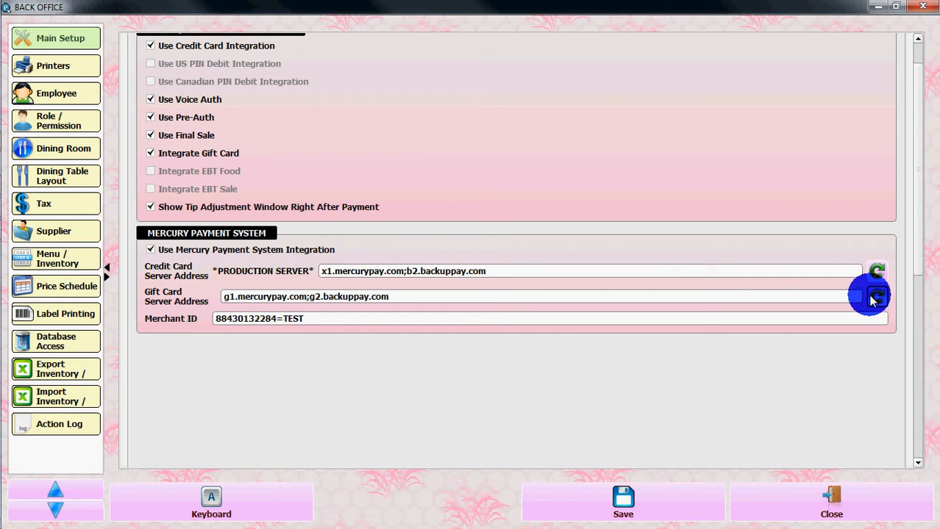
{"action": "left_click", "coordinate": [876, 297]}
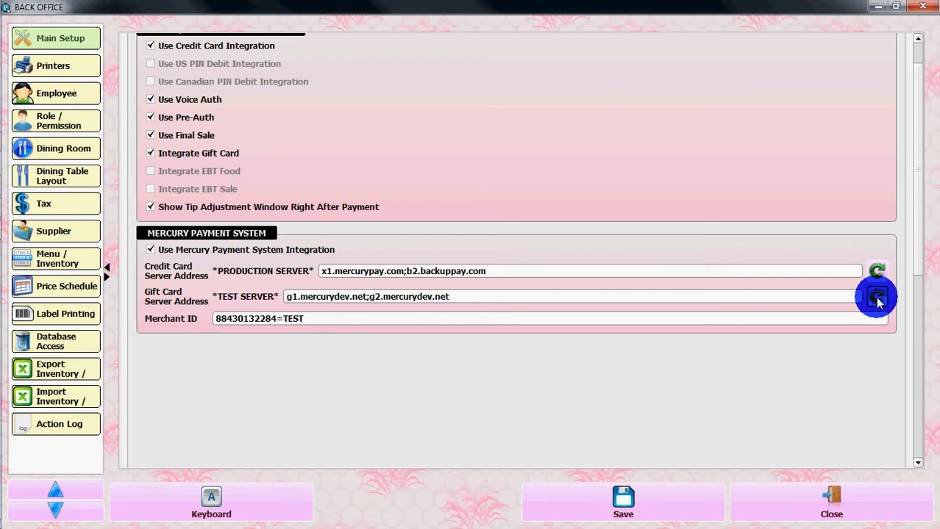
{"action": "left_click", "coordinate": [877, 296]}
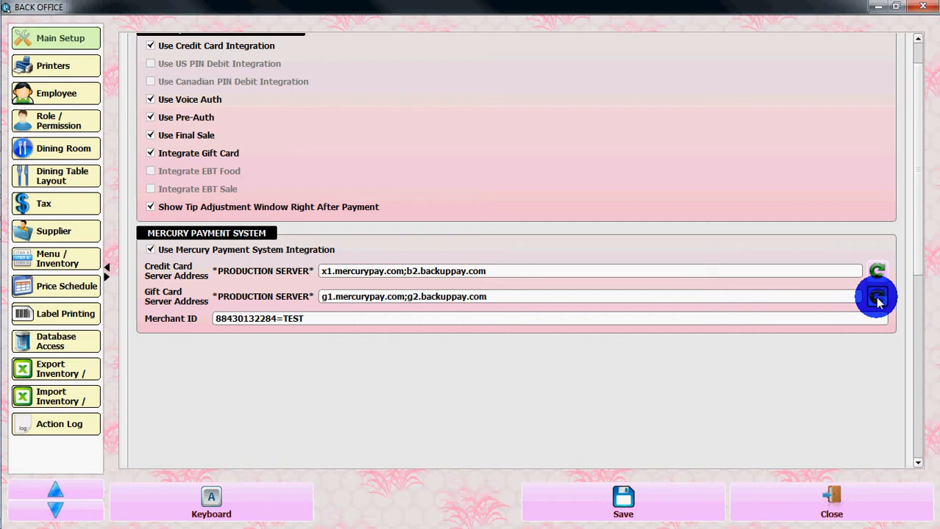
{"action": "mouse_move", "coordinate": [283, 370]}
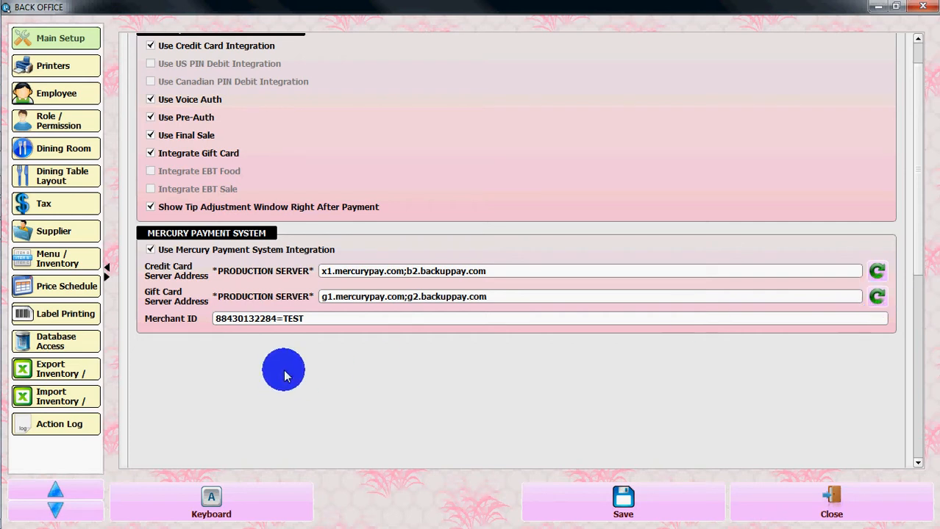
{"action": "triple_click", "coordinate": [550, 319]}
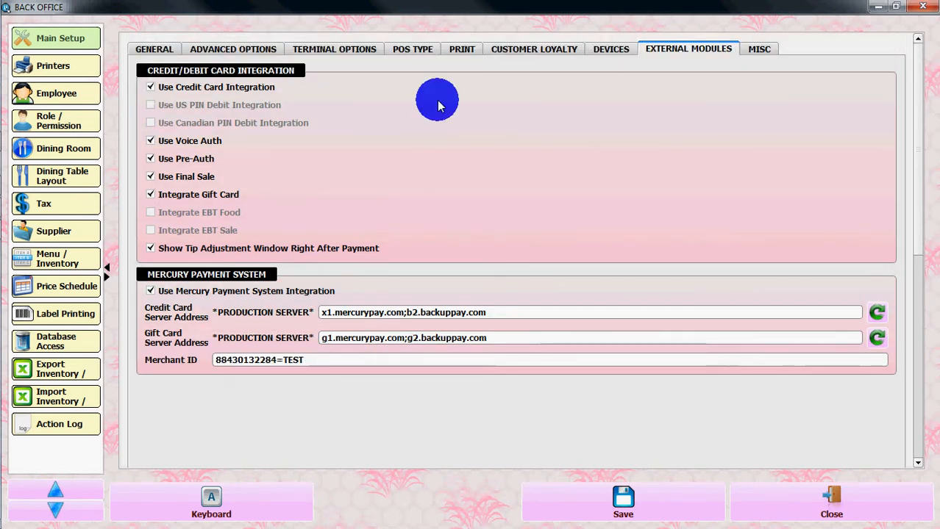
- Show the Misc tab with animation settings and the convenient number input option
{"action": "left_click", "coordinate": [759, 49]}
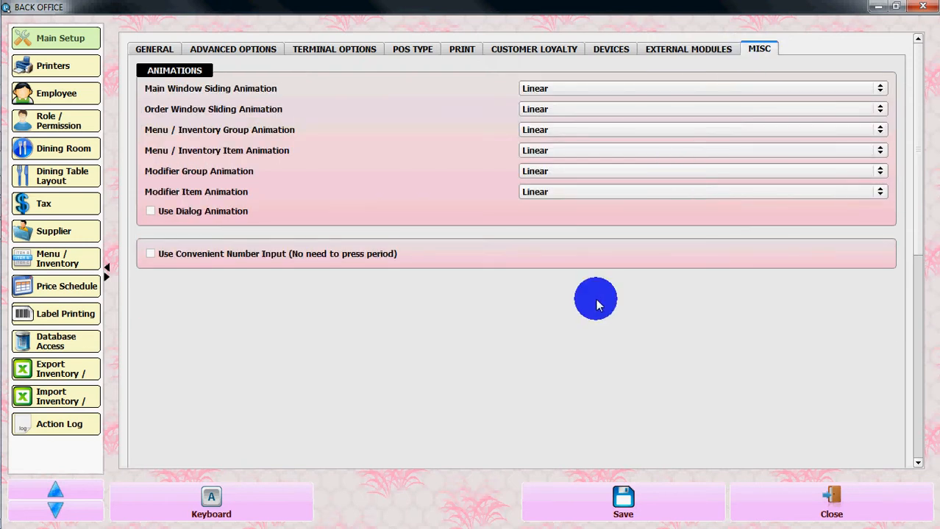
{"action": "mouse_move", "coordinate": [164, 98]}
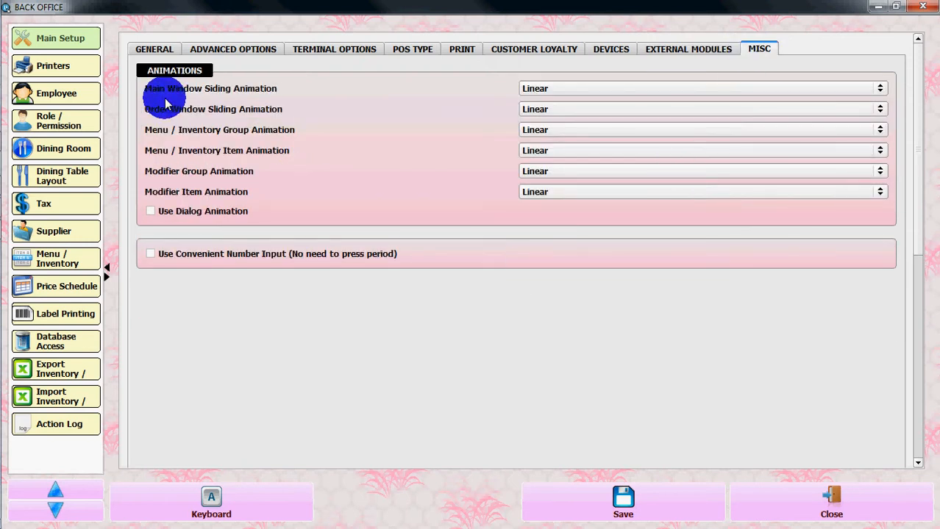
{"action": "mouse_move", "coordinate": [289, 241]}
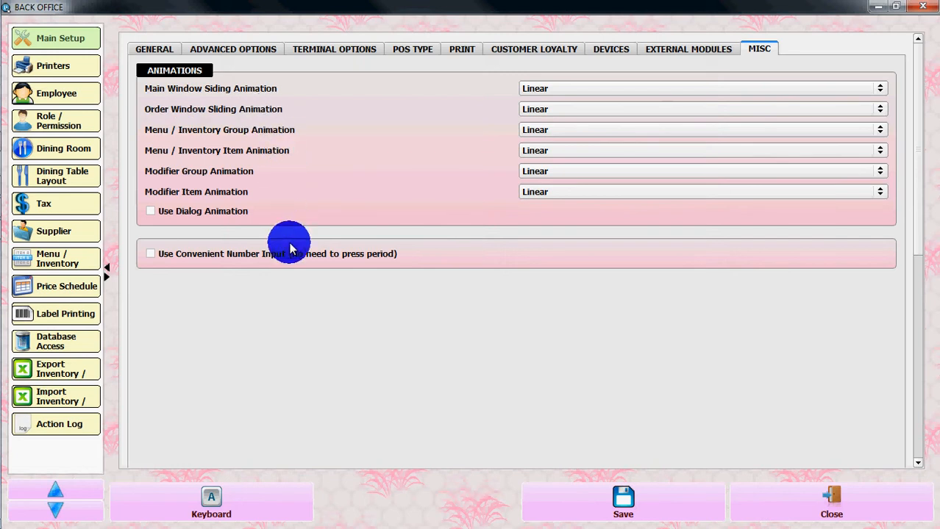
{"action": "mouse_move", "coordinate": [300, 312]}
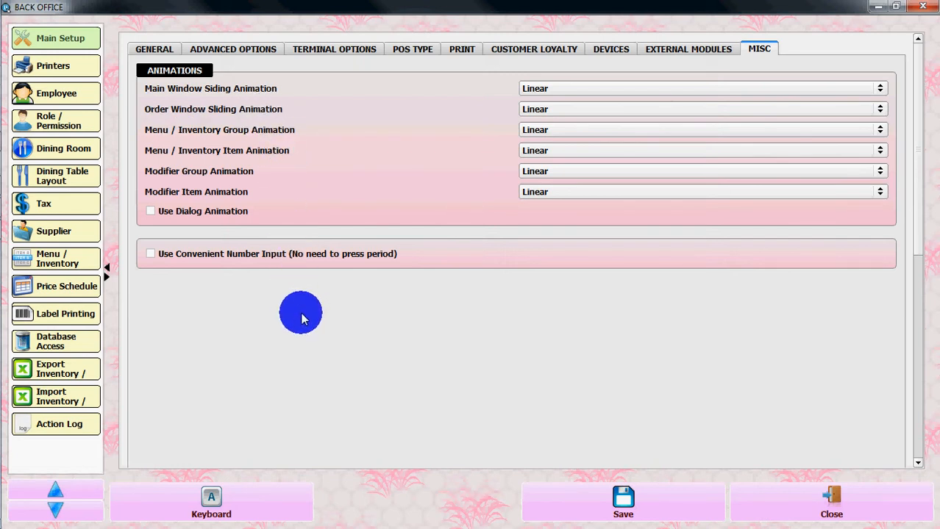
{"action": "mouse_move", "coordinate": [334, 135]}
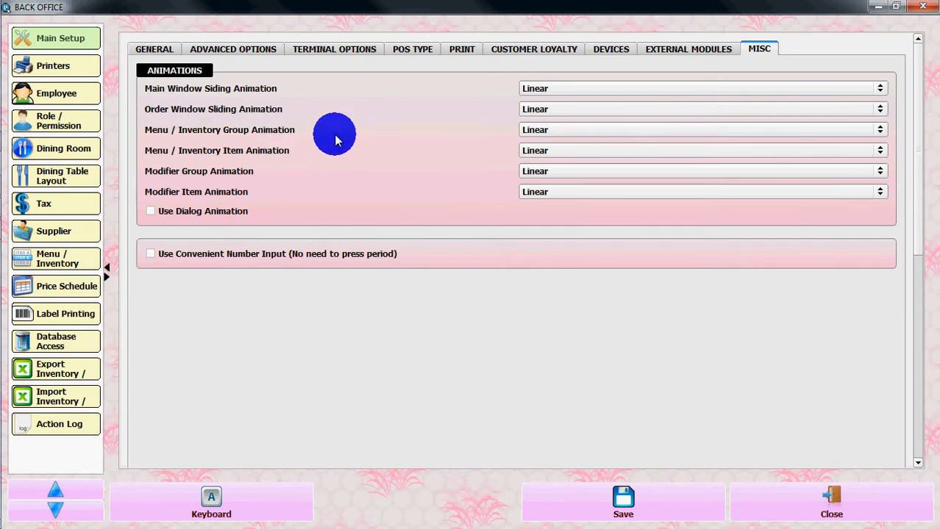
{"action": "mouse_move", "coordinate": [147, 154]}
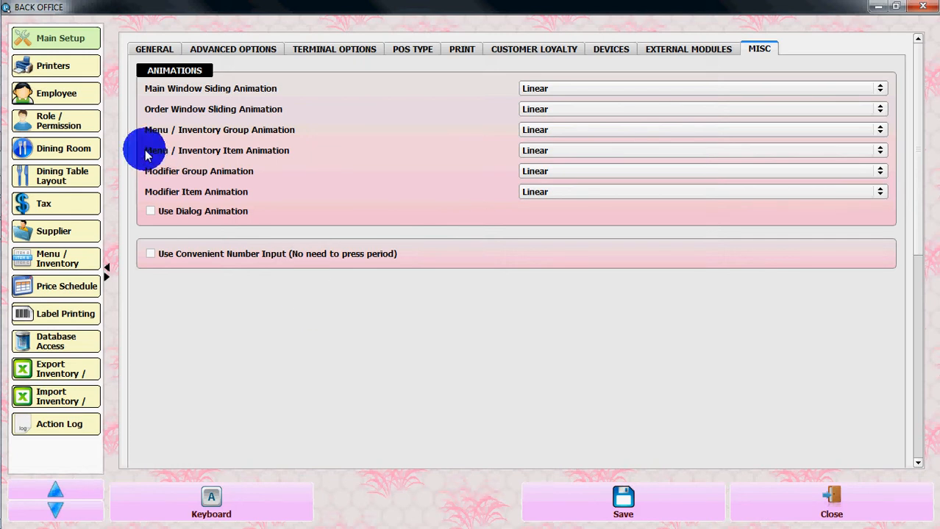
{"action": "mouse_move", "coordinate": [395, 338]}
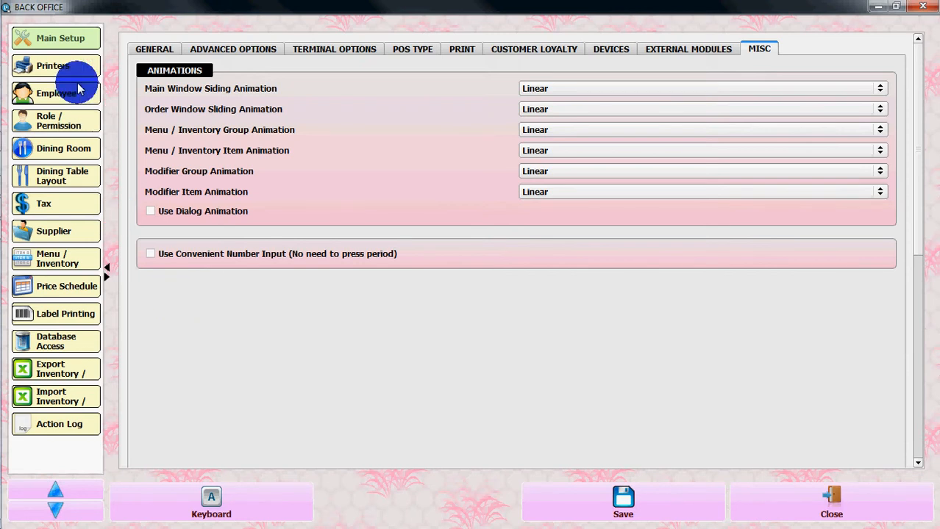
- Scroll the Printers section through network/local printers and receipt, kitchen and bar assignments
{"action": "left_click", "coordinate": [52, 66]}
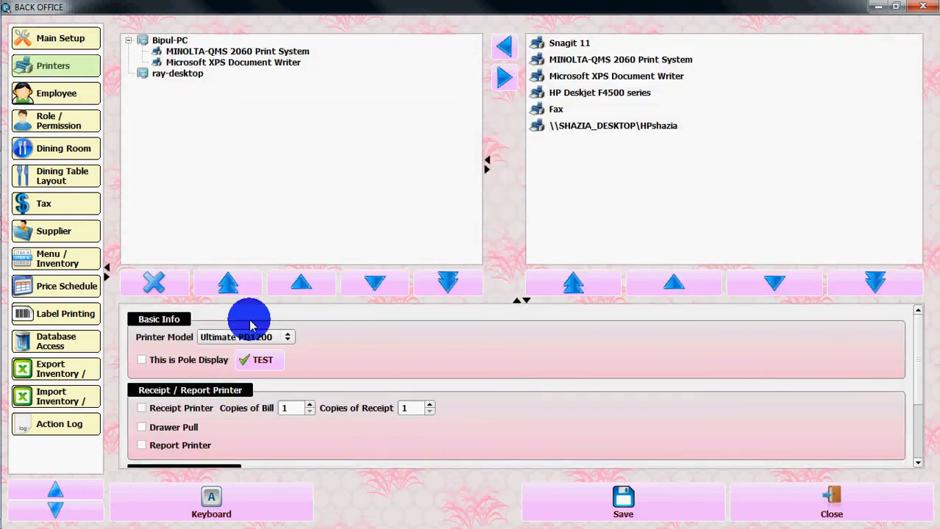
{"action": "mouse_move", "coordinate": [340, 103]}
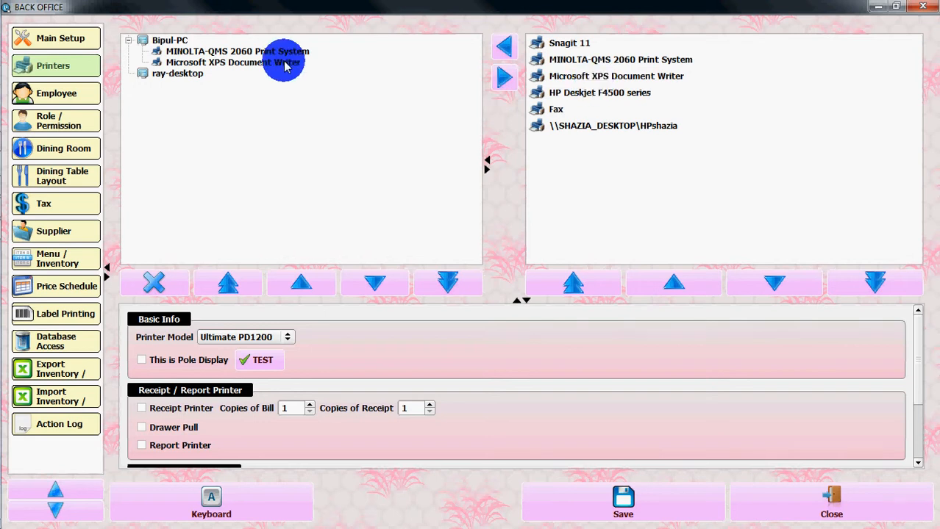
{"action": "scroll", "scroll_direction": "down", "scroll_amount": 3}
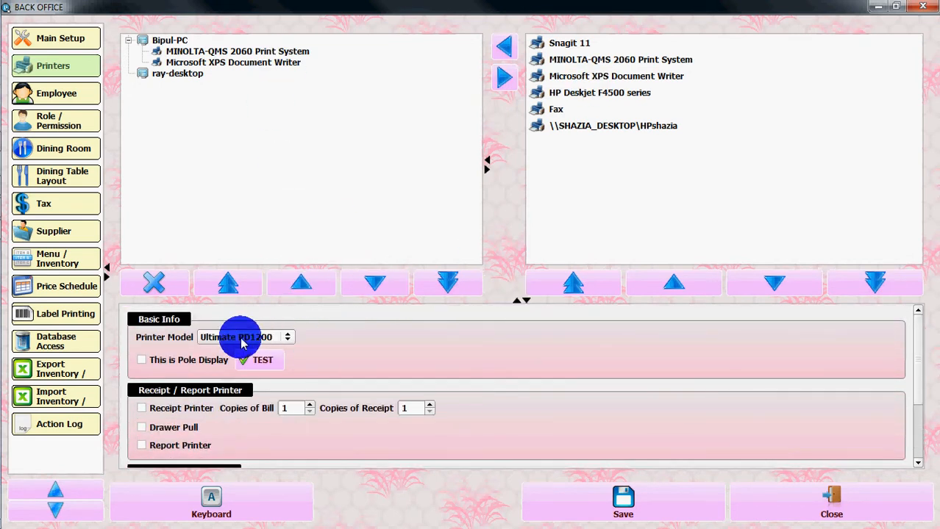
{"action": "scroll", "scroll_direction": "down", "scroll_amount": 3}
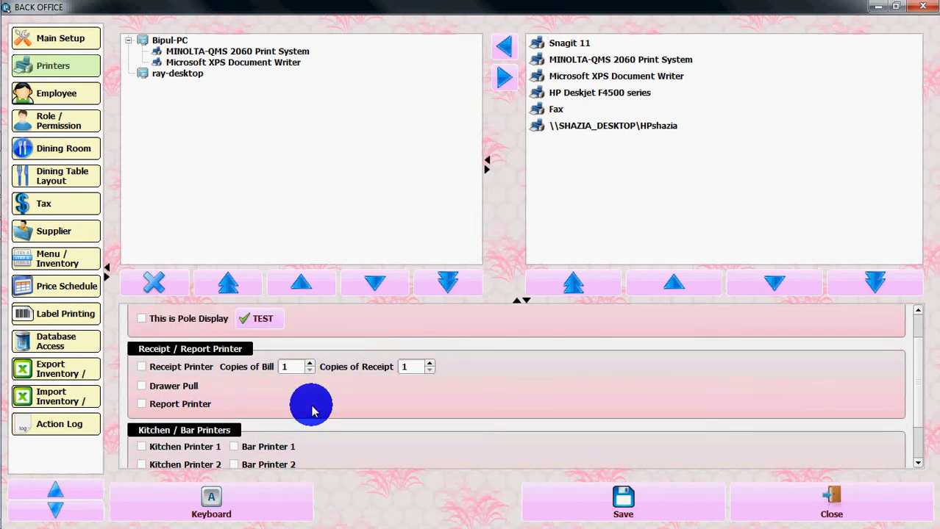
{"action": "mouse_move", "coordinate": [285, 407]}
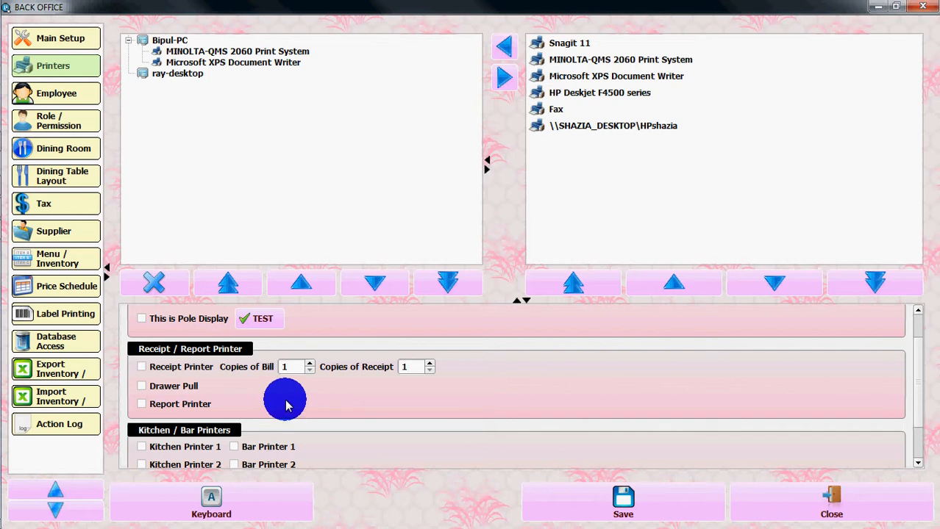
{"action": "mouse_move", "coordinate": [136, 397]}
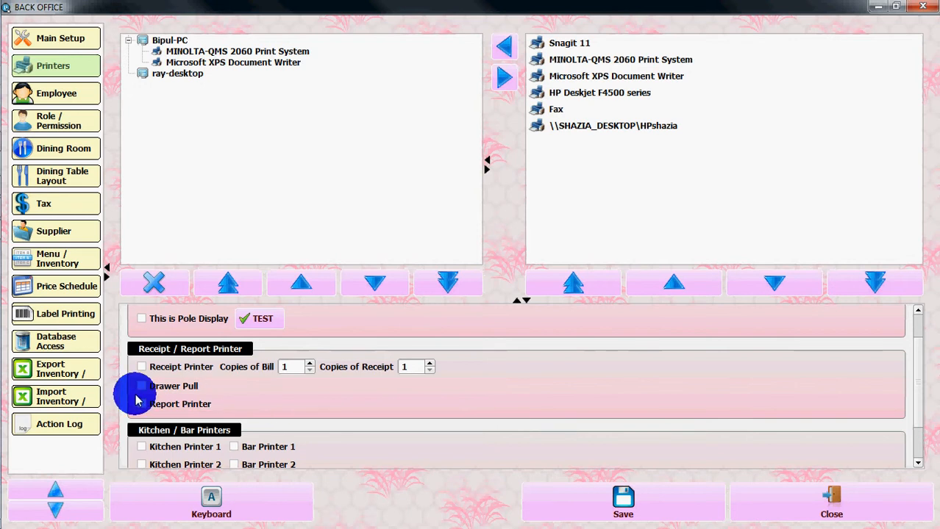
{"action": "mouse_move", "coordinate": [280, 394]}
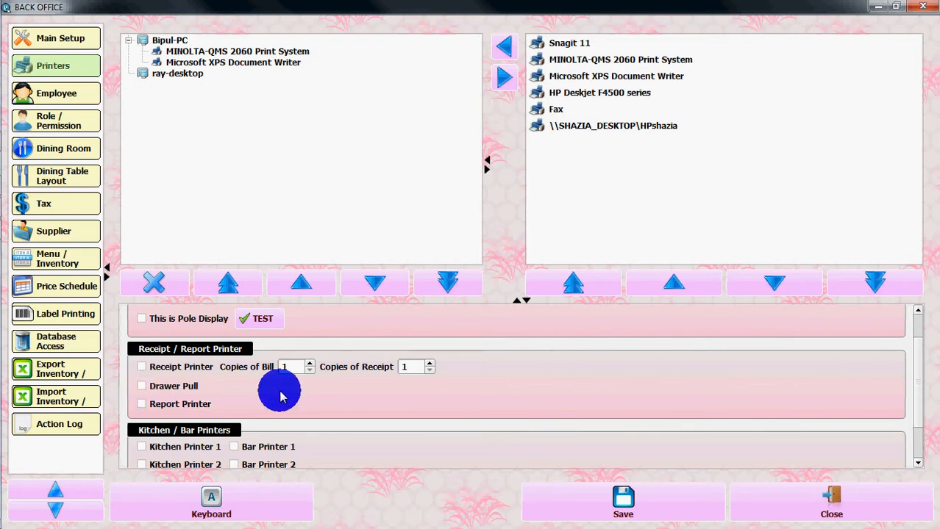
{"action": "scroll", "scroll_direction": "down", "scroll_amount": 3}
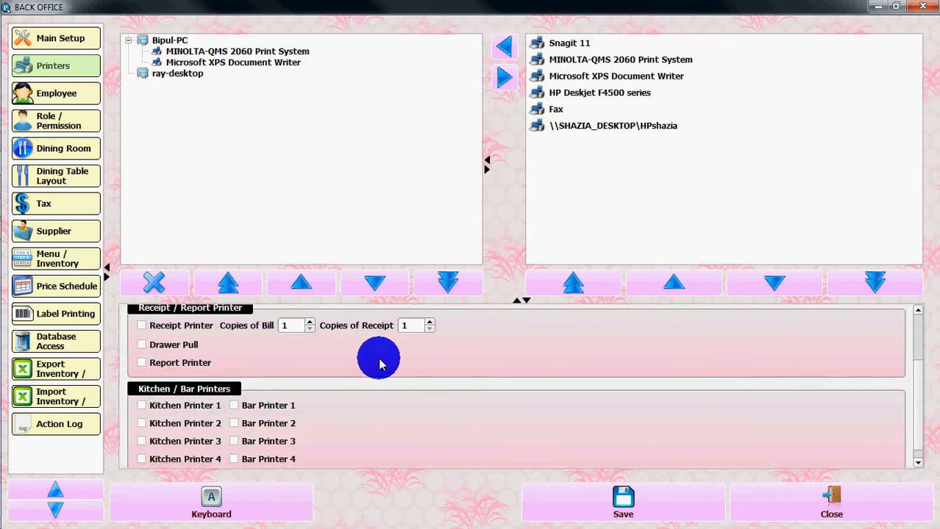
{"action": "mouse_move", "coordinate": [380, 372]}
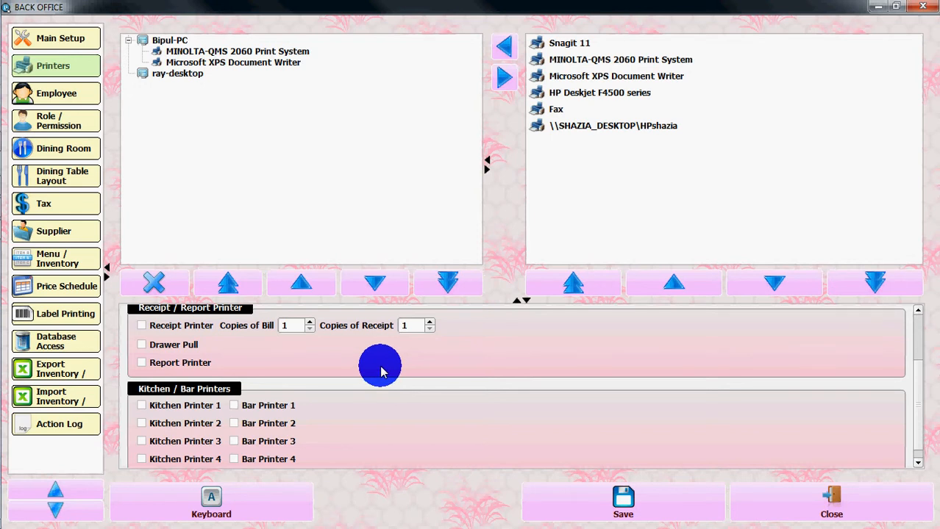
{"action": "mouse_move", "coordinate": [188, 151]}
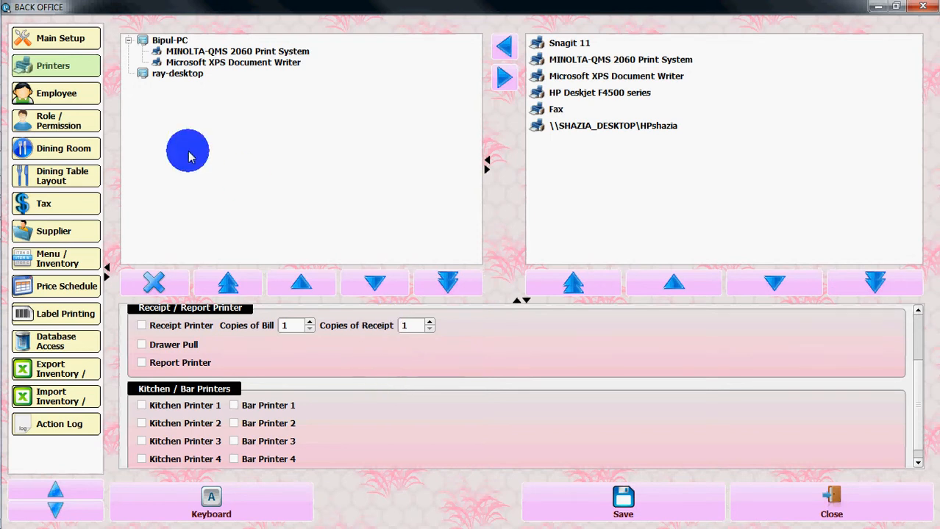
- Open the Employee roster and load Jane Server's record showing name, role and status
{"action": "left_click", "coordinate": [56, 94]}
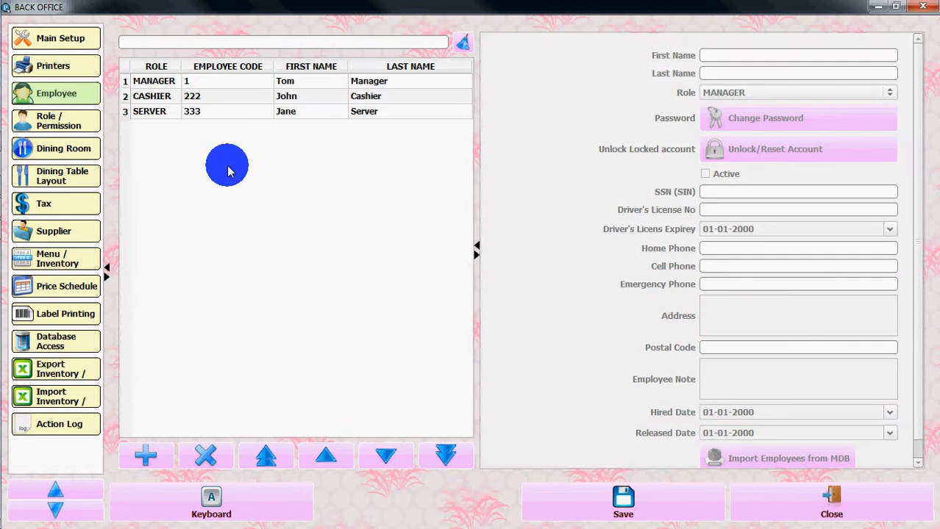
{"action": "mouse_move", "coordinate": [329, 160]}
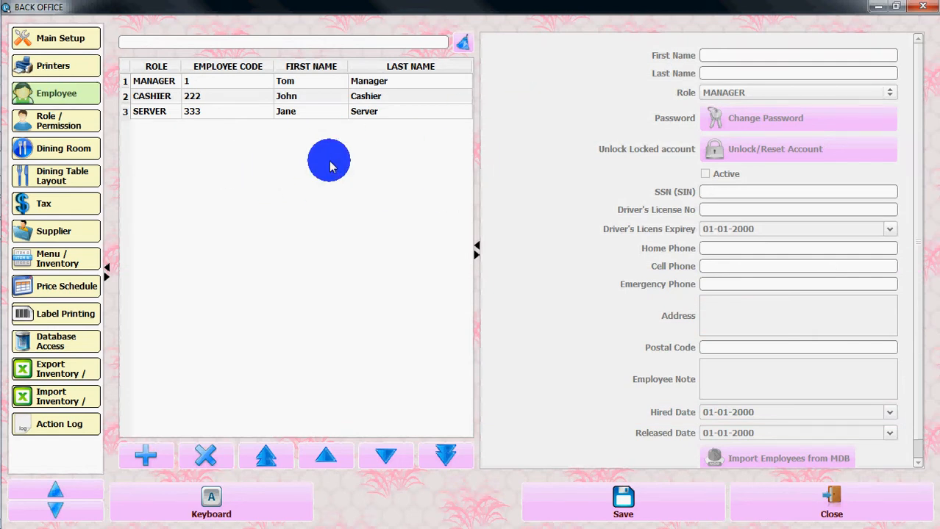
{"action": "mouse_move", "coordinate": [456, 245]}
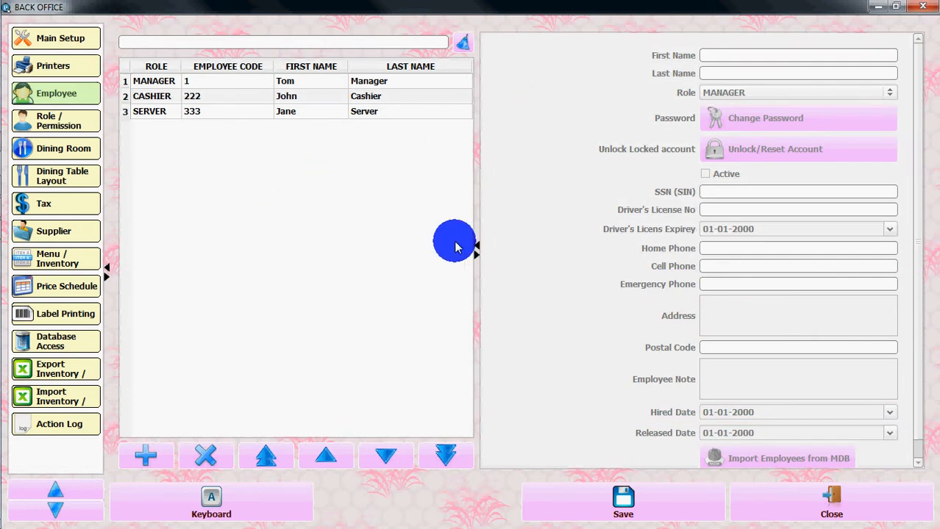
{"action": "mouse_move", "coordinate": [256, 132]}
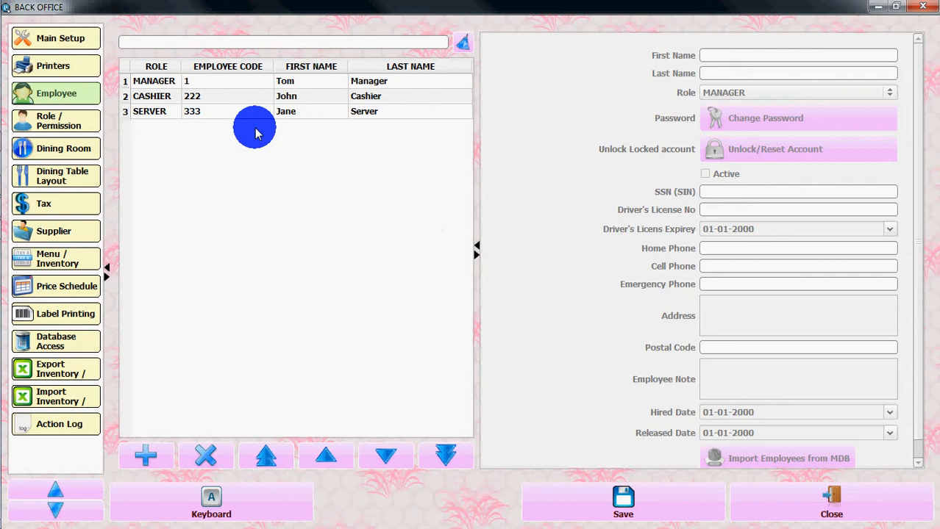
{"action": "mouse_move", "coordinate": [257, 246]}
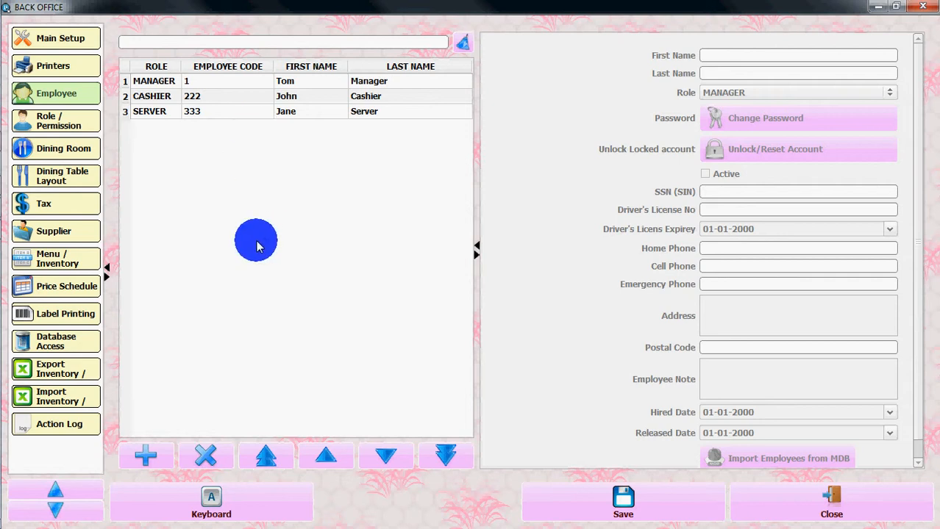
{"action": "mouse_move", "coordinate": [355, 112]}
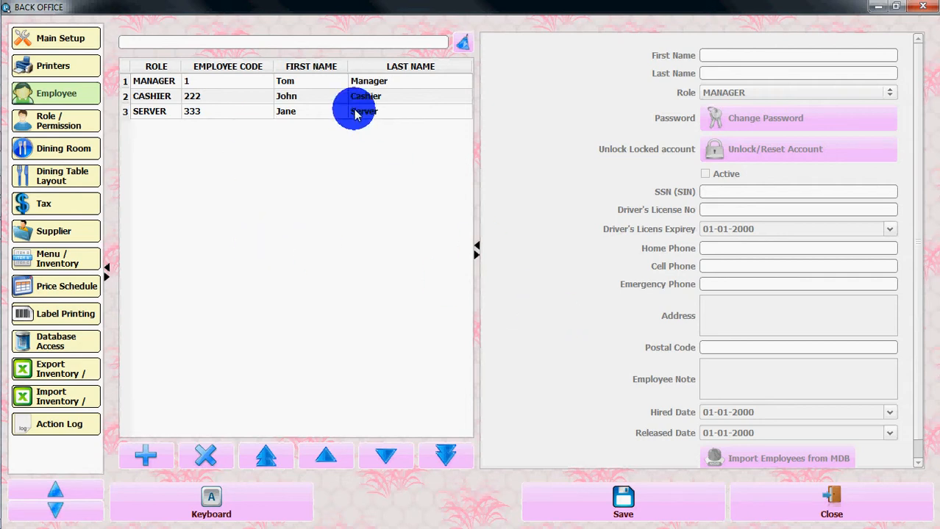
{"action": "left_click", "coordinate": [364, 111]}
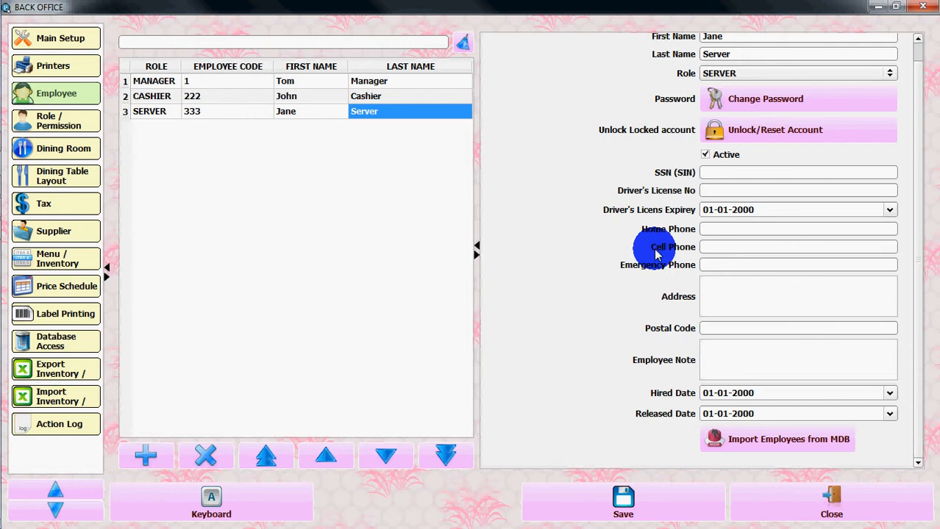
{"action": "mouse_move", "coordinate": [680, 379]}
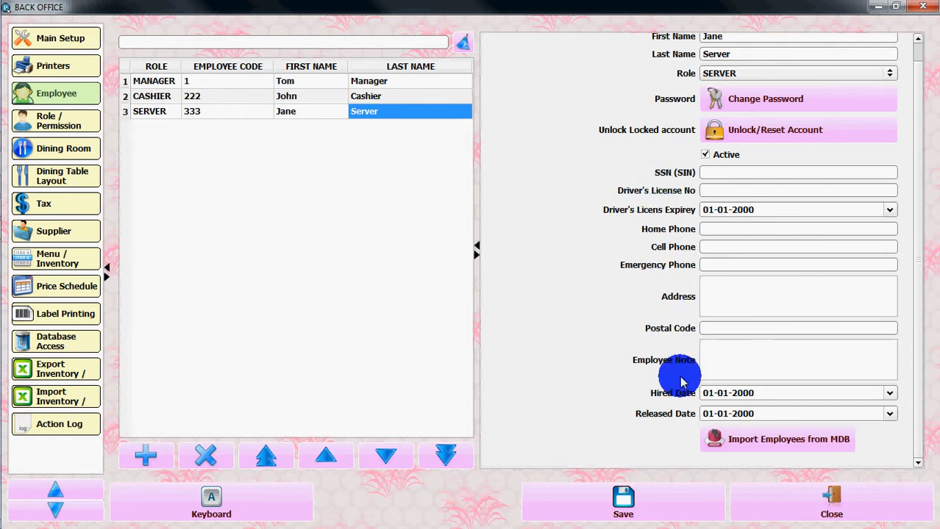
{"action": "mouse_move", "coordinate": [150, 111]}
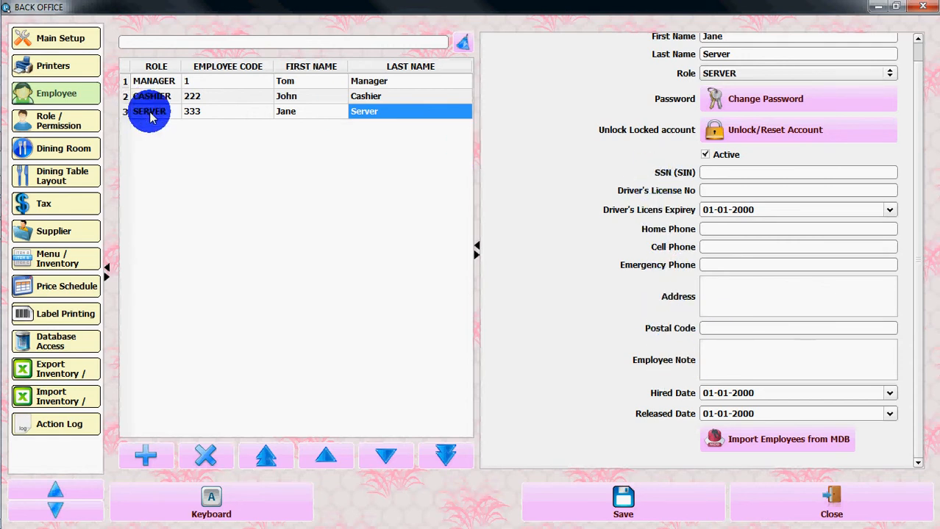
{"action": "mouse_move", "coordinate": [651, 369]}
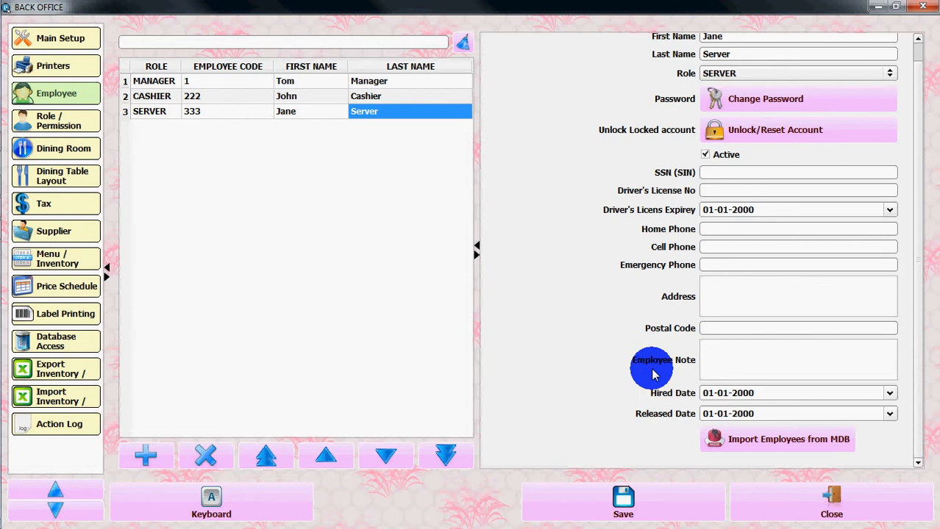
{"action": "mouse_move", "coordinate": [55, 176]}
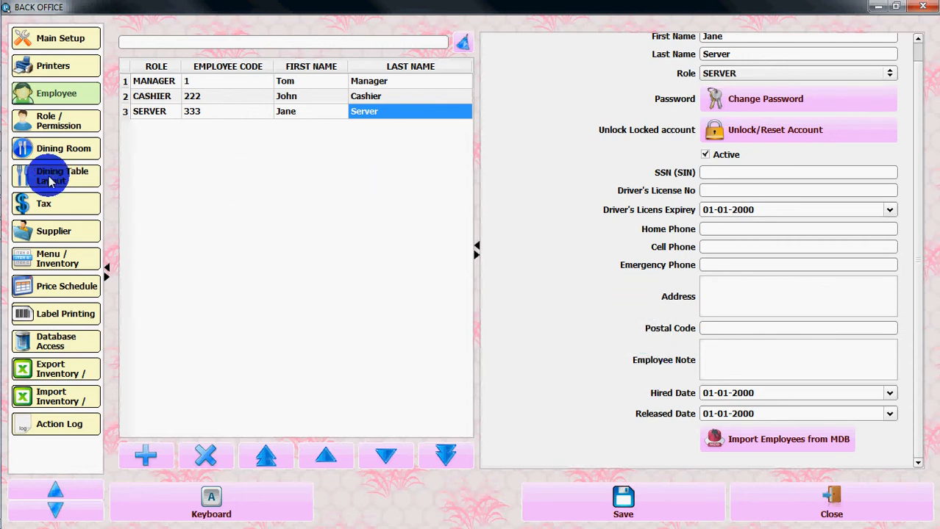
- Open Role / Permission and expand the Server, Manager and Cashier roles to review permissions
{"action": "left_click", "coordinate": [56, 120]}
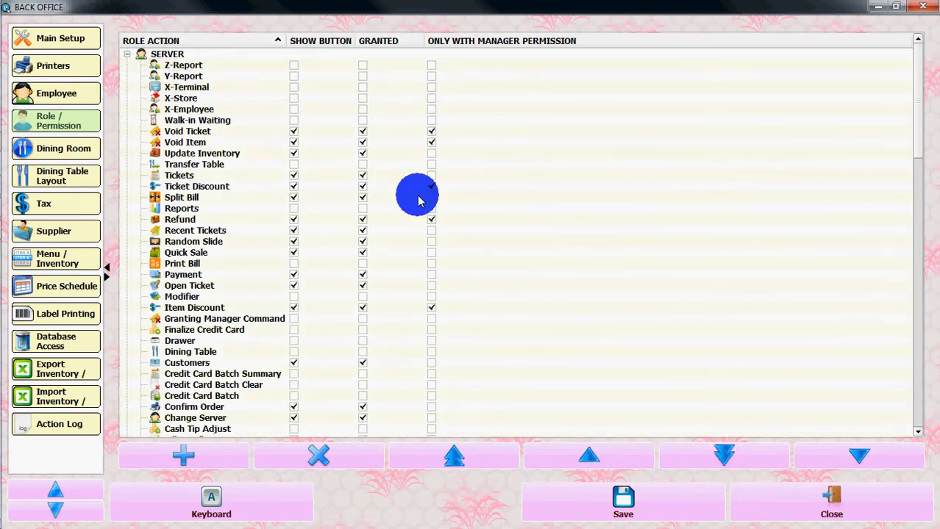
{"action": "mouse_move", "coordinate": [134, 68]}
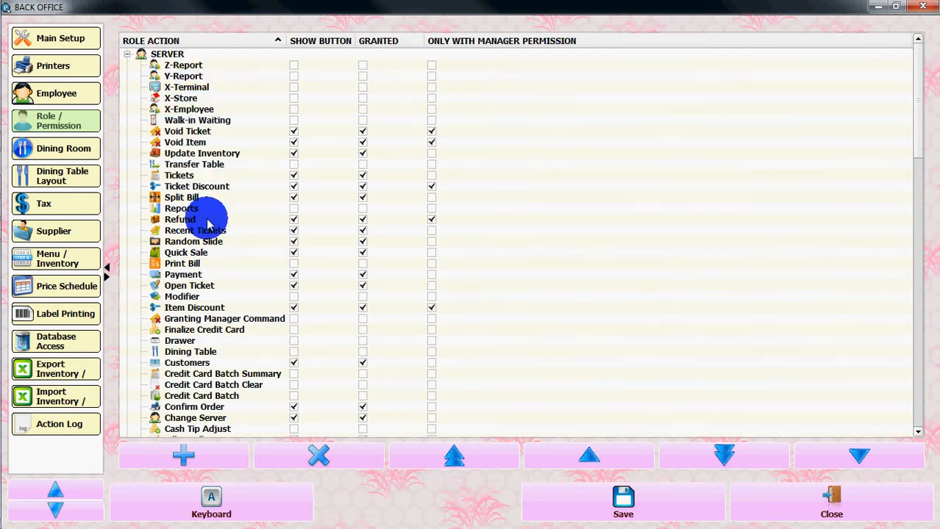
{"action": "mouse_move", "coordinate": [129, 55]}
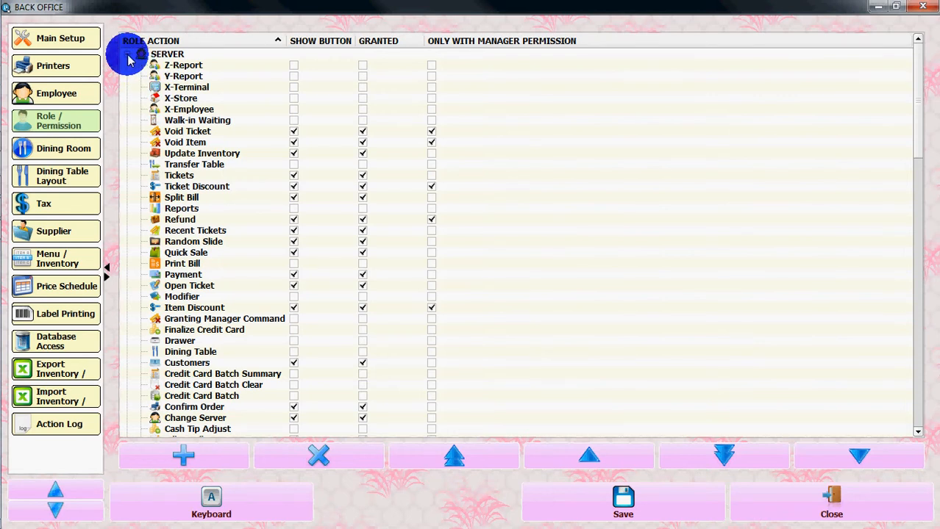
{"action": "left_click", "coordinate": [141, 54]}
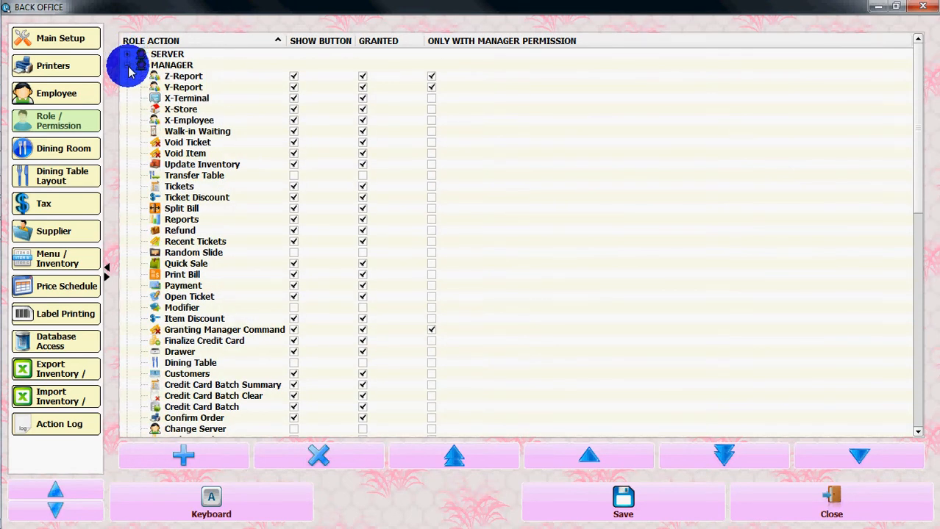
{"action": "left_click", "coordinate": [140, 76]}
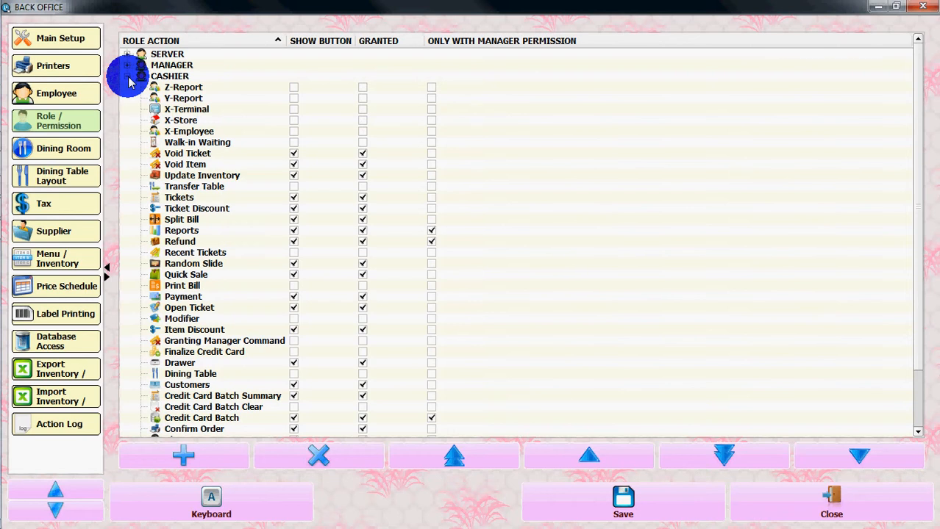
{"action": "left_click", "coordinate": [127, 75]}
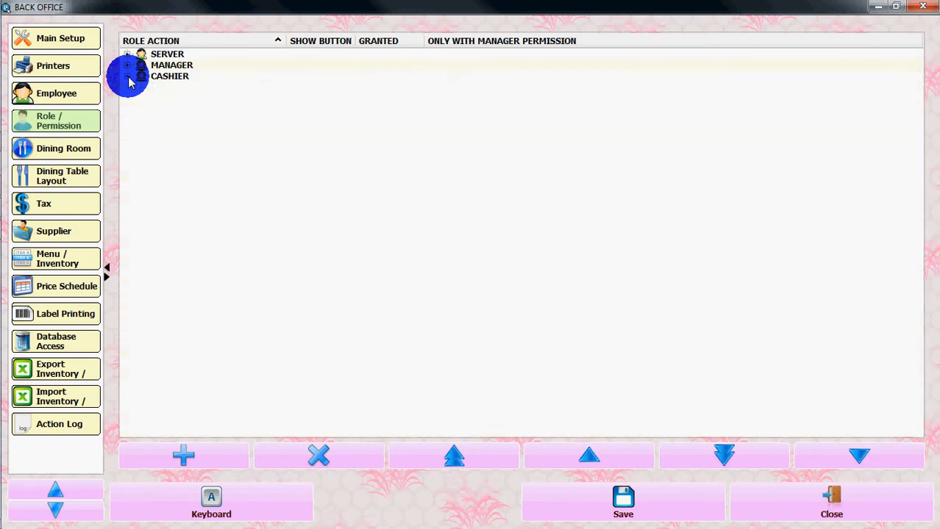
{"action": "mouse_move", "coordinate": [199, 167]}
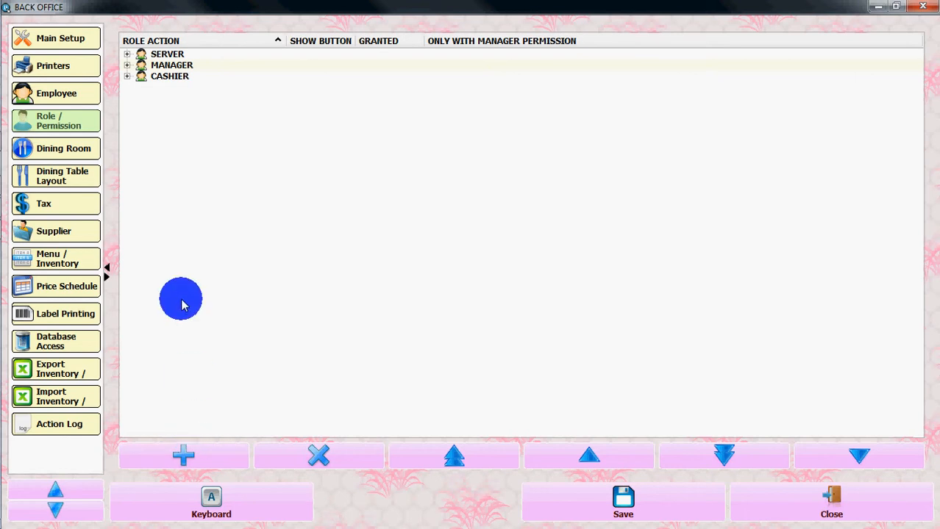
- View the dining room list, then the Main Hall table layout with bar, hall and outdoor tables
{"action": "left_click", "coordinate": [62, 148]}
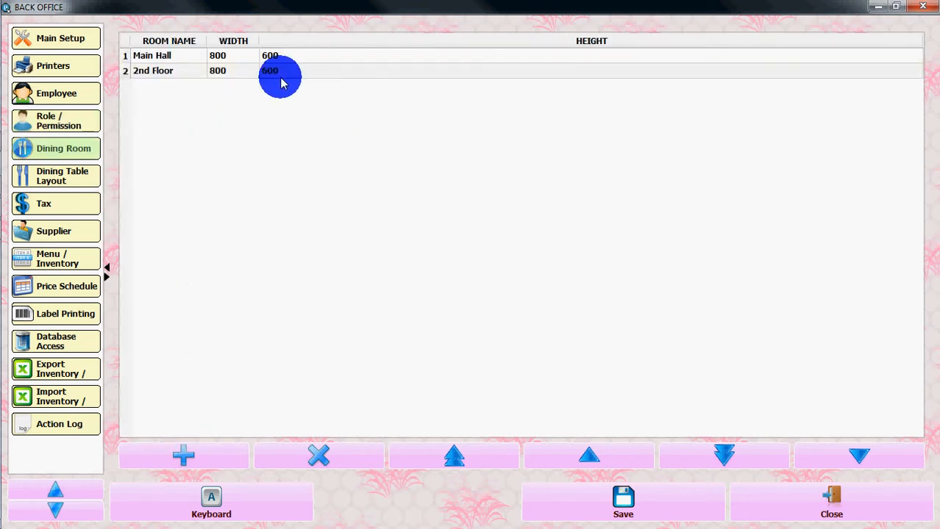
{"action": "mouse_move", "coordinate": [326, 152]}
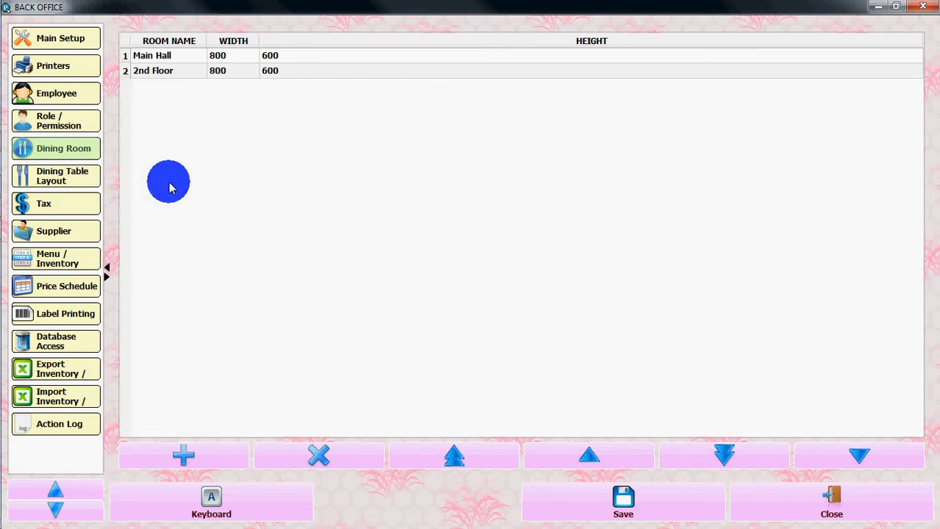
{"action": "left_click", "coordinate": [62, 176]}
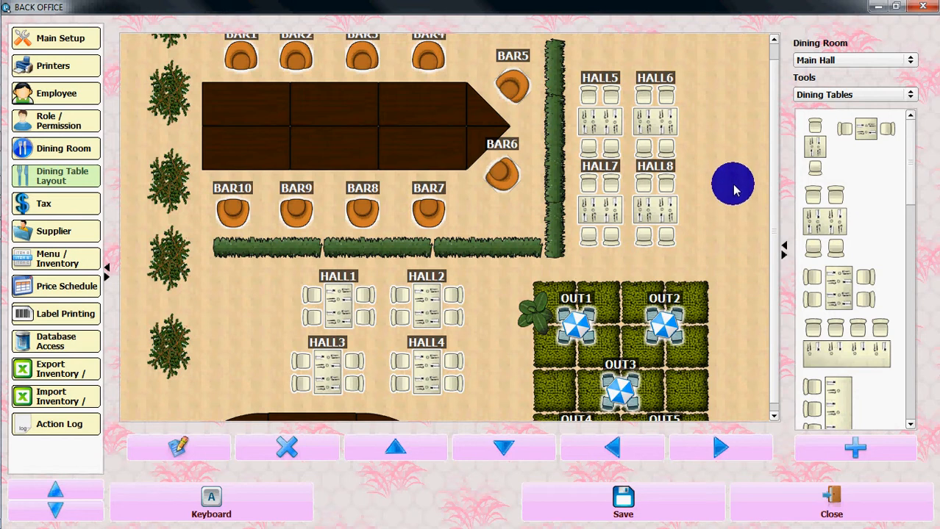
{"action": "mouse_move", "coordinate": [92, 257]}
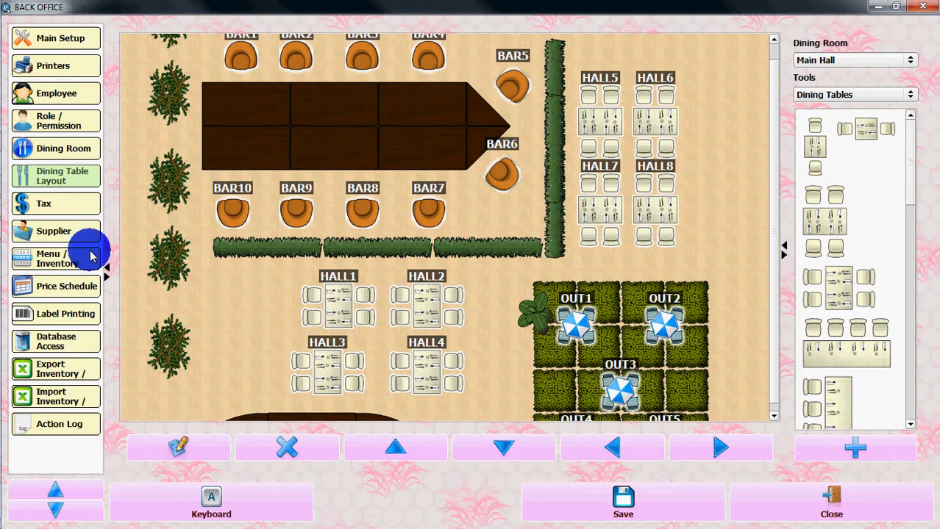
- Check the TAX item under USTAX, then open the empty Supplier list
{"action": "left_click", "coordinate": [43, 204]}
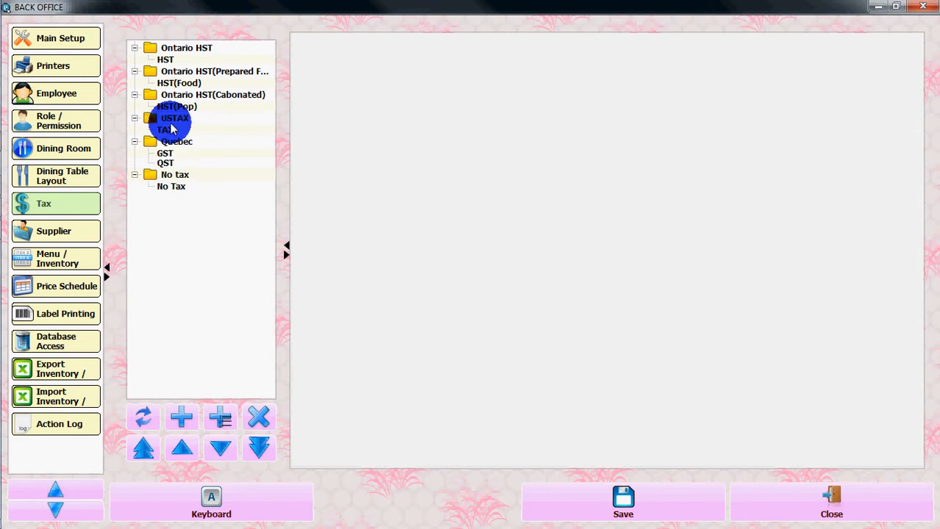
{"action": "left_click", "coordinate": [166, 129]}
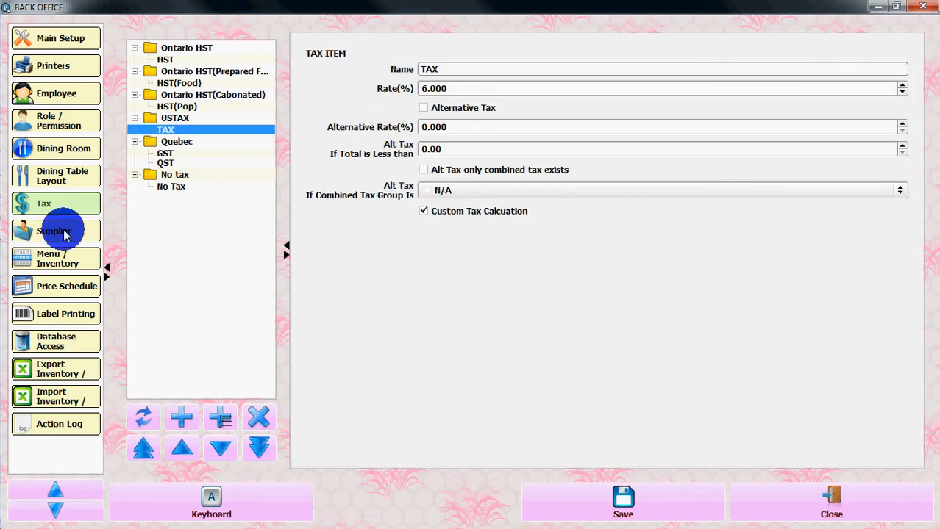
{"action": "left_click", "coordinate": [52, 231]}
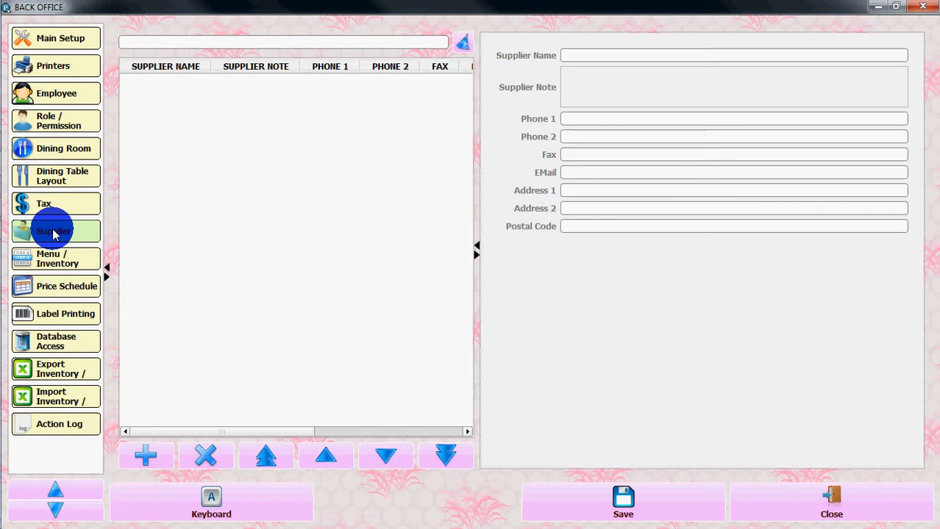
{"action": "mouse_move", "coordinate": [237, 377]}
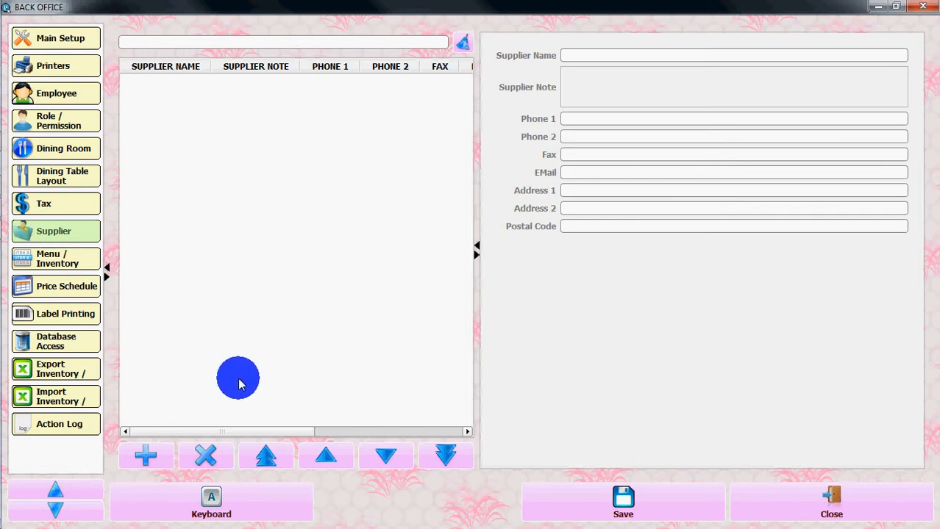
{"action": "mouse_move", "coordinate": [499, 311]}
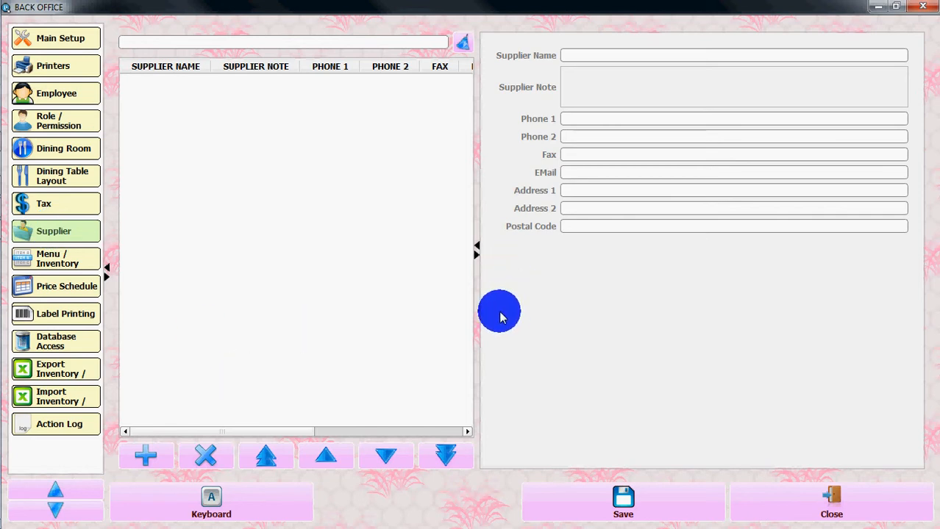
{"action": "mouse_move", "coordinate": [581, 235]}
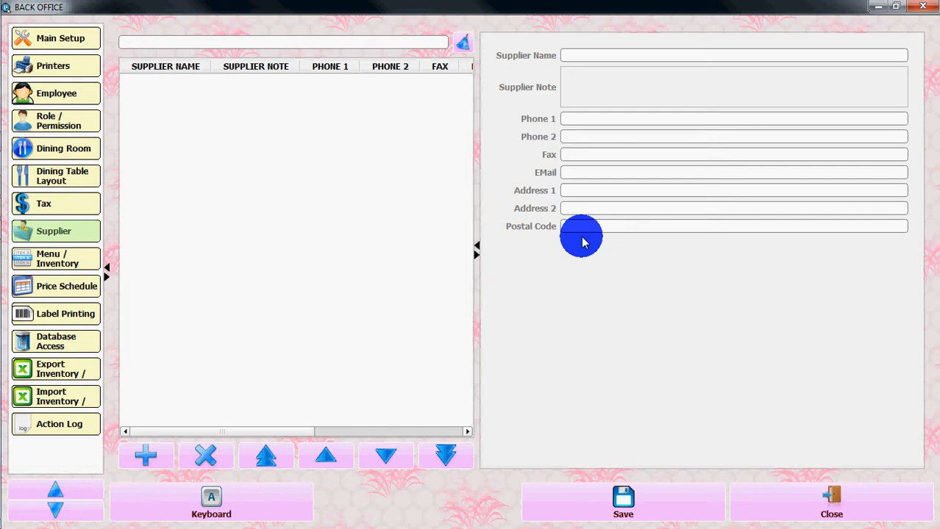
{"action": "mouse_move", "coordinate": [456, 243]}
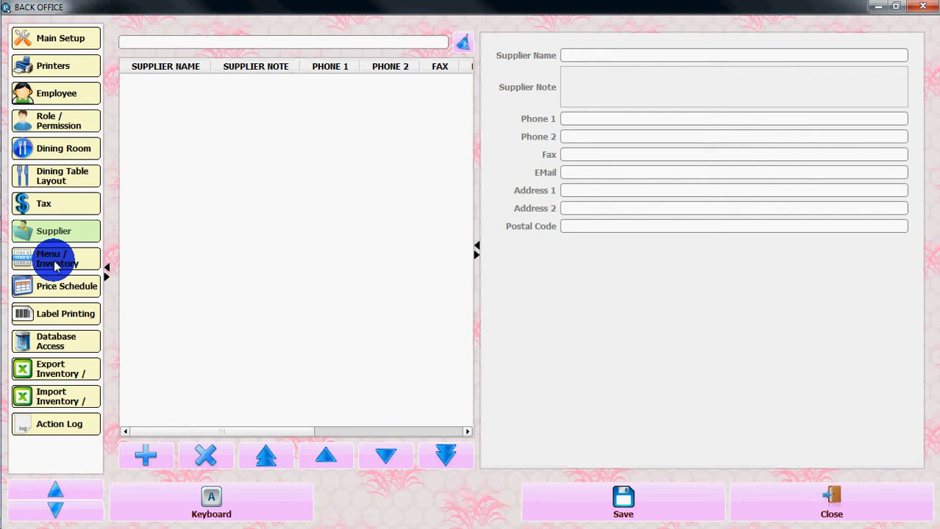
- Browse Menu / Inventory items, then open the empty Price Schedule list
{"action": "left_click", "coordinate": [57, 259]}
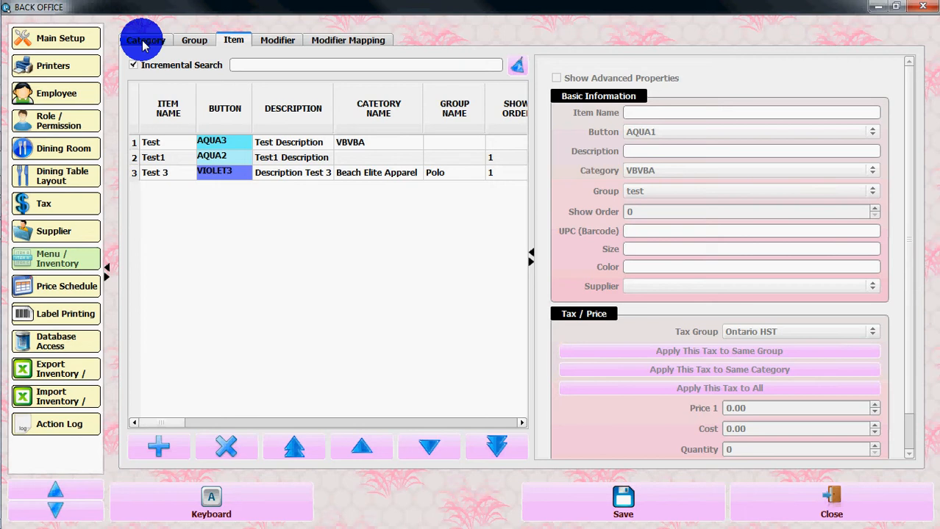
{"action": "mouse_move", "coordinate": [55, 286]}
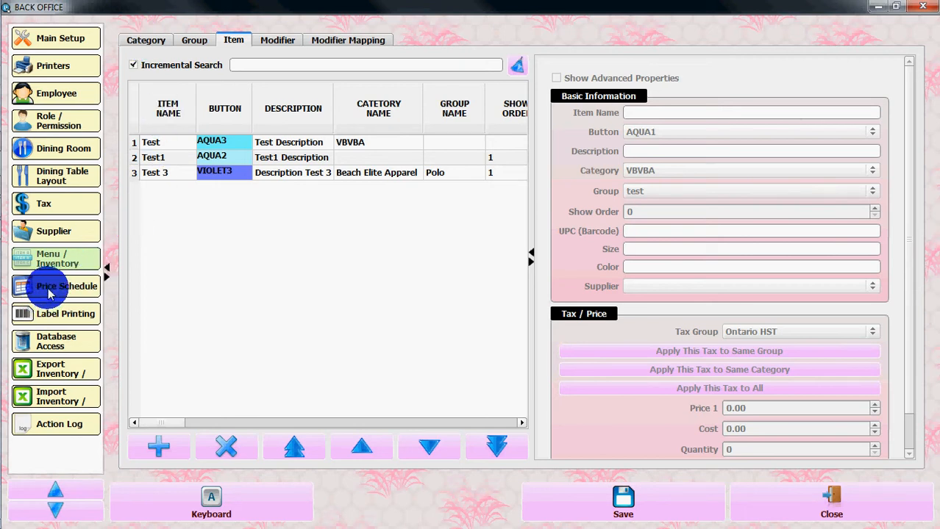
{"action": "left_click", "coordinate": [66, 286]}
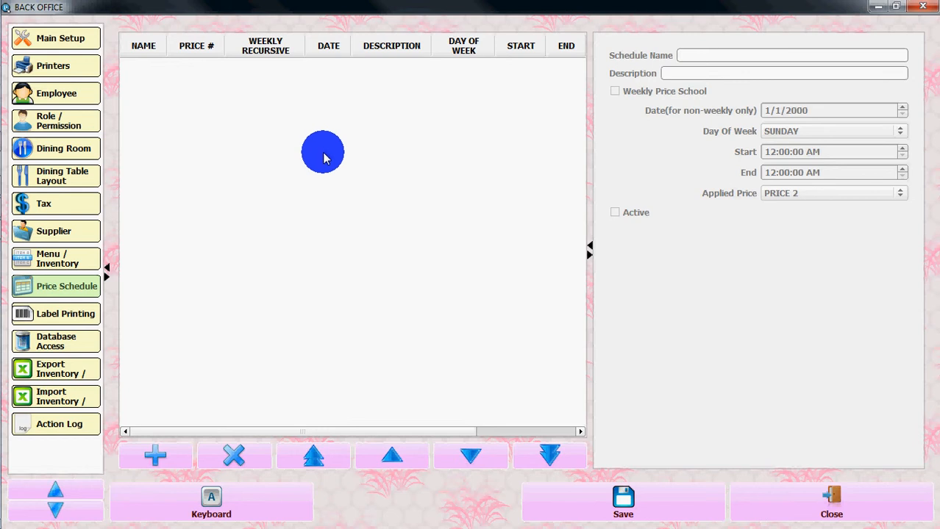
{"action": "mouse_move", "coordinate": [217, 345]}
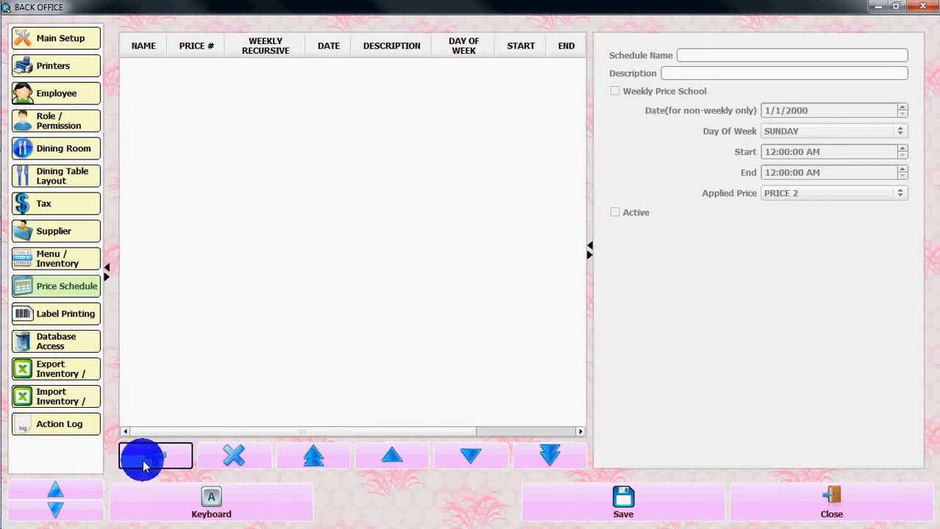
{"action": "mouse_move", "coordinate": [57, 314]}
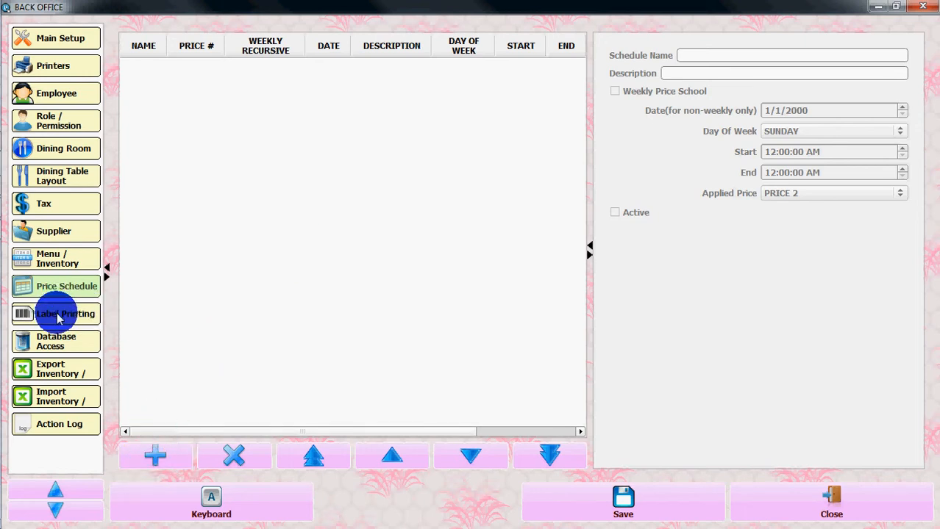
- Show Label Printing's four-column paste example, then open Database Access's table list
{"action": "left_click", "coordinate": [64, 314]}
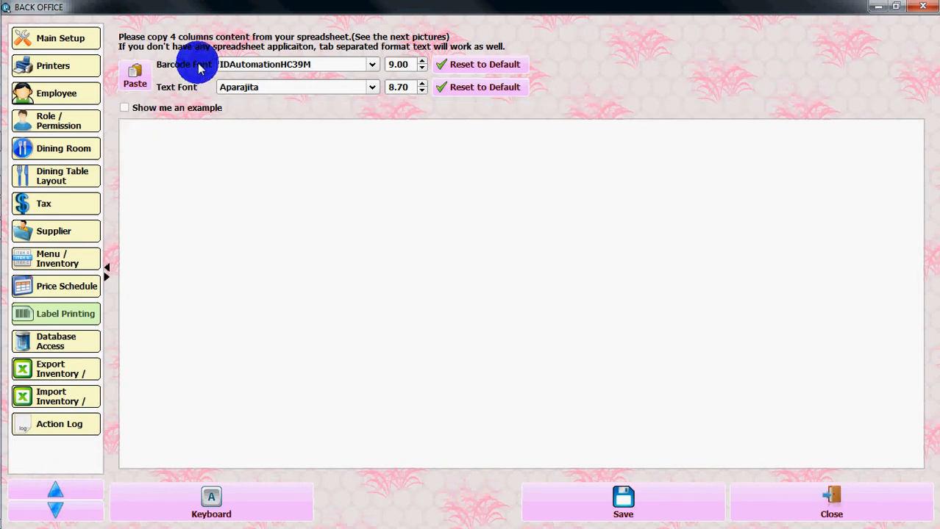
{"action": "mouse_move", "coordinate": [652, 68]}
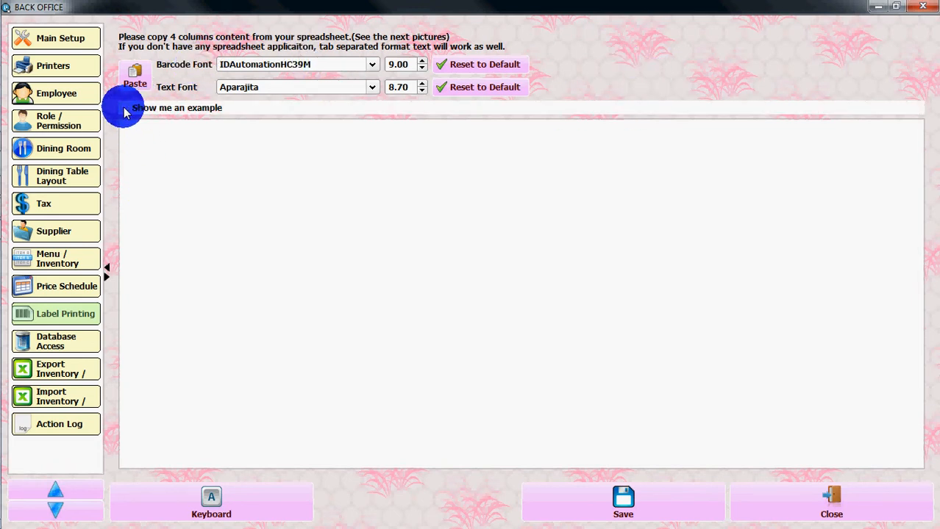
{"action": "left_click", "coordinate": [124, 107]}
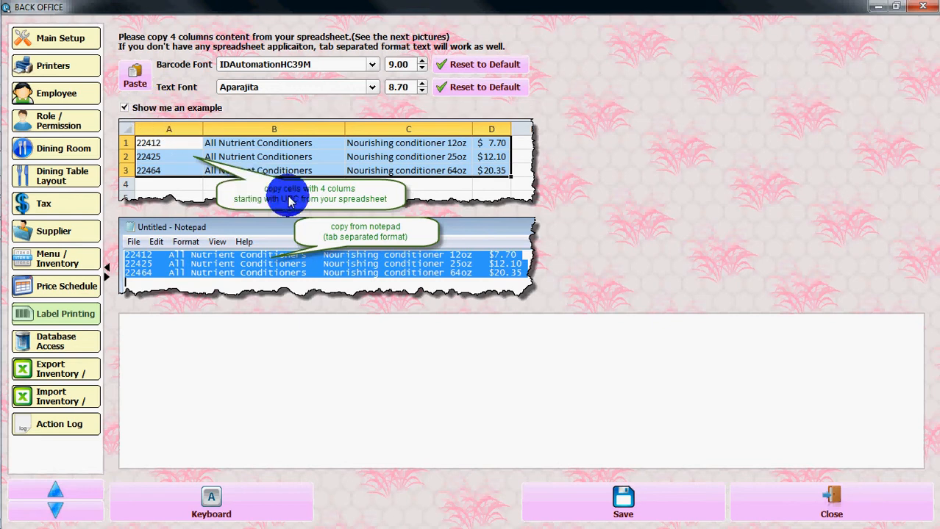
{"action": "mouse_move", "coordinate": [269, 324]}
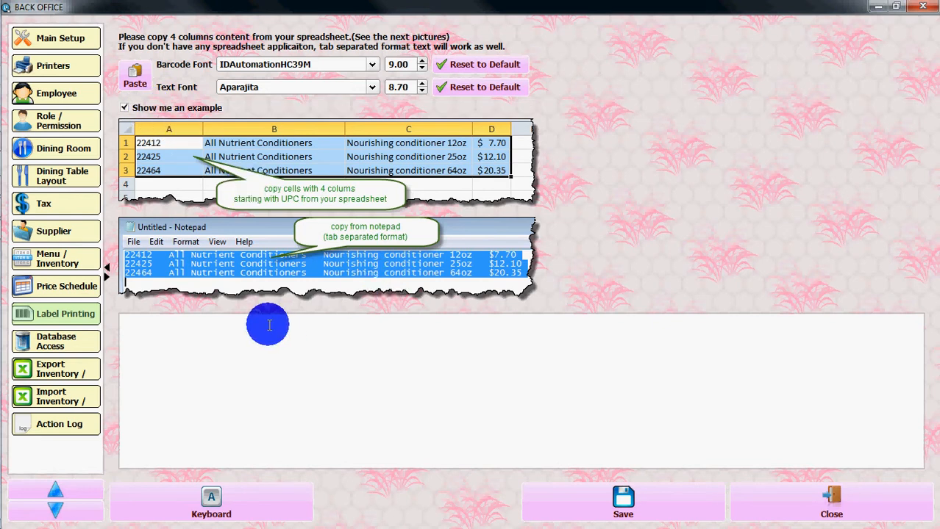
{"action": "left_click", "coordinate": [56, 341]}
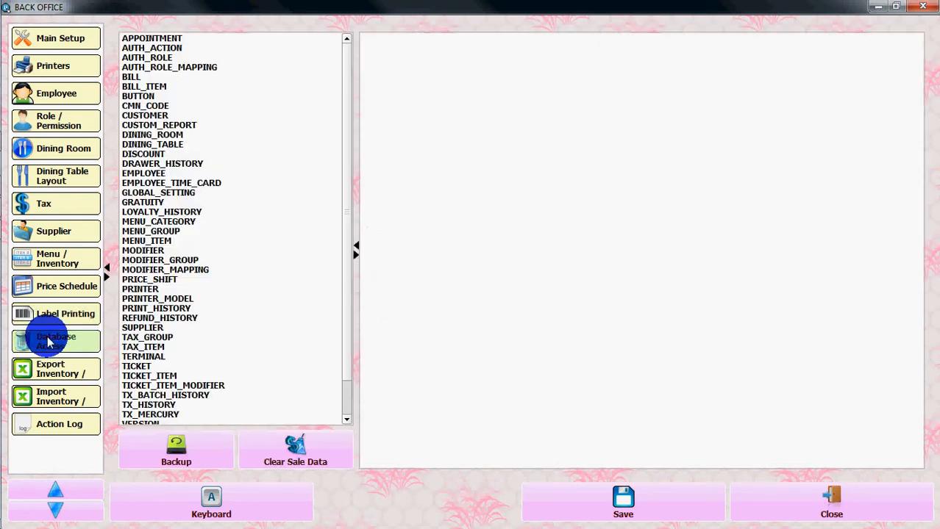
- Inspect the APPOINTMENT, AUTH_ROLE, BILL and BUTTON tables, then open Export Inventory
{"action": "left_click", "coordinate": [151, 38]}
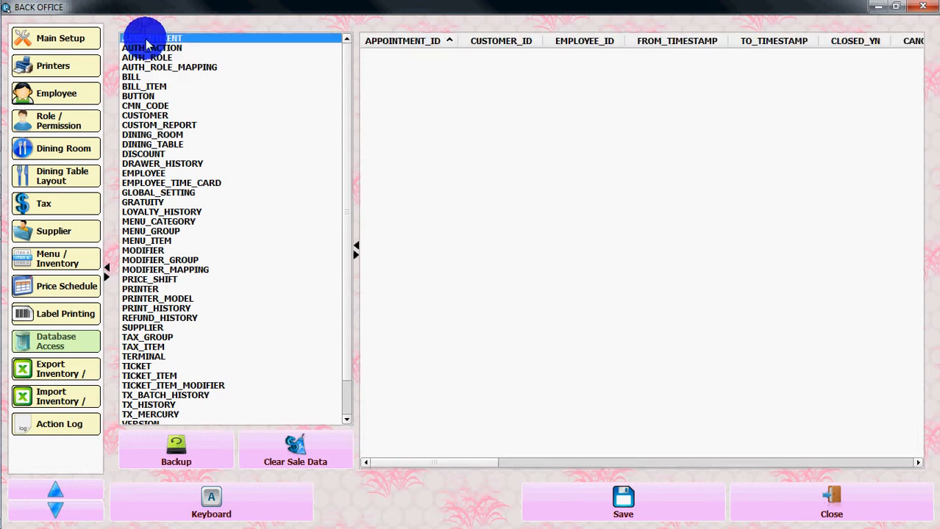
{"action": "left_click", "coordinate": [147, 57]}
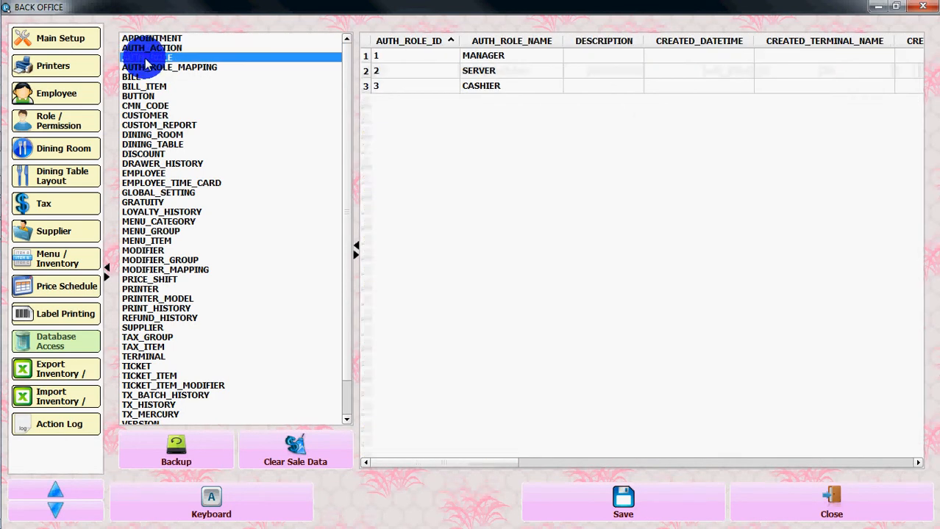
{"action": "left_click", "coordinate": [132, 86]}
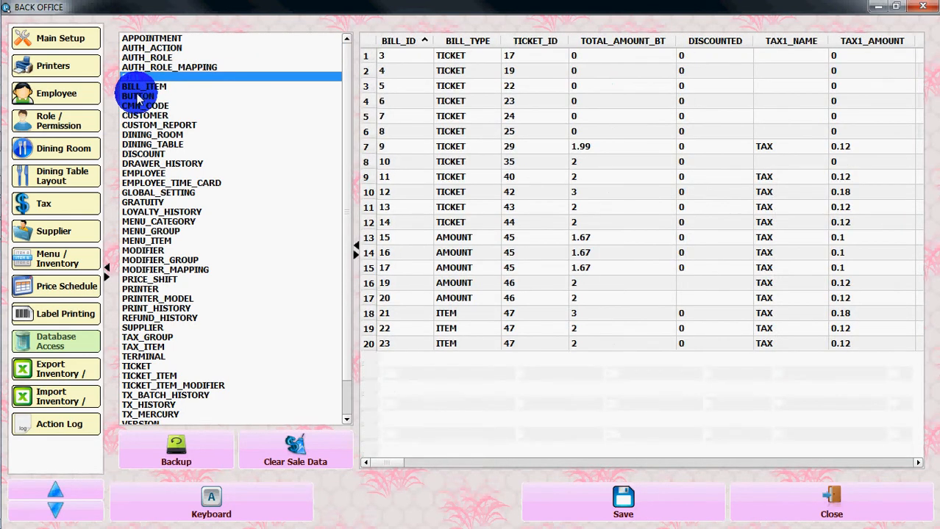
{"action": "left_click", "coordinate": [139, 96]}
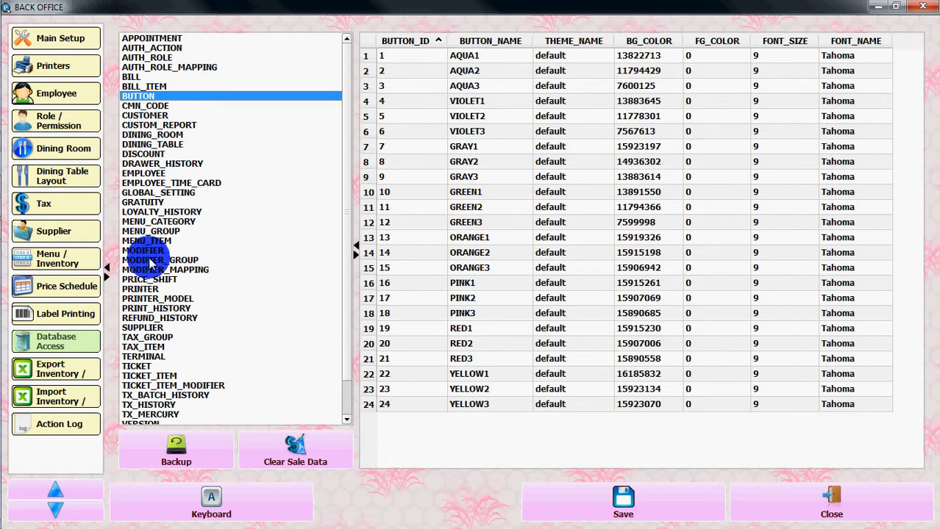
{"action": "left_click", "coordinate": [151, 231]}
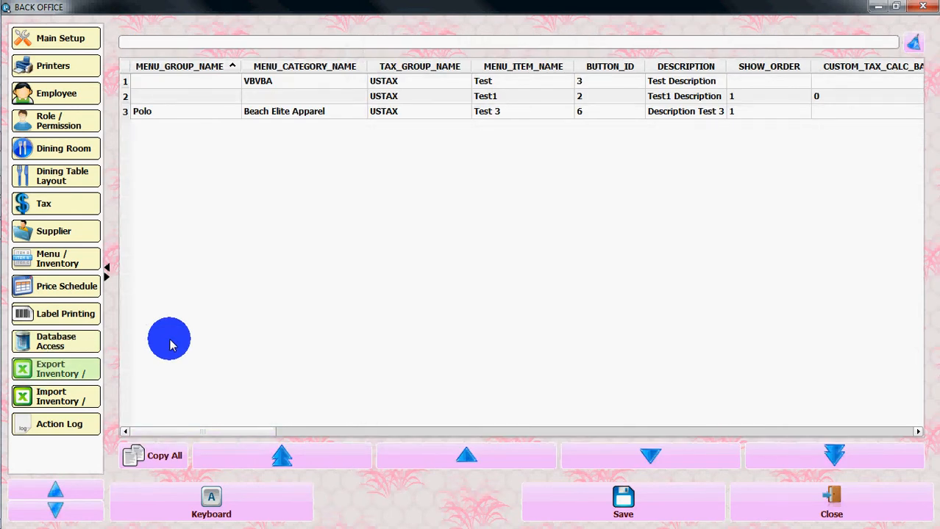
{"action": "mouse_move", "coordinate": [196, 294]}
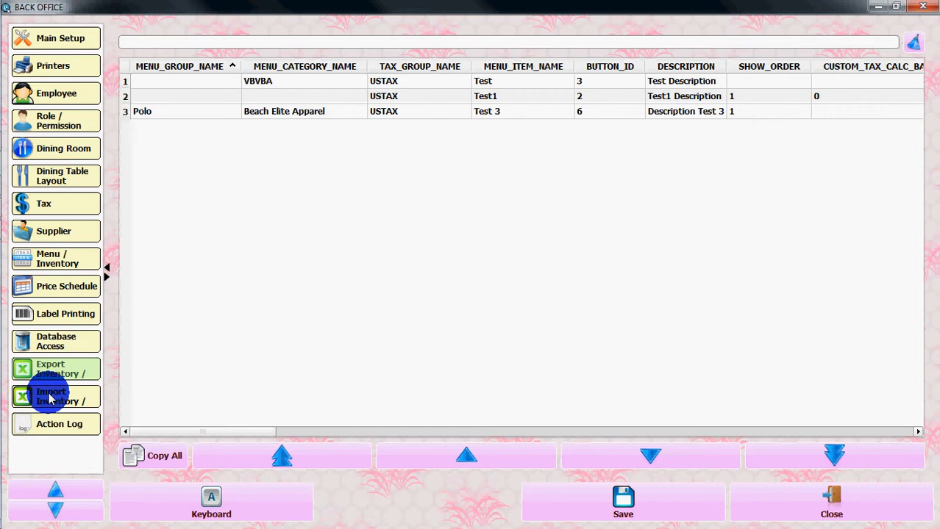
- Open Import Inventory, with its CSV, MDB and paste options and an empty grid
{"action": "left_click", "coordinate": [55, 396]}
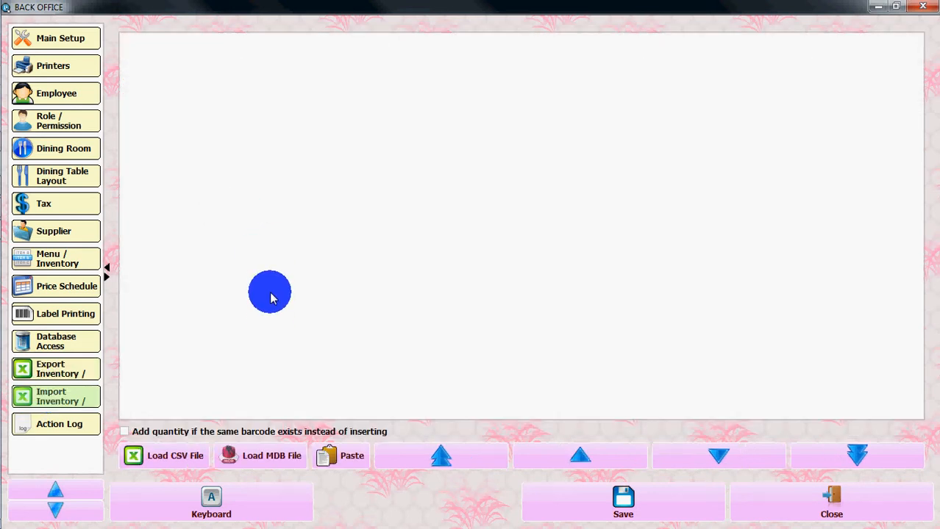
{"action": "mouse_move", "coordinate": [271, 239]}
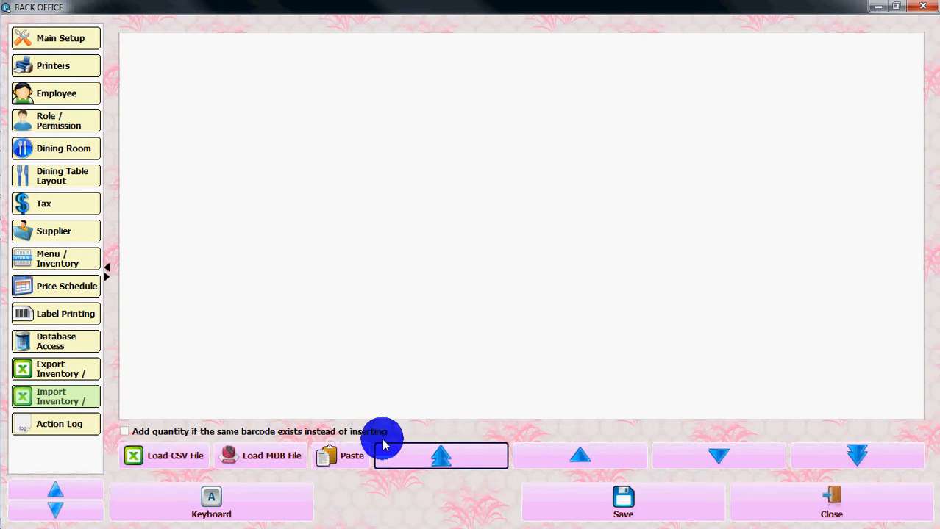
{"action": "mouse_move", "coordinate": [304, 199]}
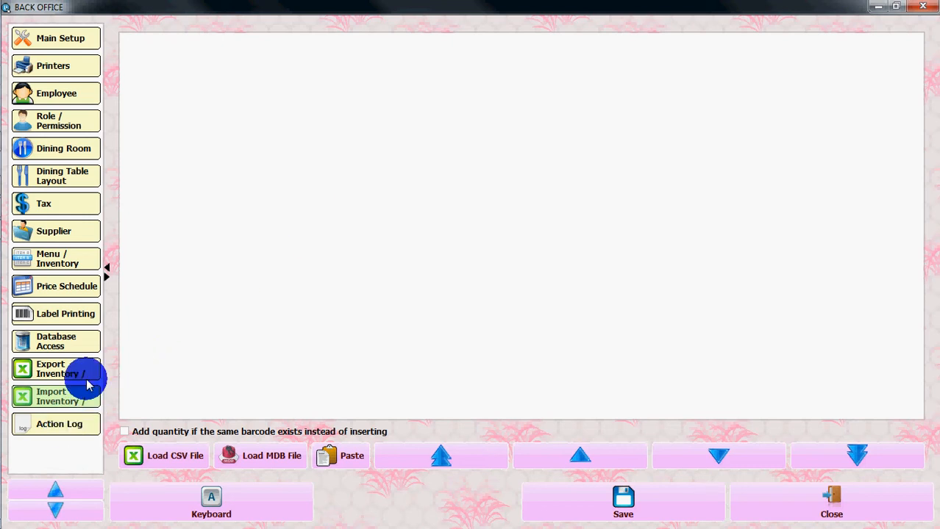
- Open the Action Log listing manager logins, logouts and back office access
{"action": "left_click", "coordinate": [59, 425]}
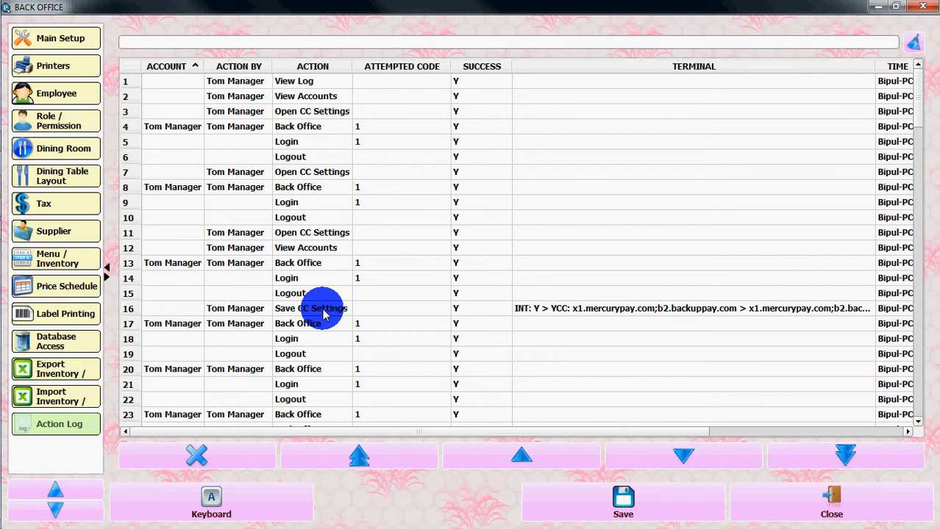
{"action": "mouse_move", "coordinate": [446, 377]}
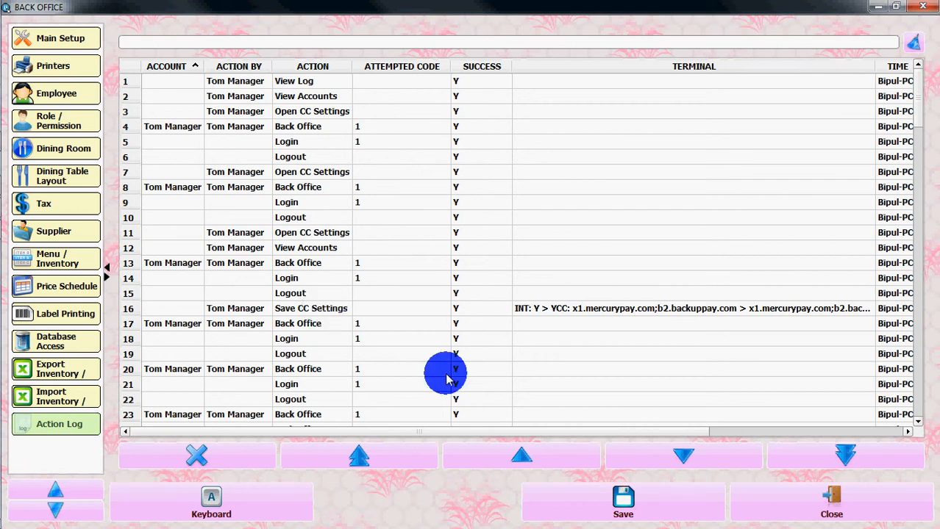
{"action": "mouse_move", "coordinate": [287, 243]}
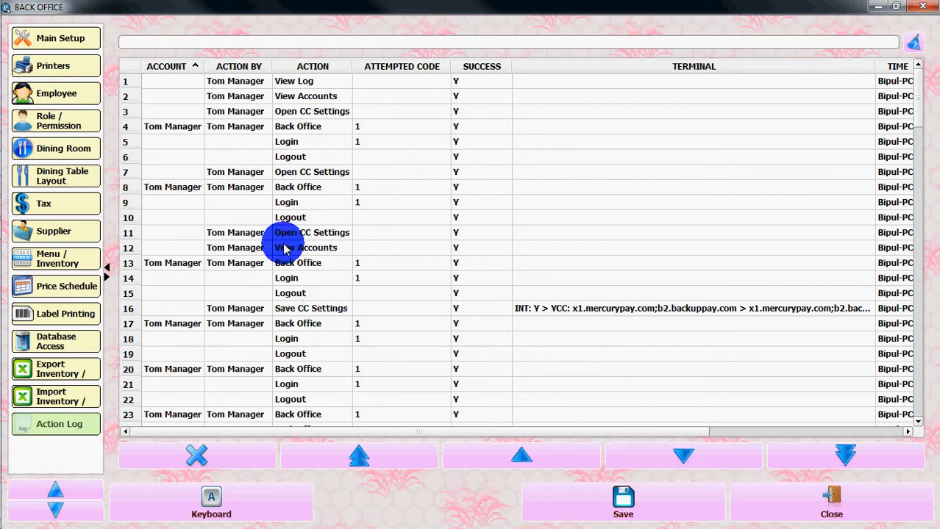
{"action": "mouse_move", "coordinate": [613, 406]}
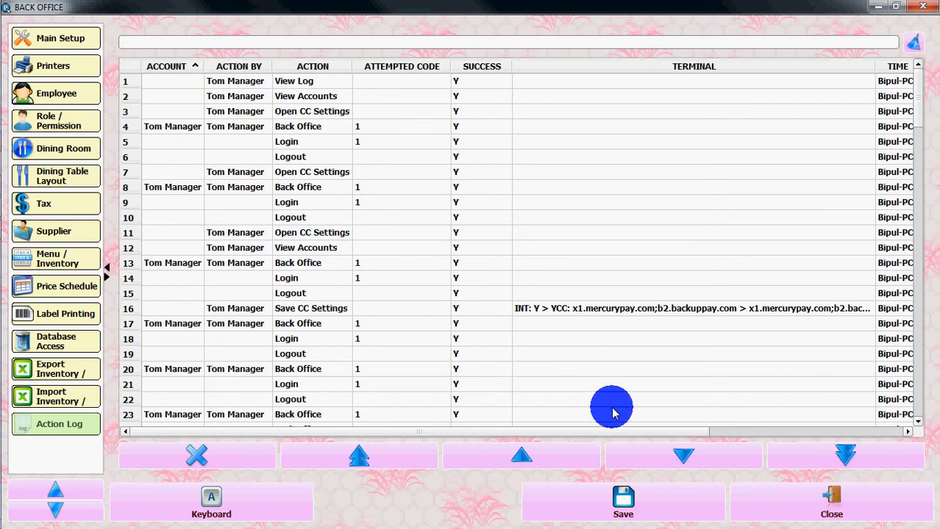